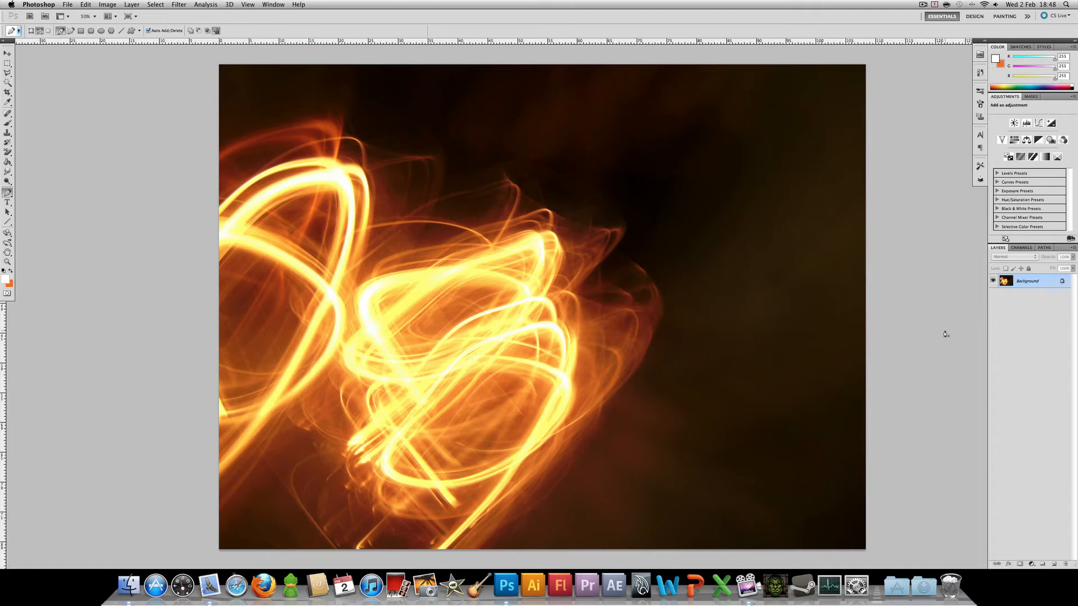
pyautogui.moveTo(931, 335)
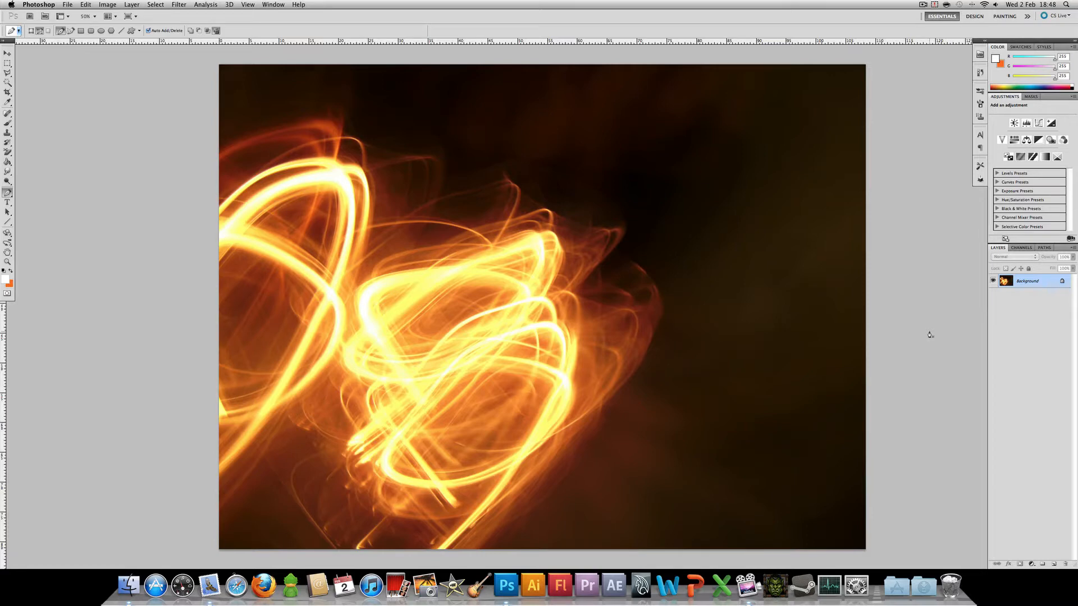
pyautogui.moveTo(927, 335)
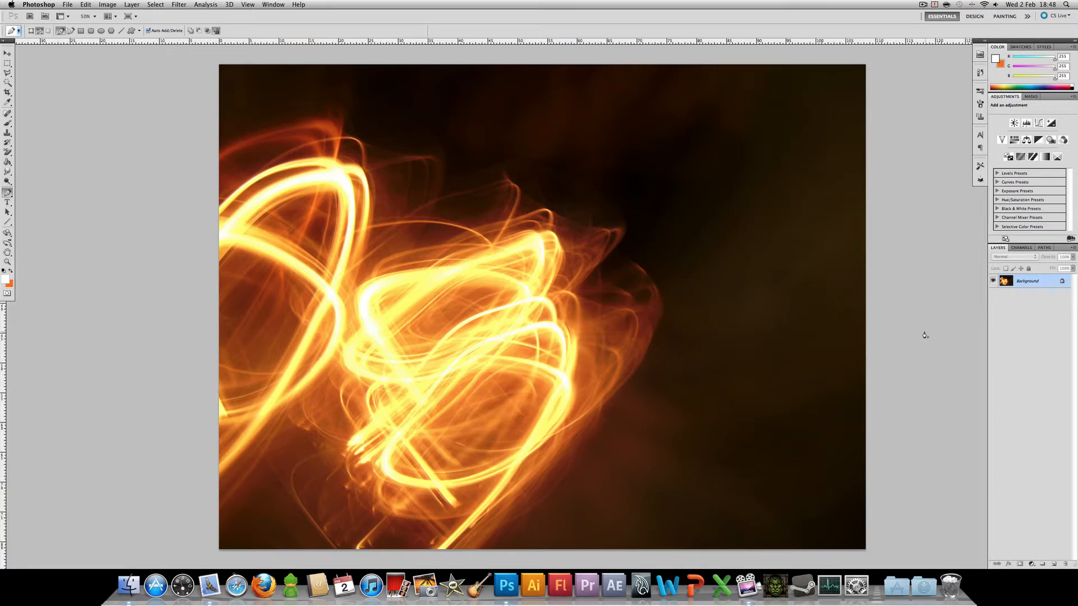
pyautogui.moveTo(917, 340)
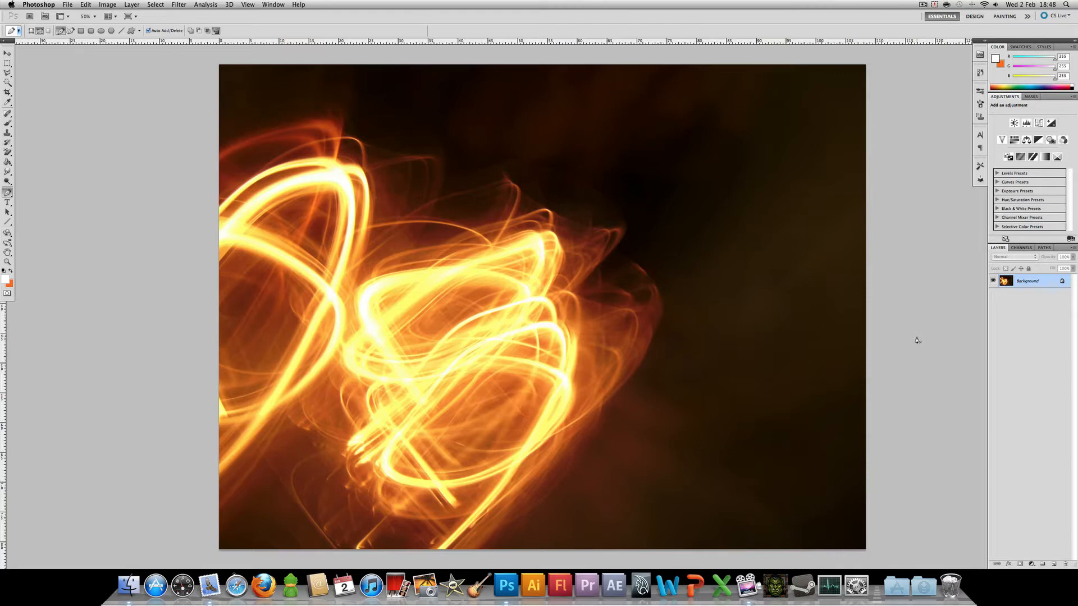
pyautogui.moveTo(529, 372)
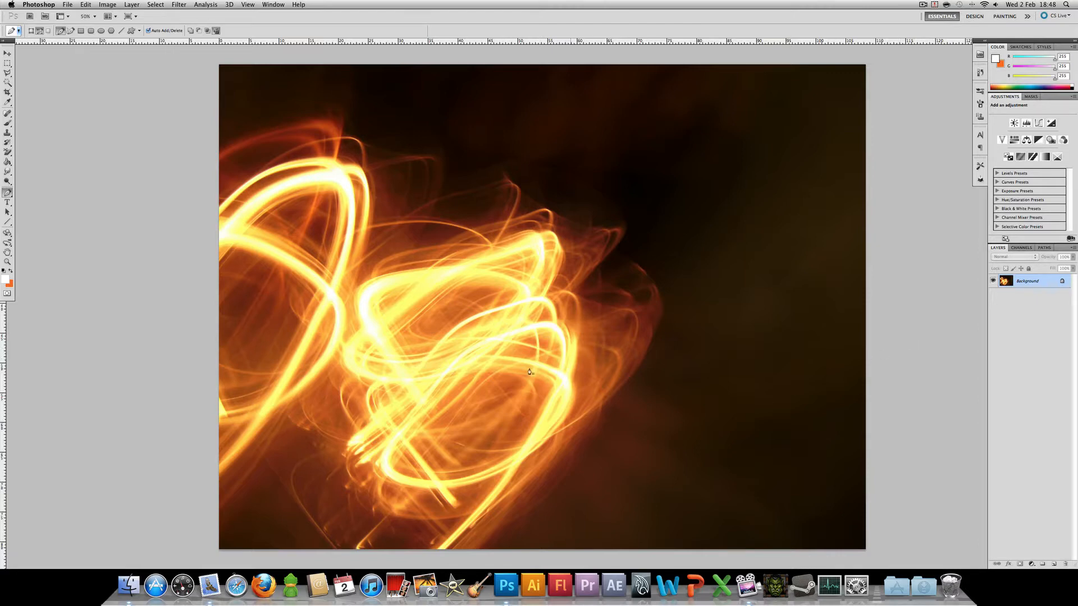
pyautogui.moveTo(383, 304)
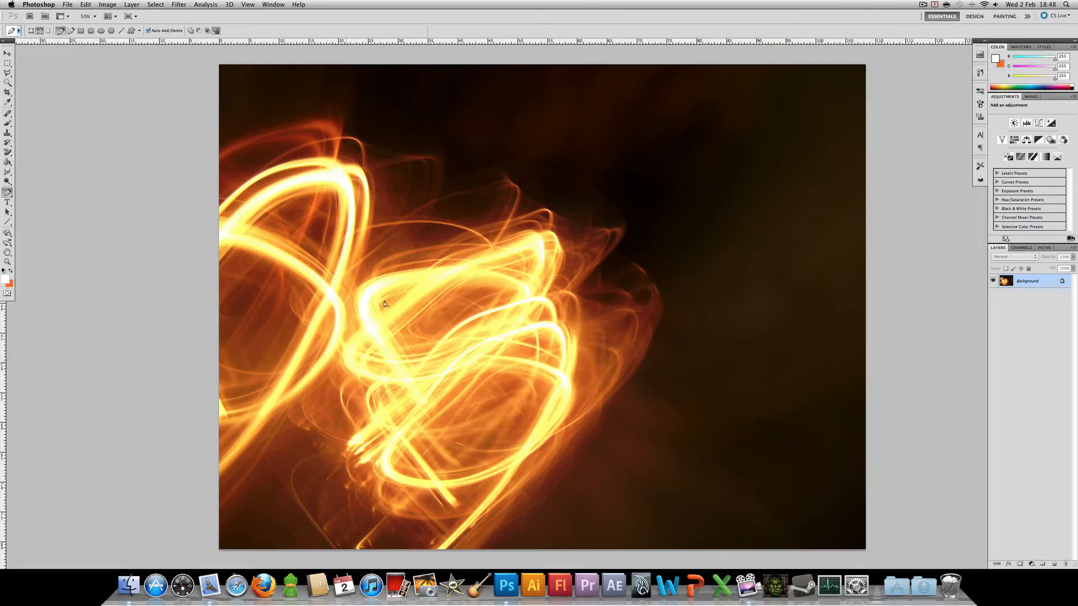
pyautogui.moveTo(802, 339)
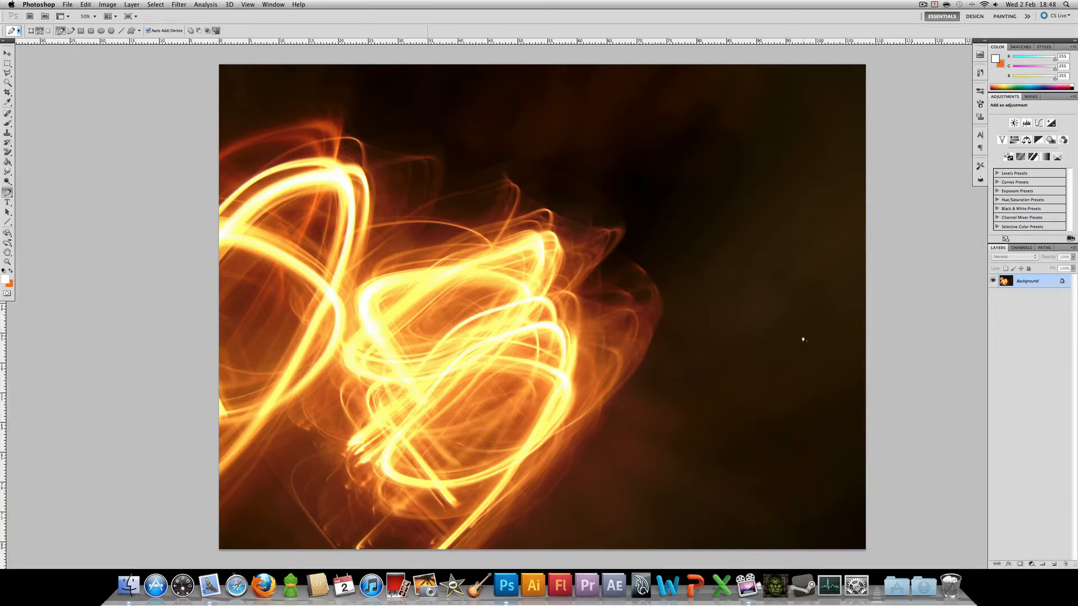
pyautogui.moveTo(620, 400)
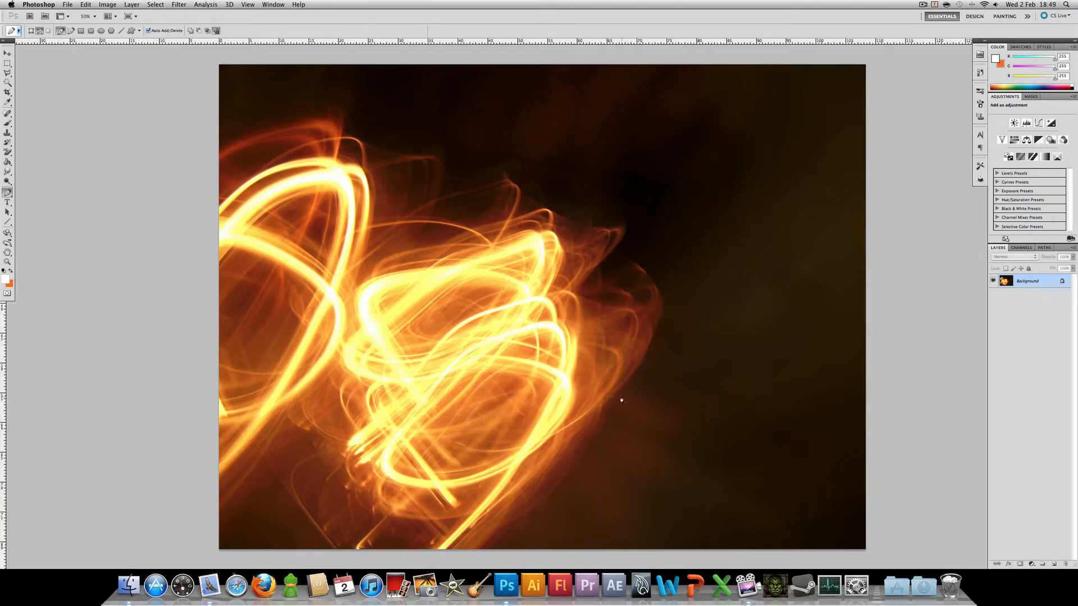
pyautogui.moveTo(368, 208)
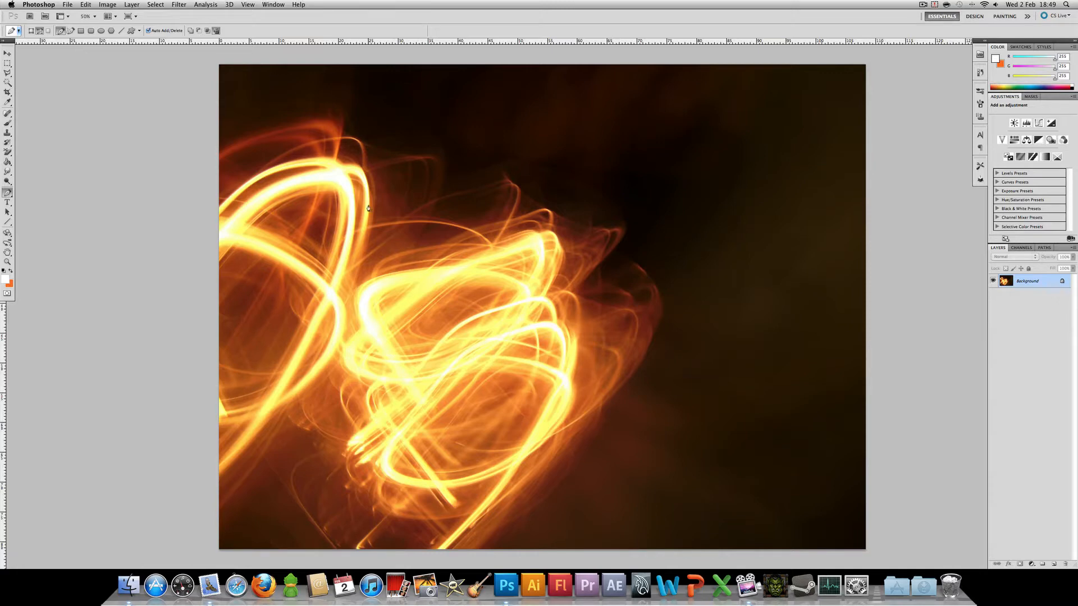
# Open a top menu over the all-black Background copy canvas
pyautogui.click(272, 5)
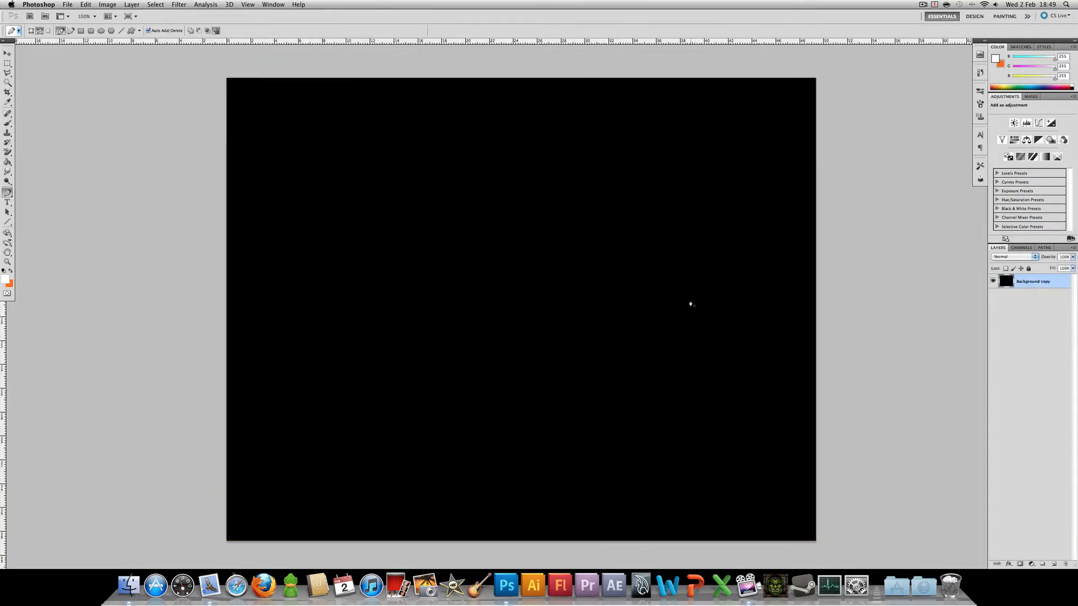
pyautogui.moveTo(1059, 554)
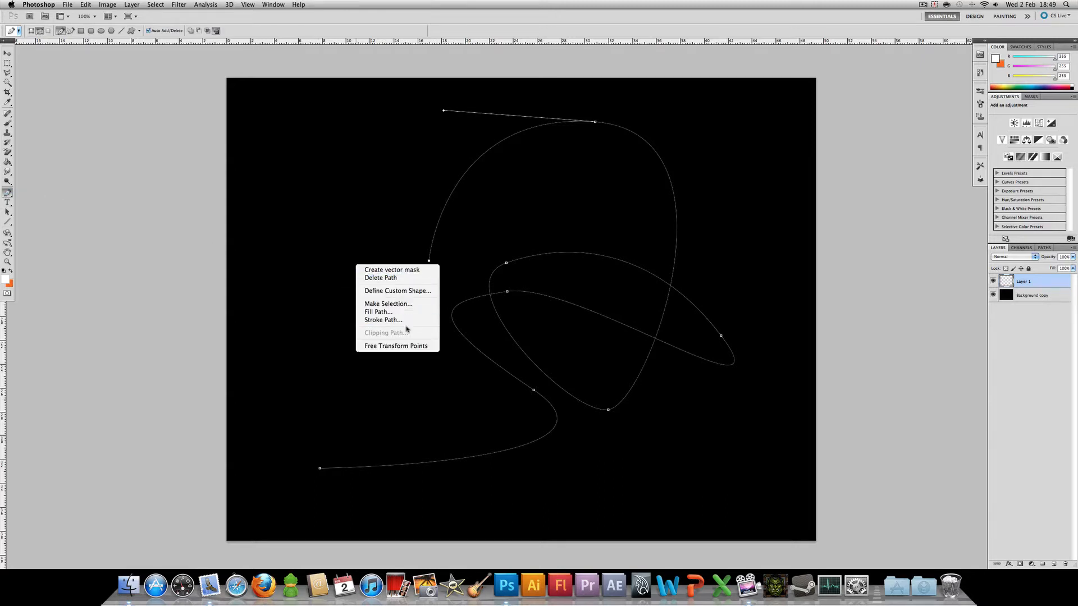
# Stroke the looping path with a white brush using Simulate Pressure for tapered ends
pyautogui.click(383, 319)
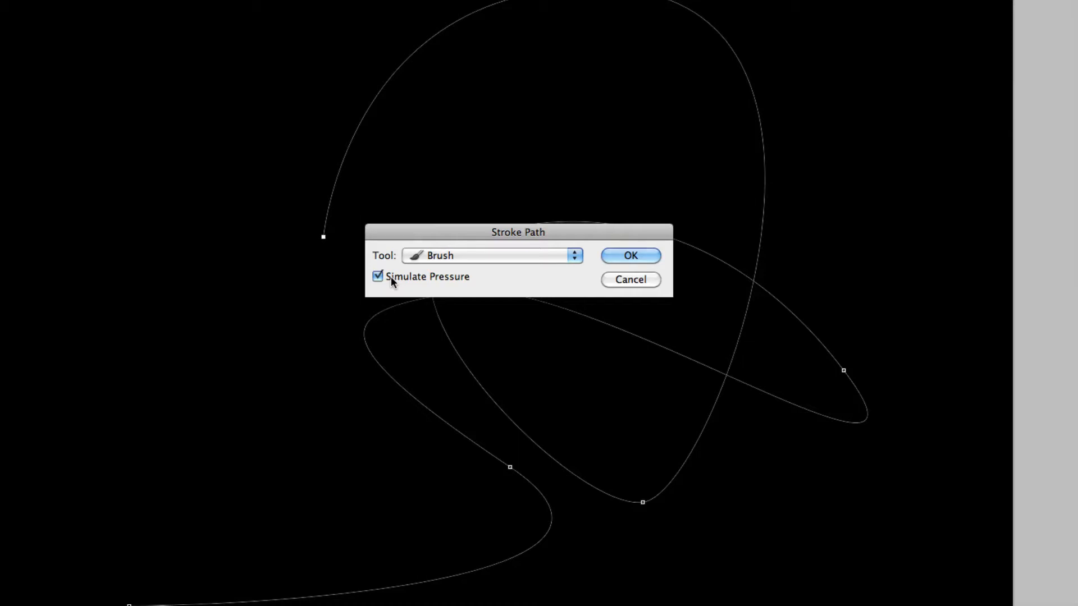
pyautogui.click(630, 255)
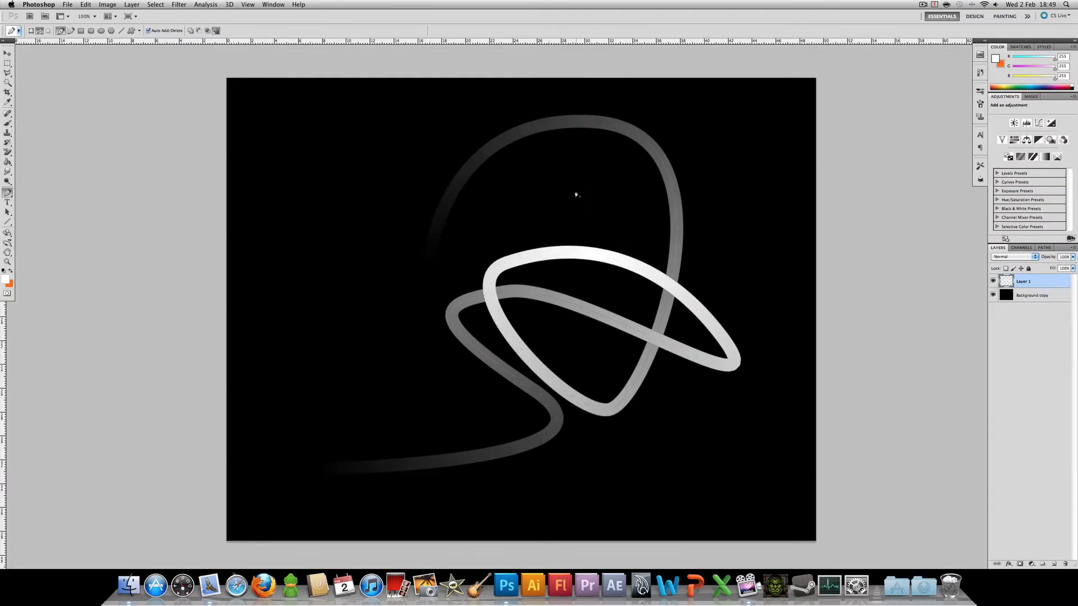
pyautogui.moveTo(261, 178)
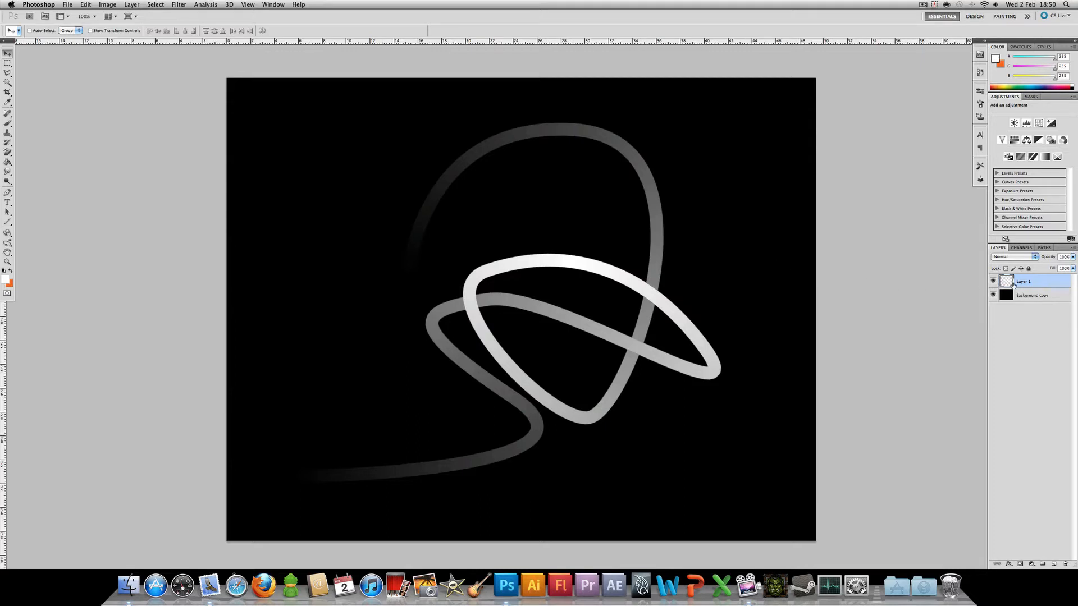
# Duplicate the stroke layer and contract the loaded selection by 6 px
pyautogui.rightClick(1023, 281)
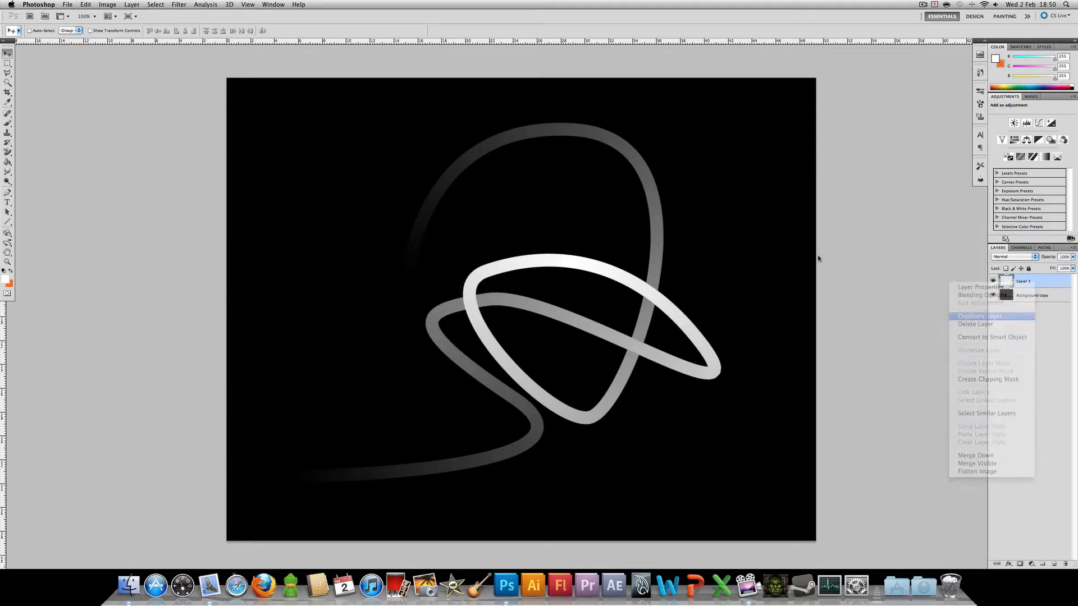
pyautogui.click(971, 316)
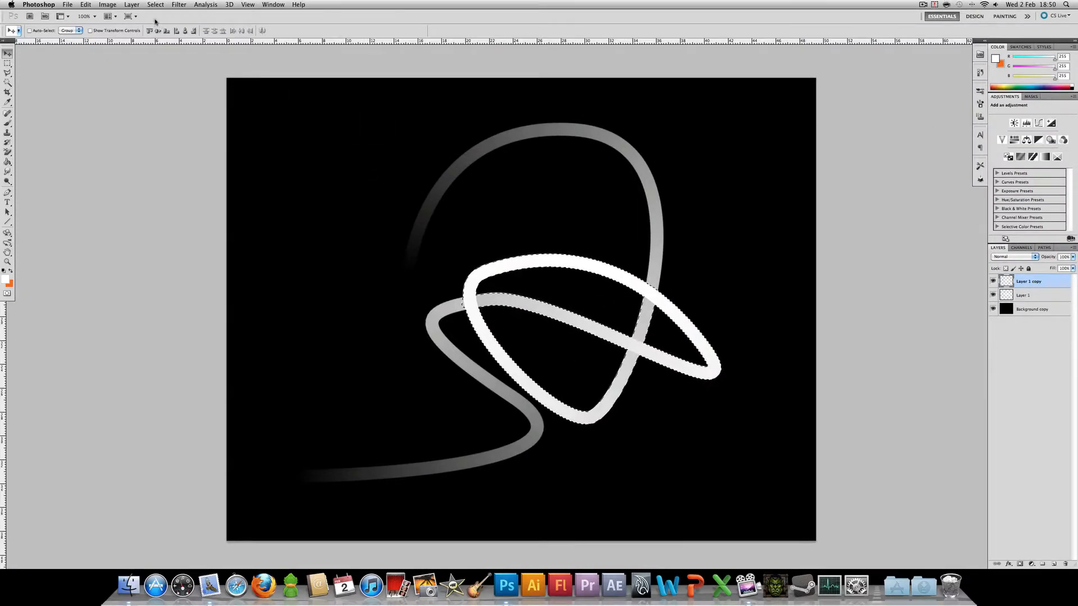
pyautogui.click(155, 3)
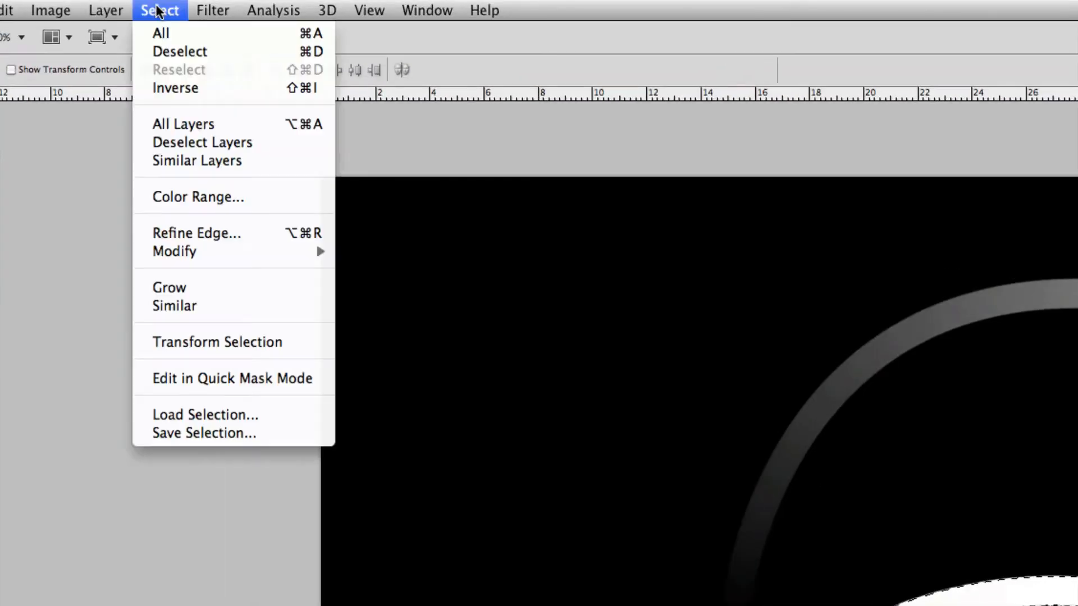
pyautogui.moveTo(175, 252)
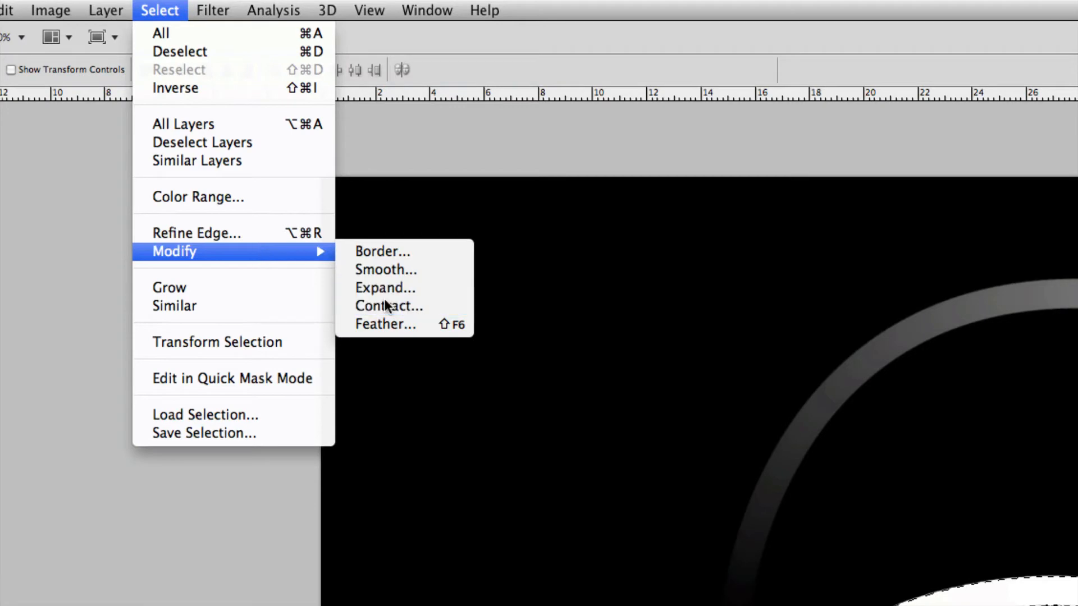
pyautogui.click(389, 306)
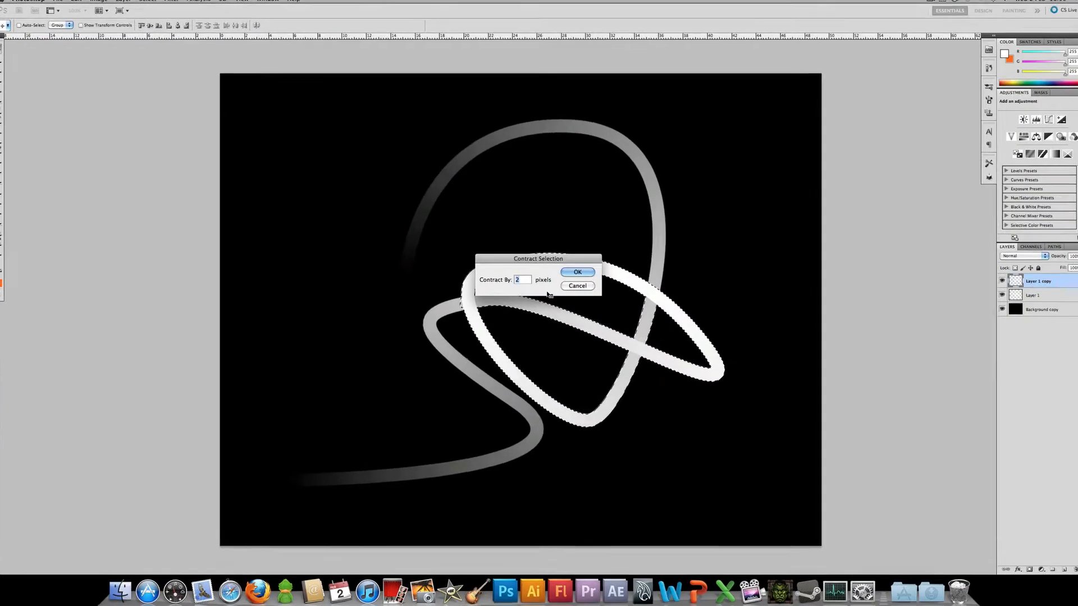
pyautogui.write('6')
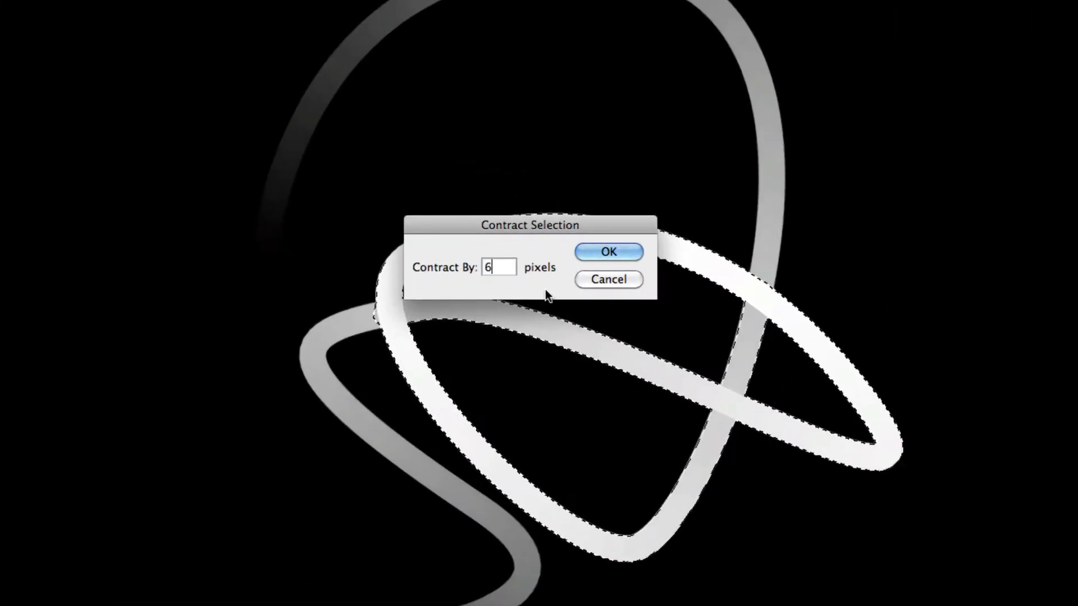
pyautogui.click(608, 251)
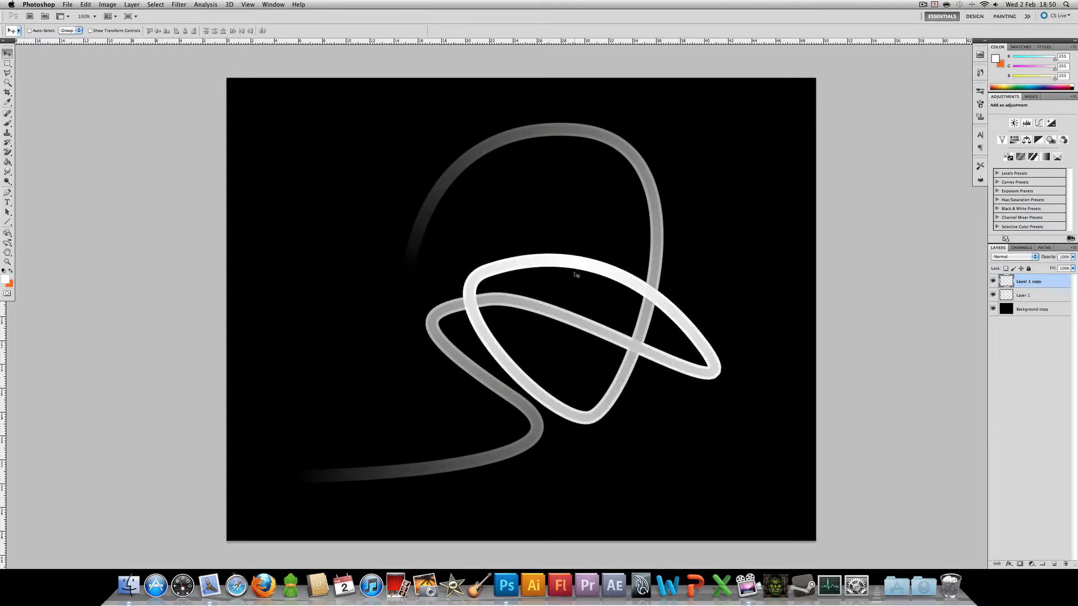
pyautogui.moveTo(554, 291)
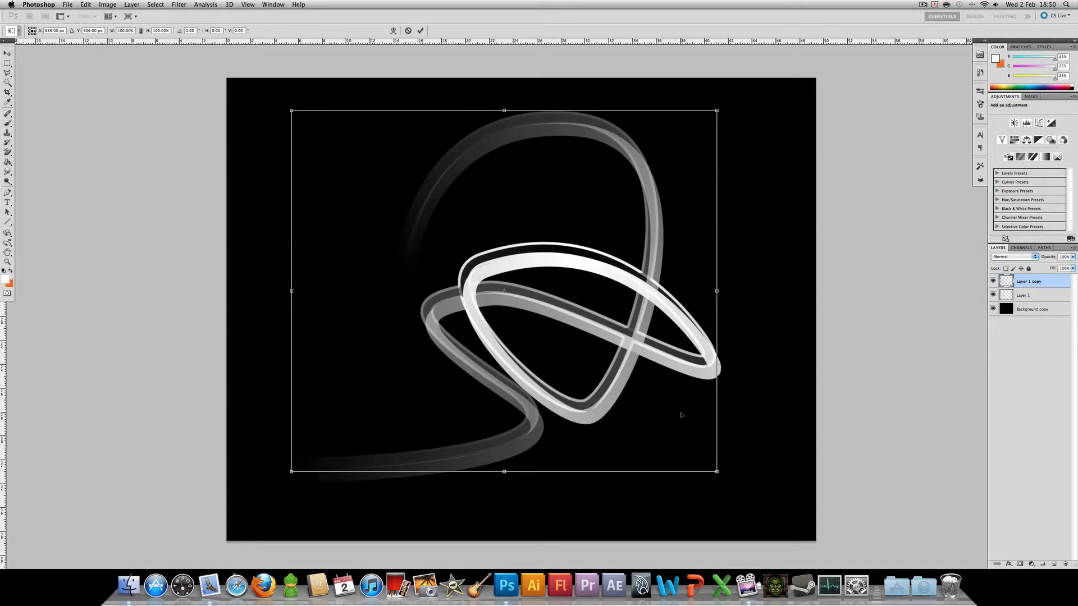
pyautogui.moveTo(748, 475)
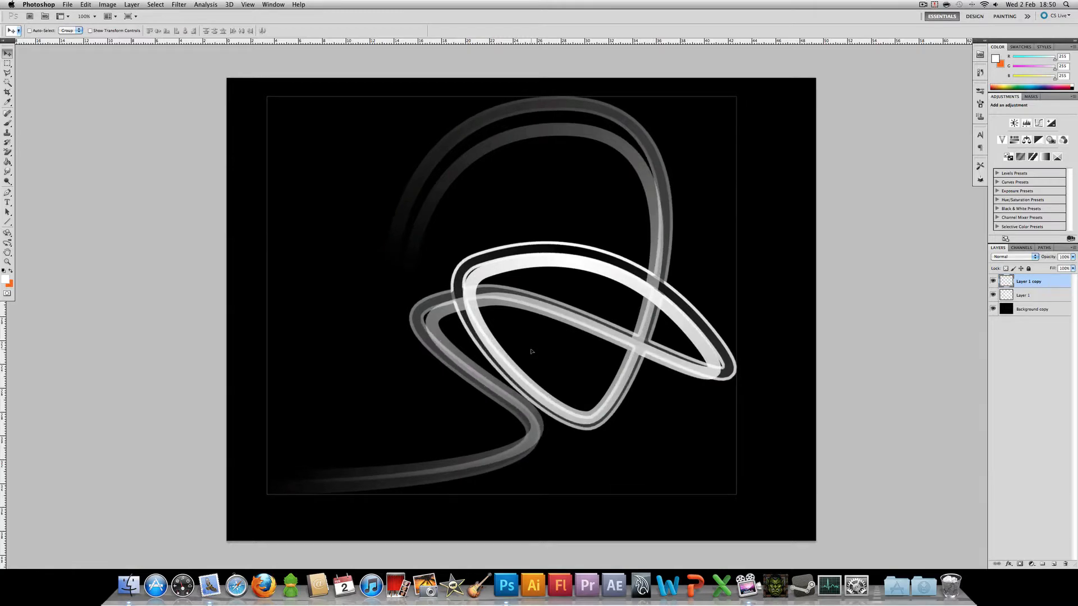
# Duplicate Layer 1 as Layer 1 copy 2 and contract the selection by 6 px
pyautogui.click(1024, 295)
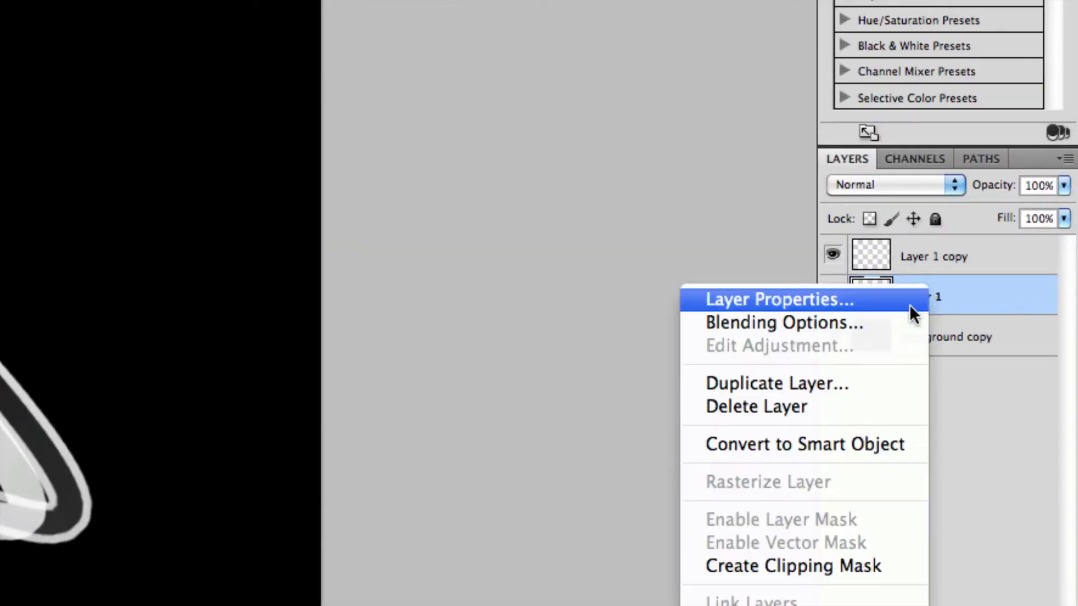
pyautogui.click(776, 383)
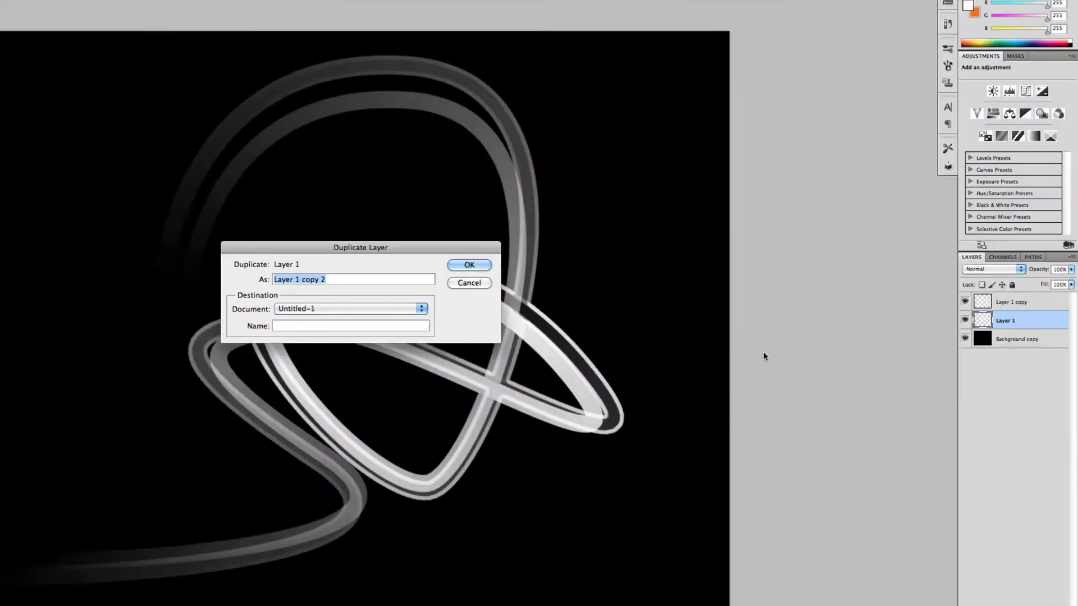
pyautogui.click(469, 264)
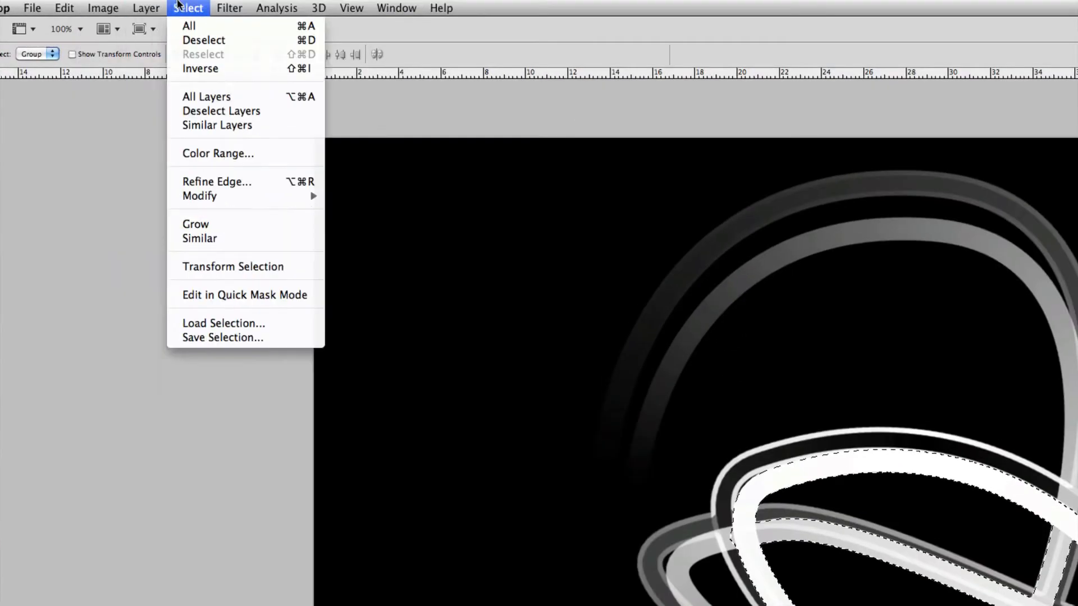
pyautogui.click(199, 196)
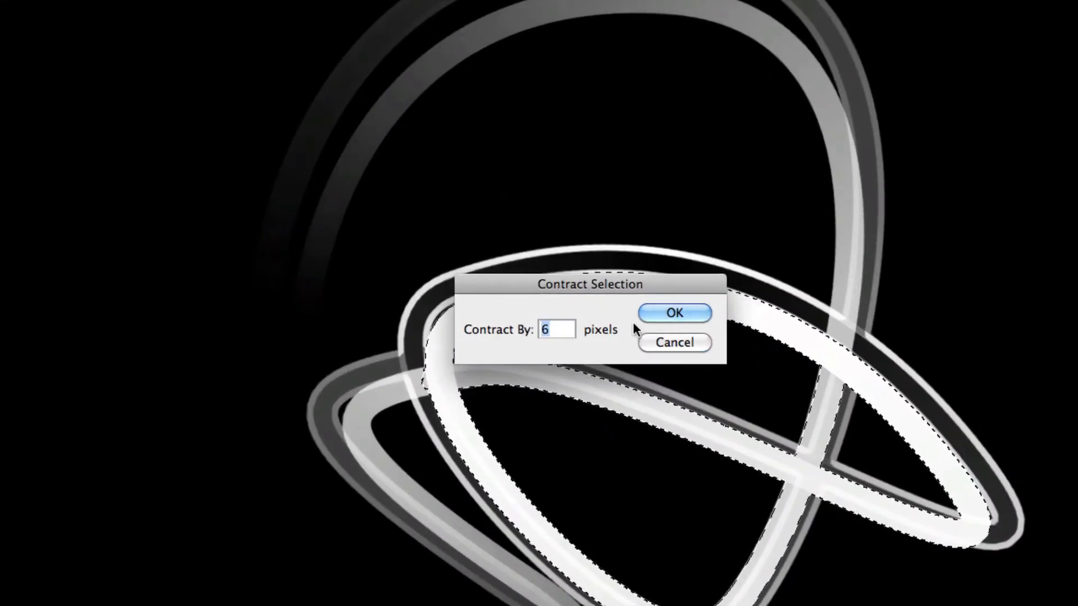
pyautogui.click(673, 313)
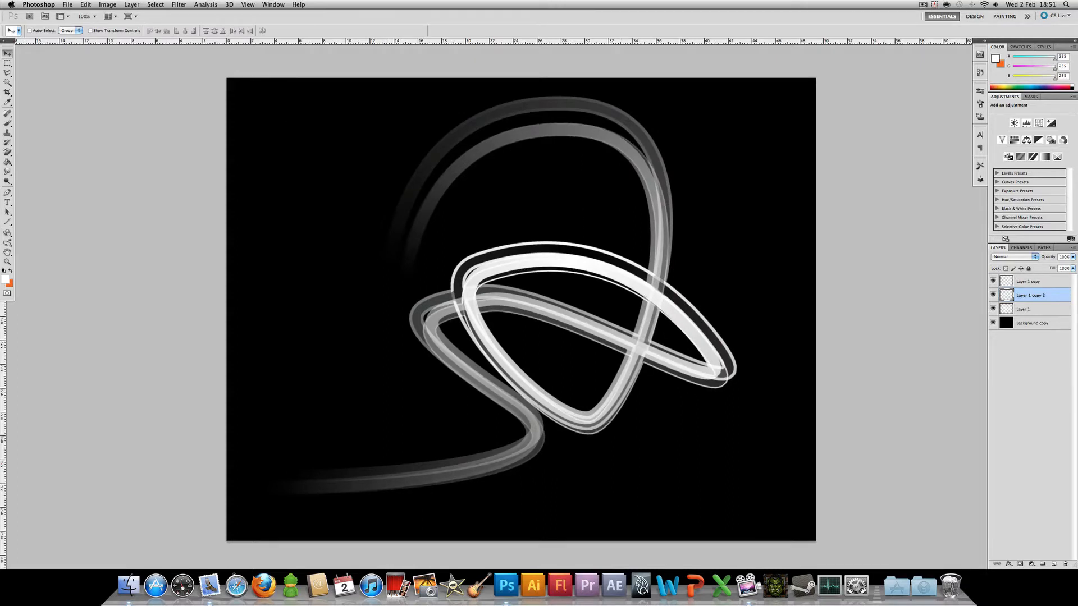
# Switch back to the Untitled-1 swirl document through the Window menu
pyautogui.click(273, 4)
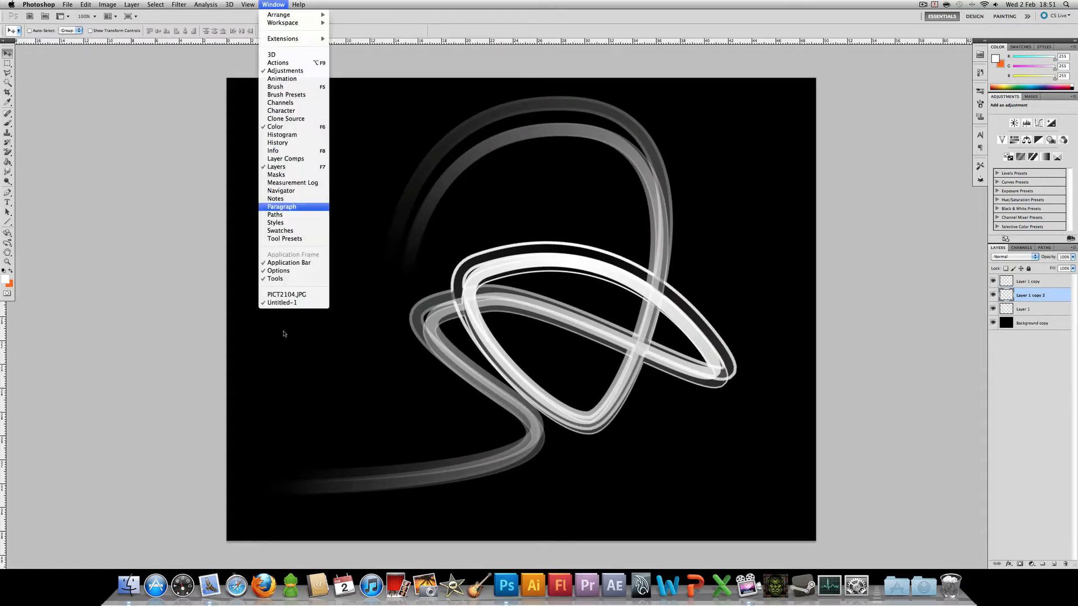
pyautogui.moveTo(310, 349)
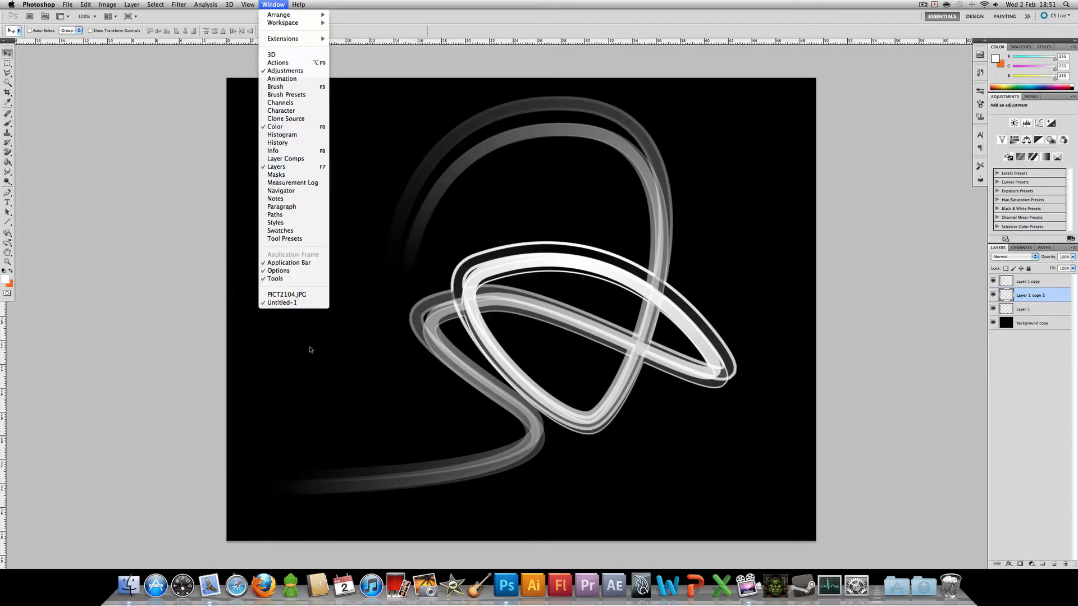
pyautogui.click(285, 294)
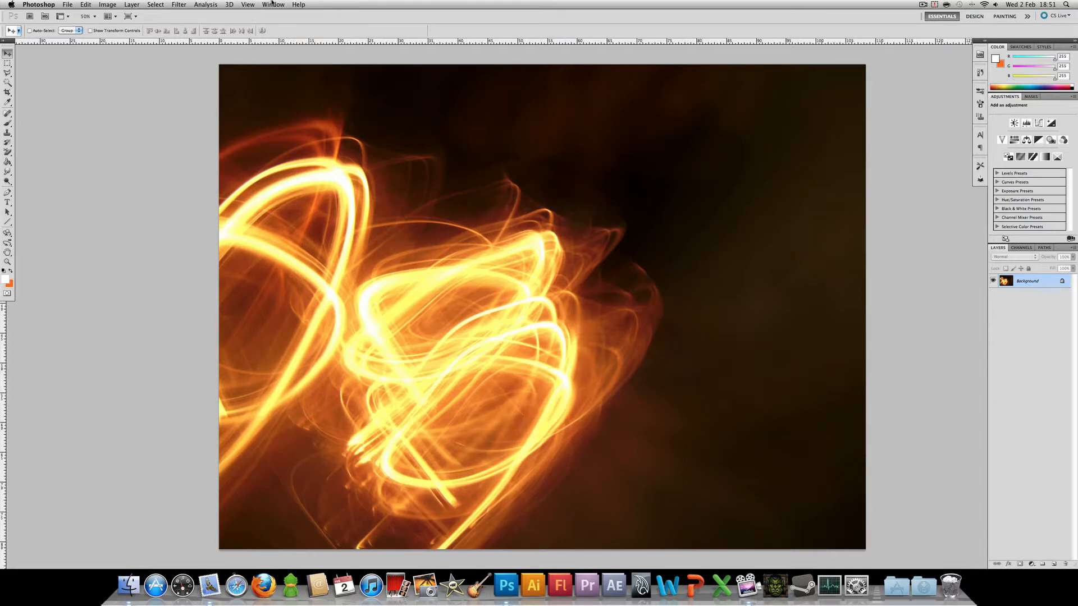
pyautogui.click(273, 4)
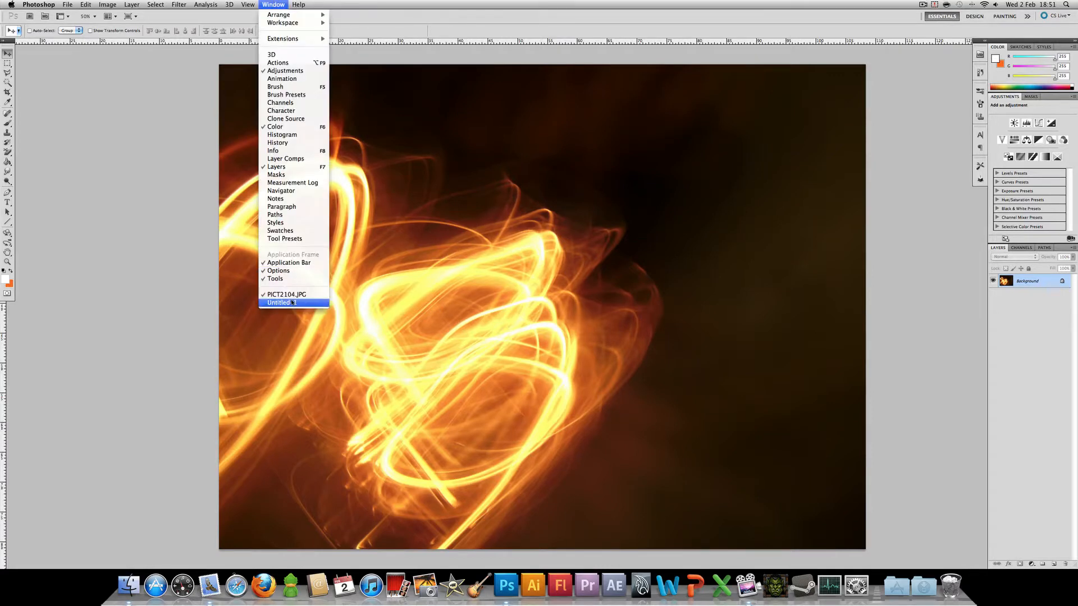
pyautogui.click(280, 303)
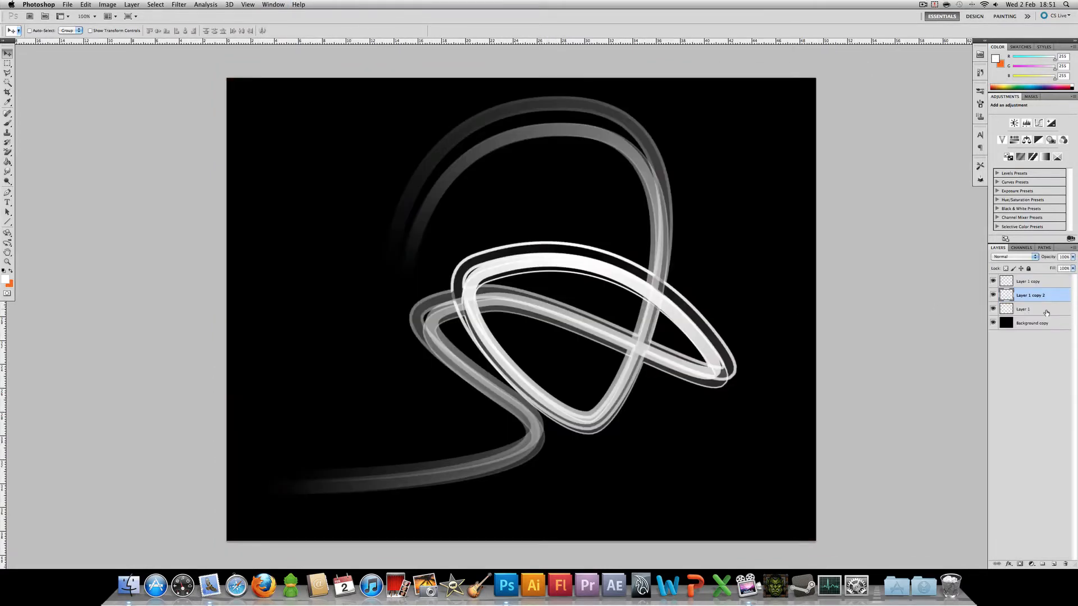
# Duplicate Layer 1 as Layer 1 copy 3 and contract the selection by 3 px
pyautogui.rightClick(1024, 308)
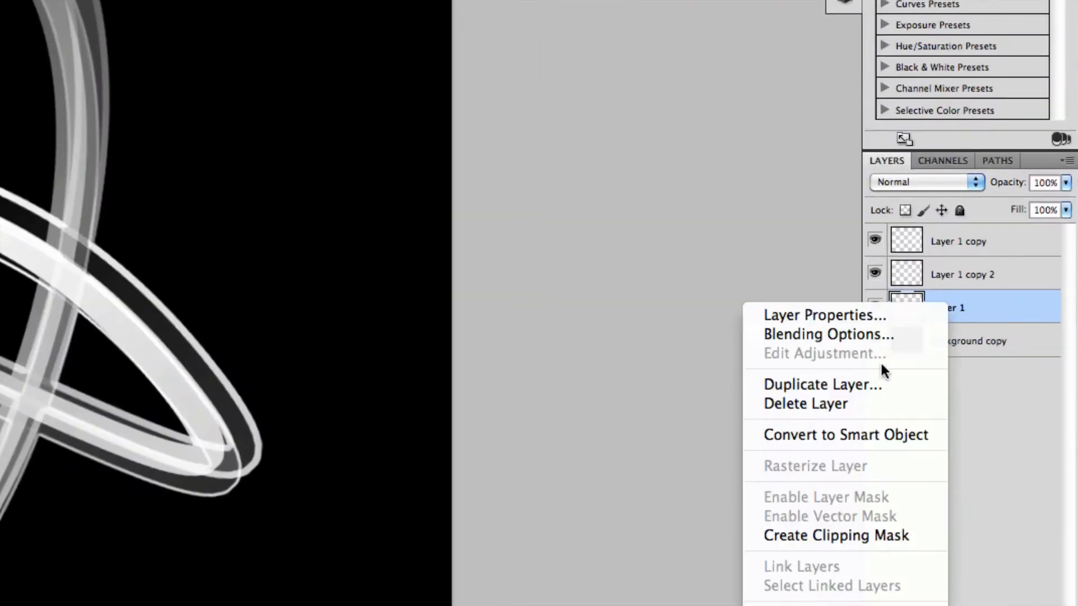
pyautogui.click(820, 384)
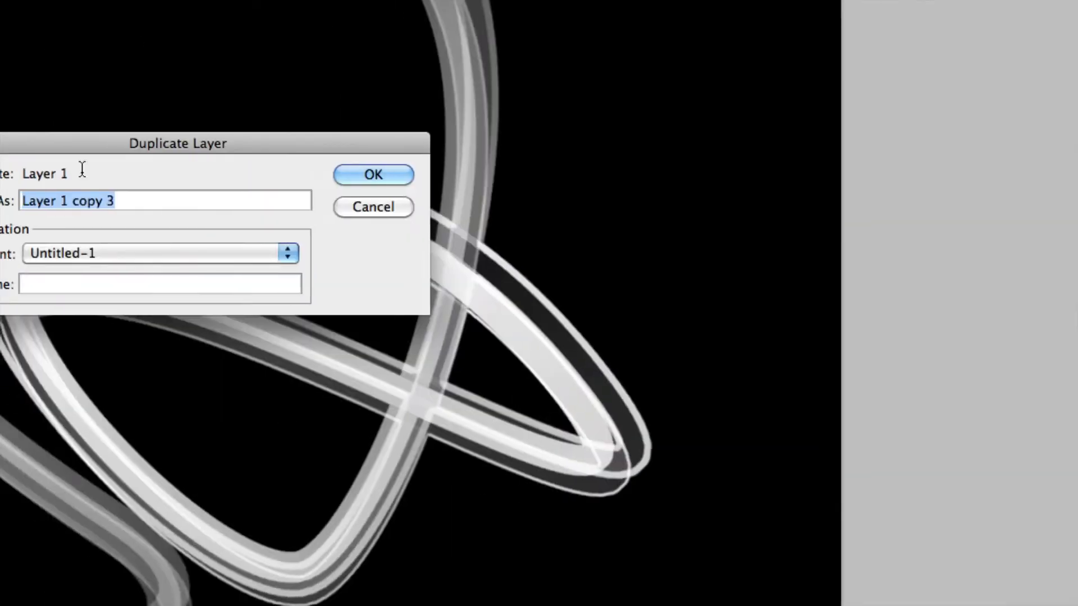
pyautogui.click(373, 174)
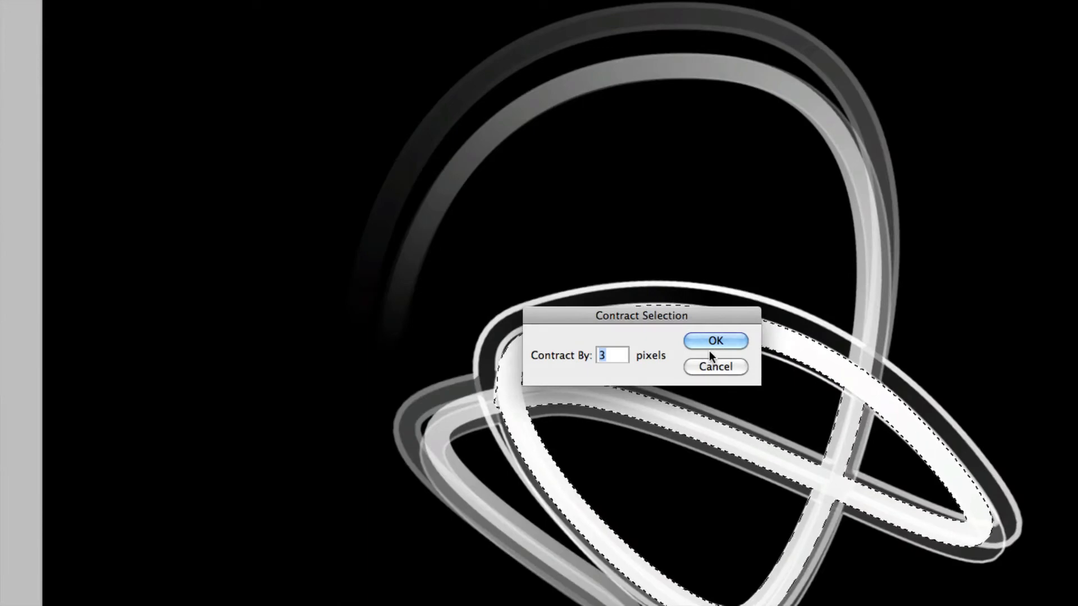
pyautogui.click(714, 342)
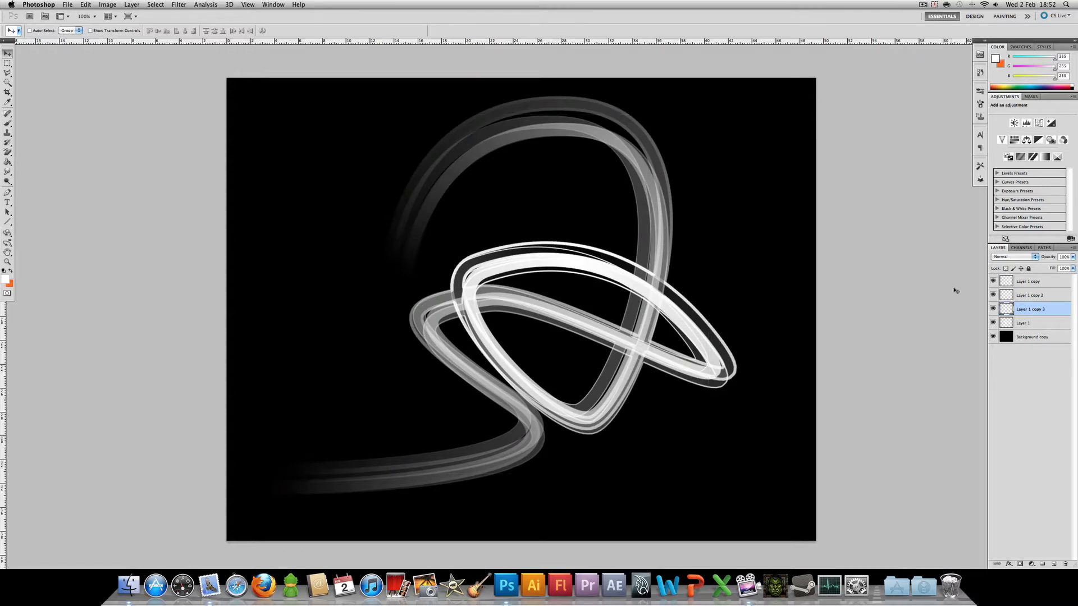
pyautogui.rightClick(1030, 308)
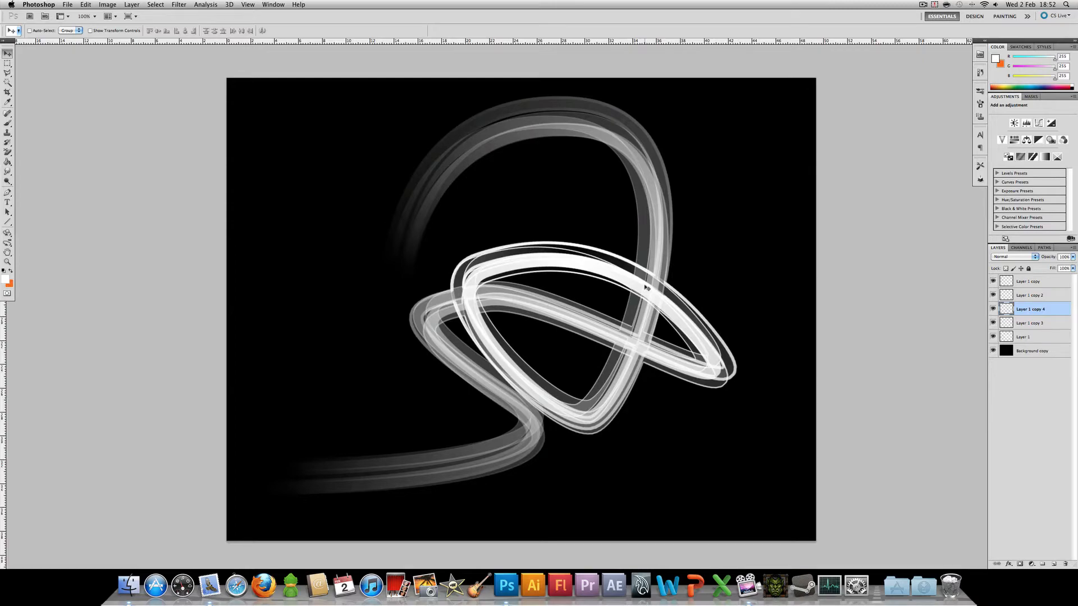
# Duplicate Layer 1 as Layer 1 copy 5 and hide the original Layer 1
pyautogui.click(1024, 337)
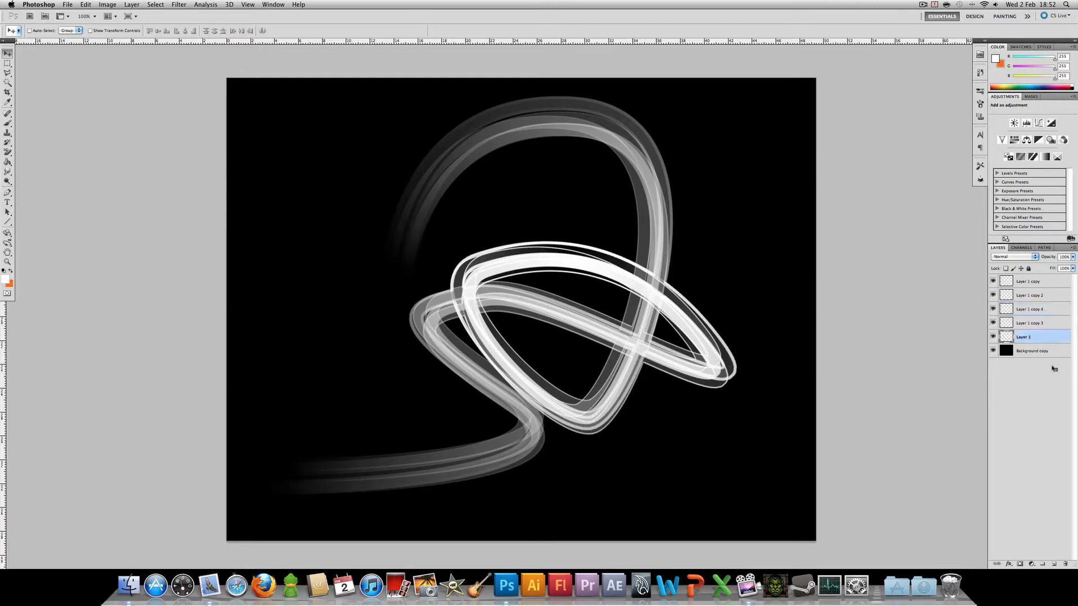
pyautogui.rightClick(1024, 336)
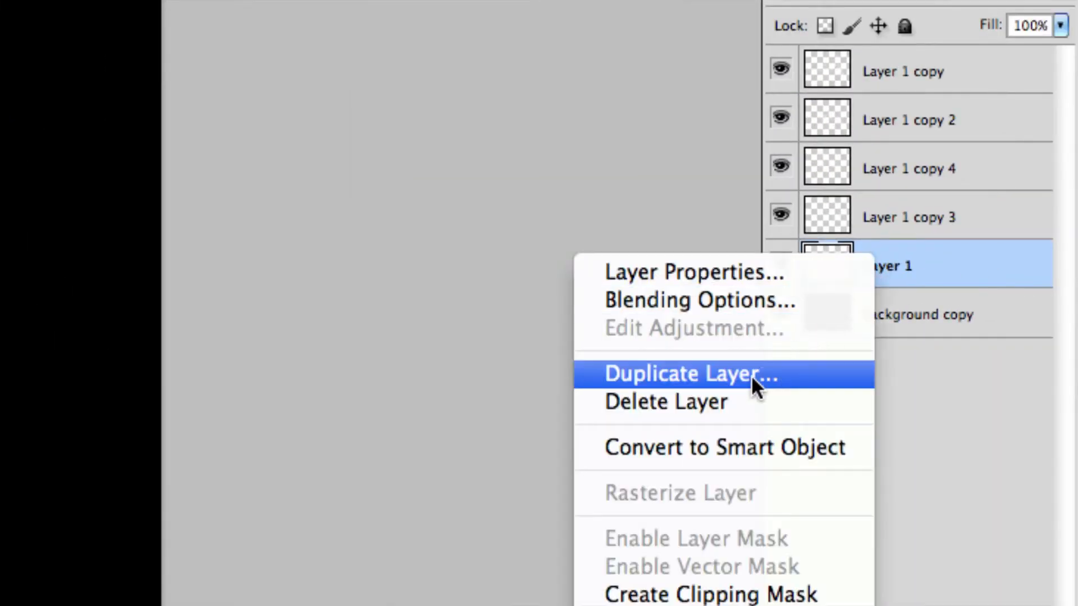
pyautogui.click(688, 373)
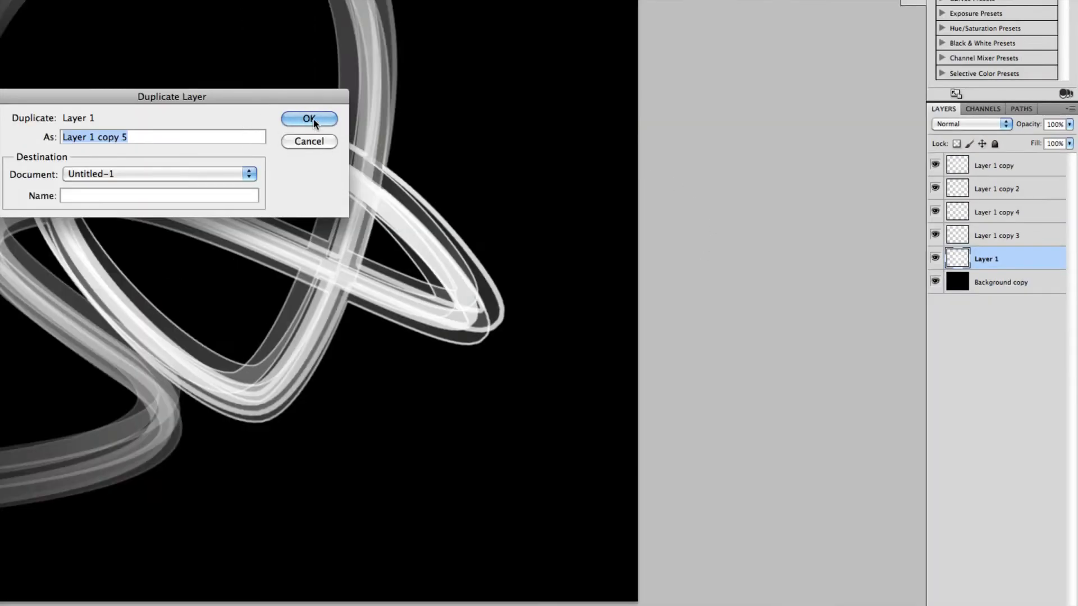
pyautogui.click(309, 119)
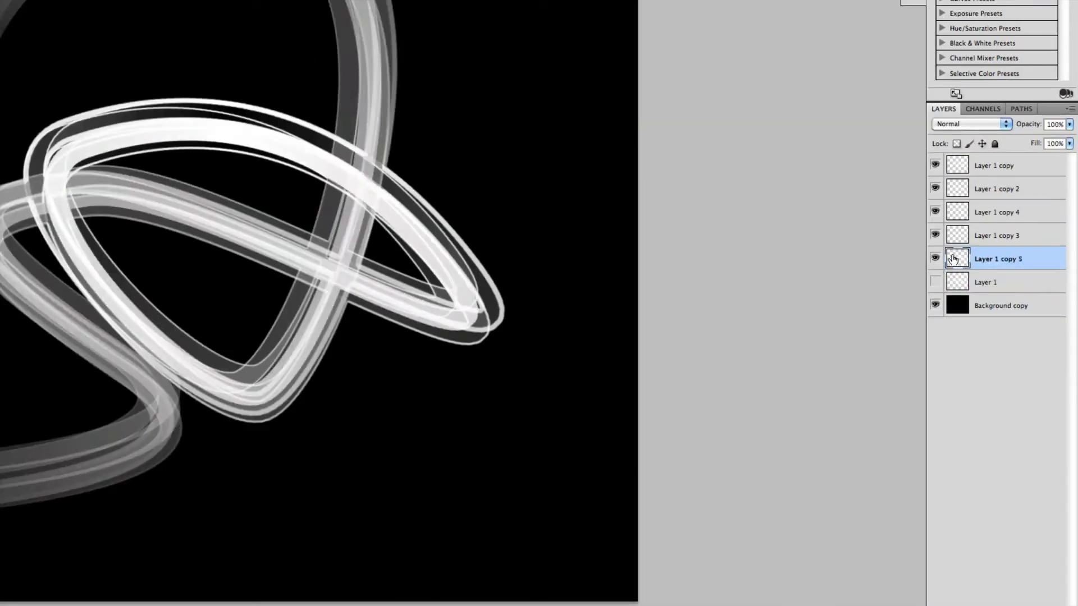
pyautogui.click(995, 165)
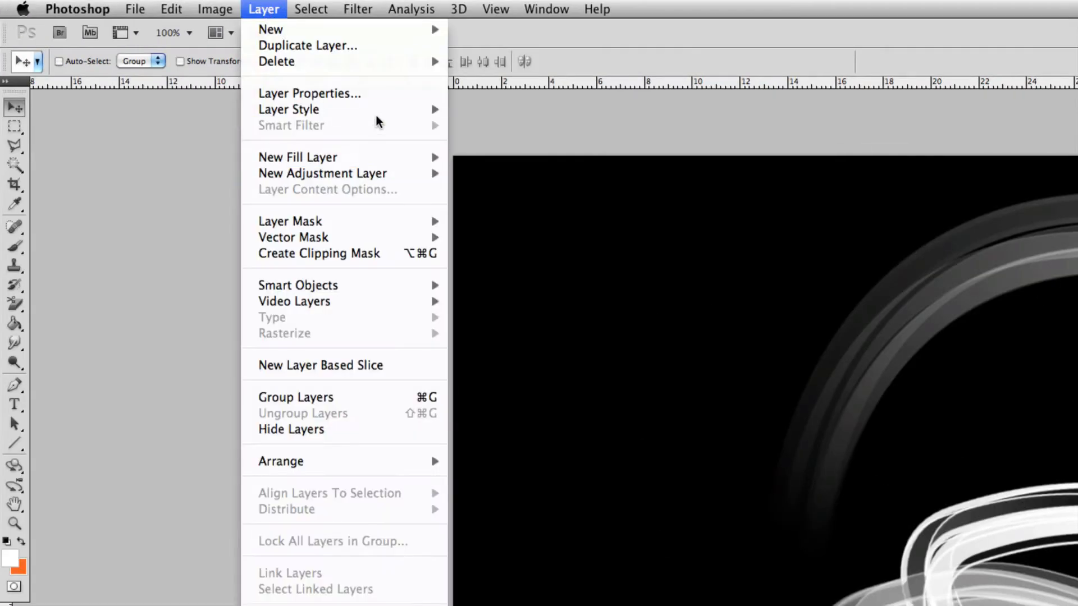
# Give the swirl layer an orange outer glow at about 51% opacity
pyautogui.click(289, 109)
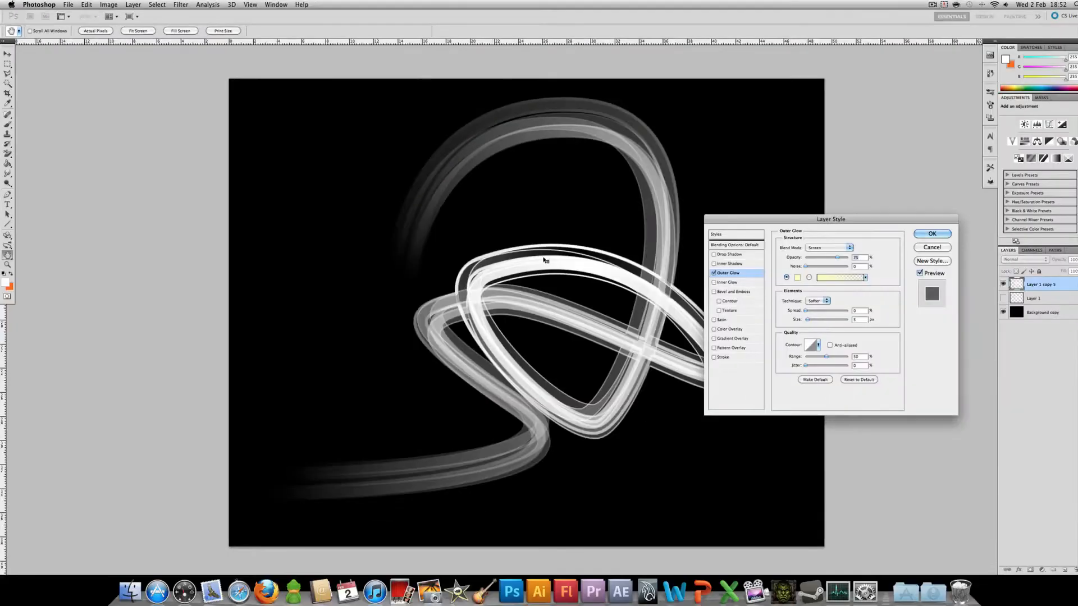
pyautogui.click(839, 276)
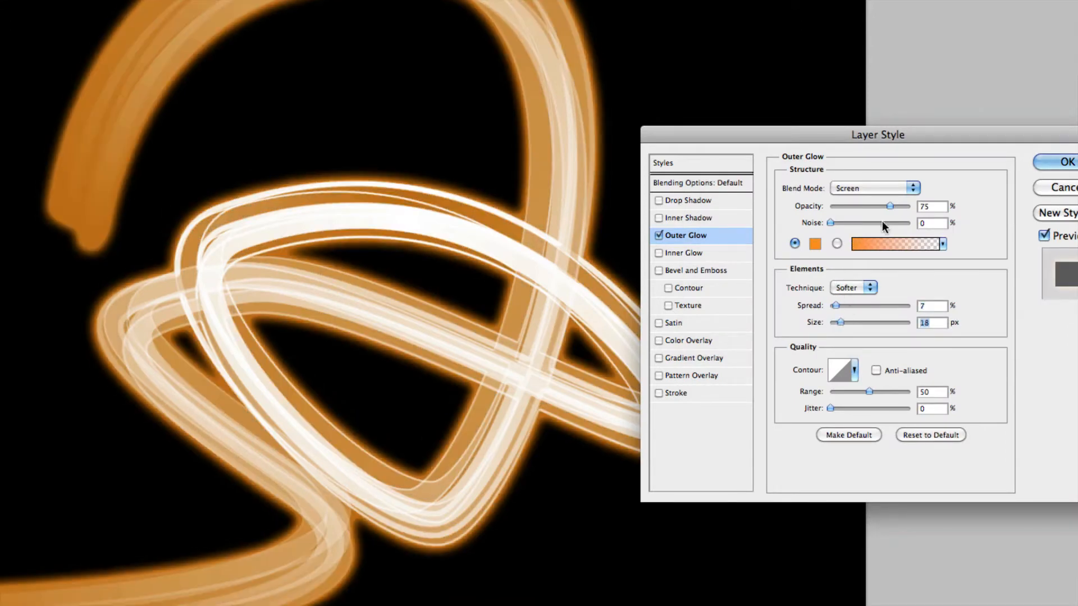
pyautogui.moveTo(889, 206); pyautogui.dragTo(873, 206)
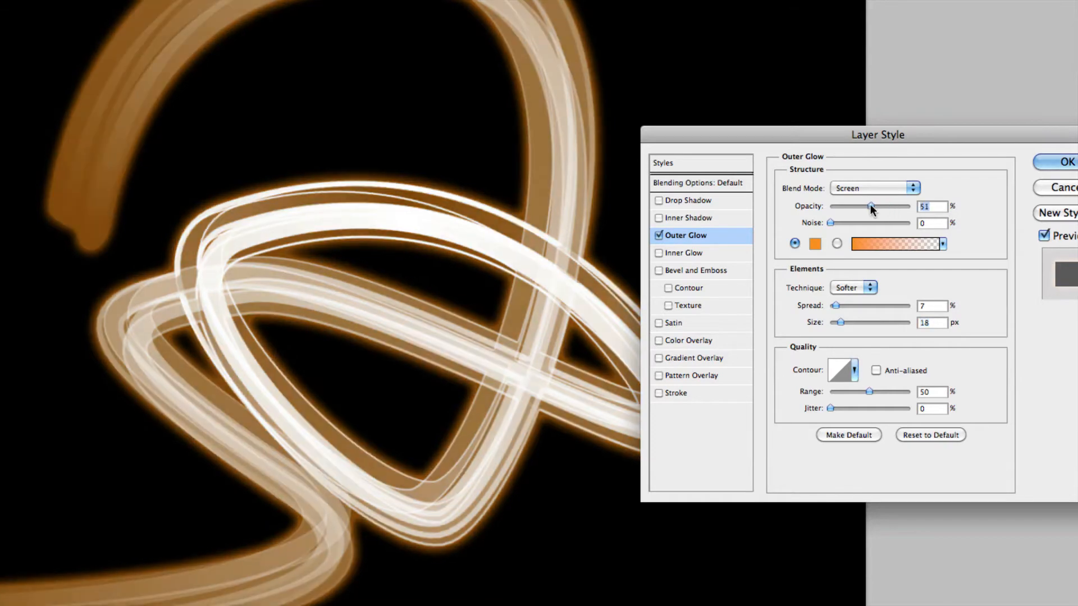
pyautogui.moveTo(870, 206); pyautogui.dragTo(877, 206)
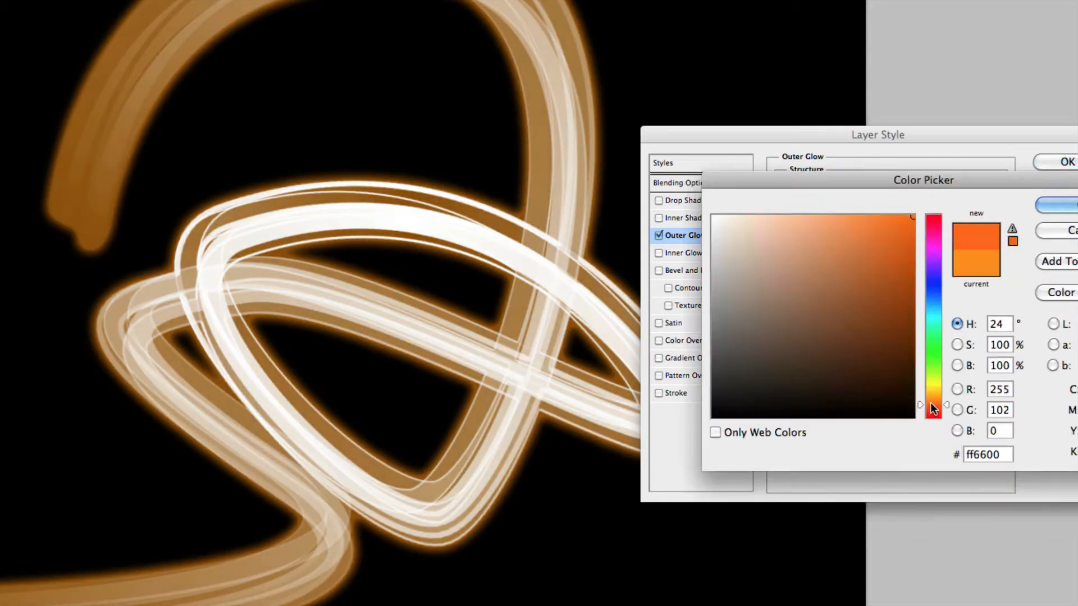
pyautogui.moveTo(933, 409); pyautogui.dragTo(933, 402)
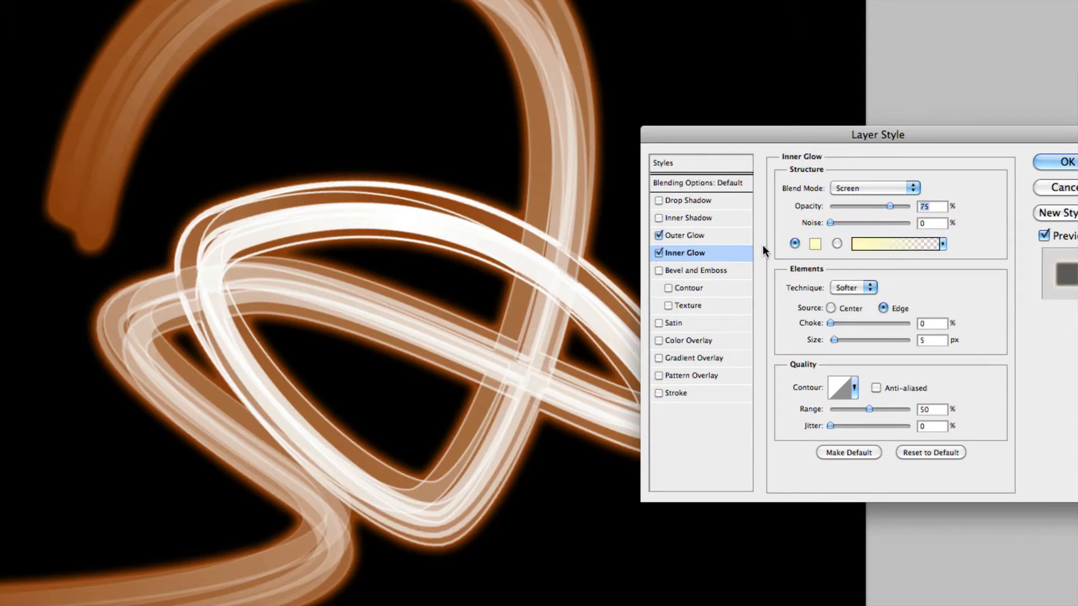
# Add a yellow Normal-blend inner glow at 65% opacity and apply the styles
pyautogui.click(897, 244)
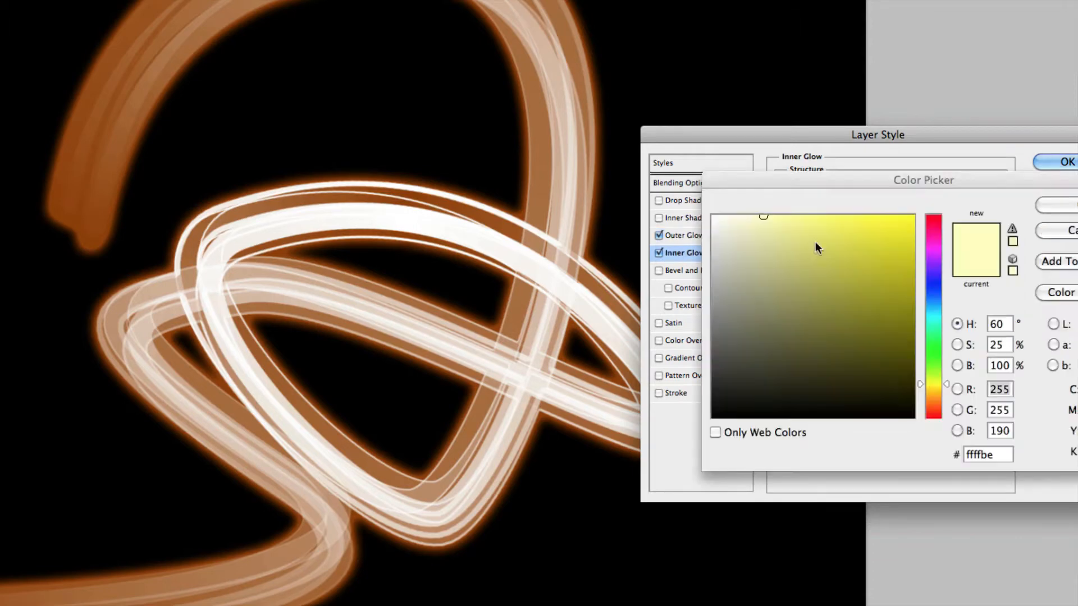
pyautogui.click(1068, 161)
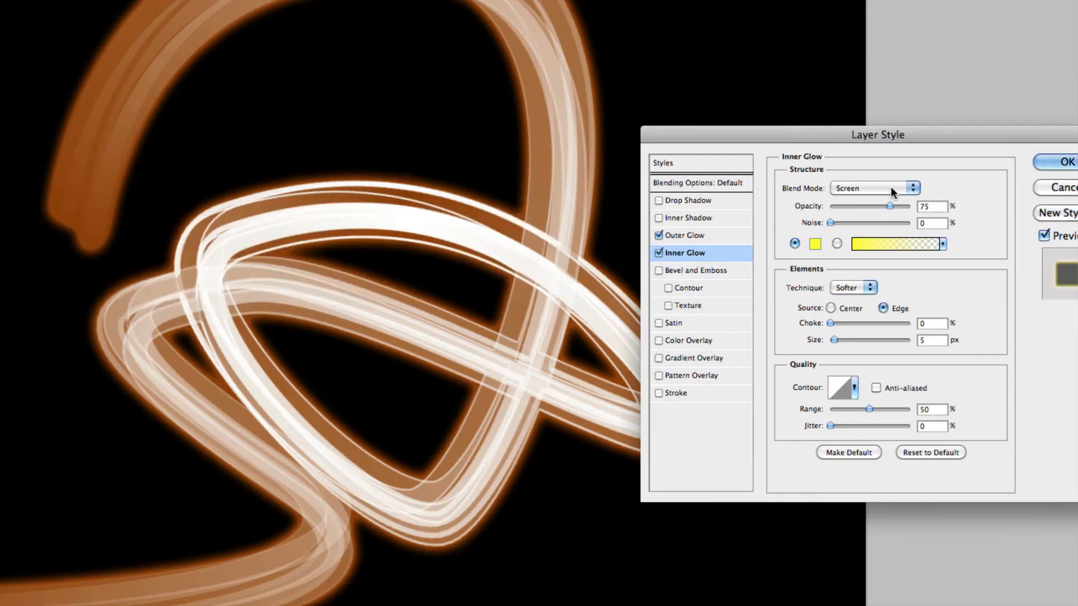
pyautogui.click(873, 188)
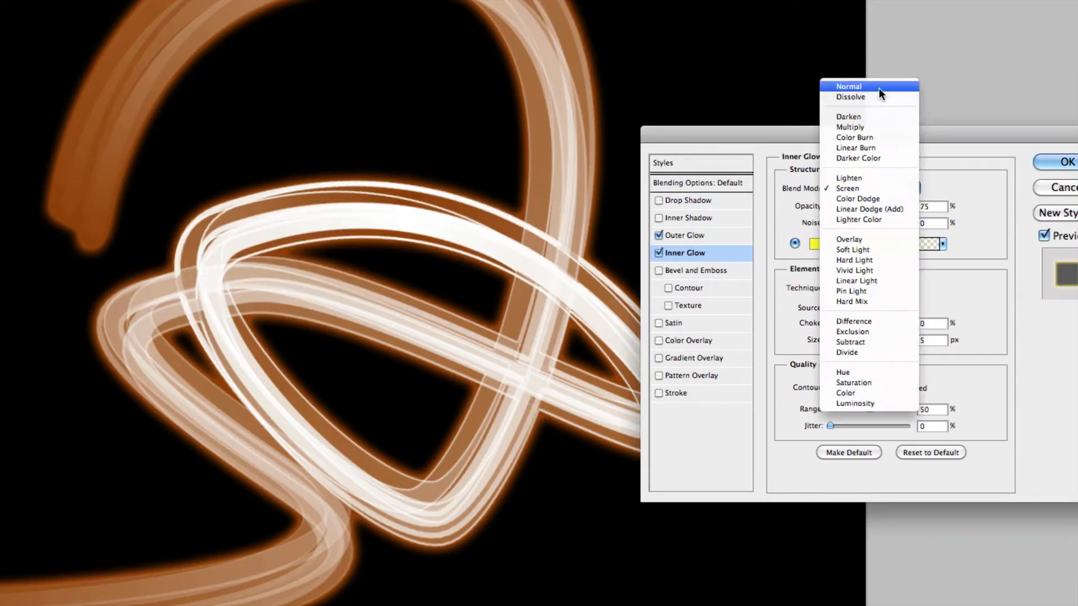
pyautogui.click(848, 86)
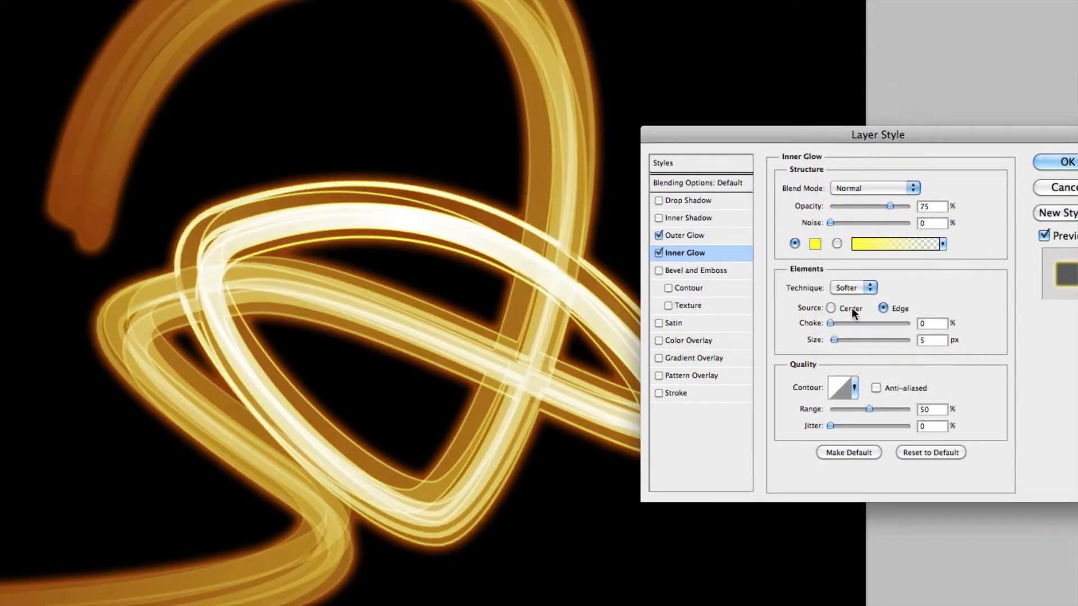
pyautogui.moveTo(888, 205); pyautogui.dragTo(872, 206)
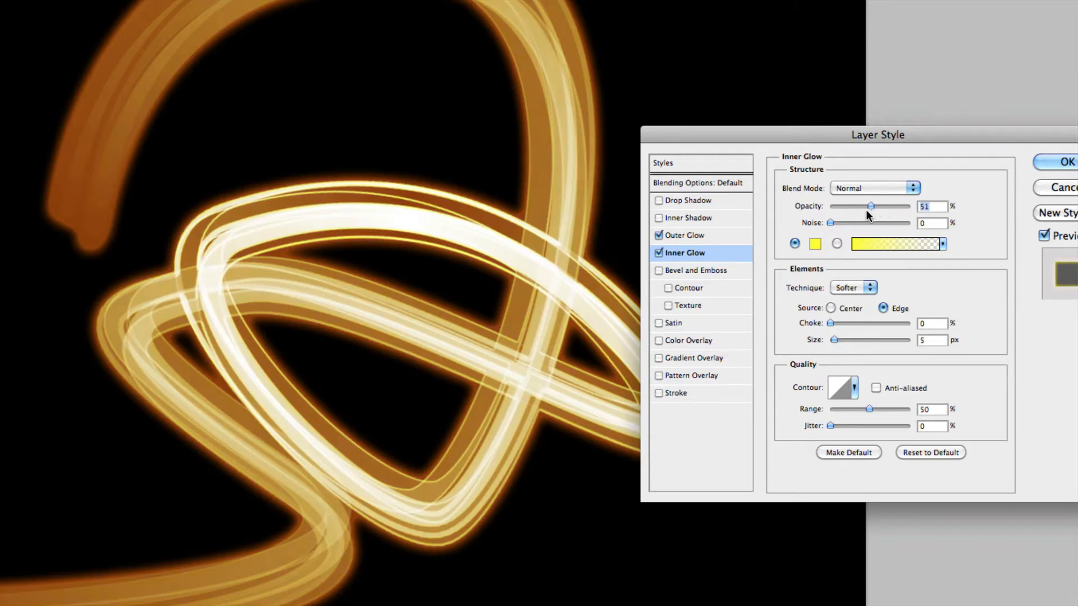
pyautogui.moveTo(872, 206); pyautogui.dragTo(878, 206)
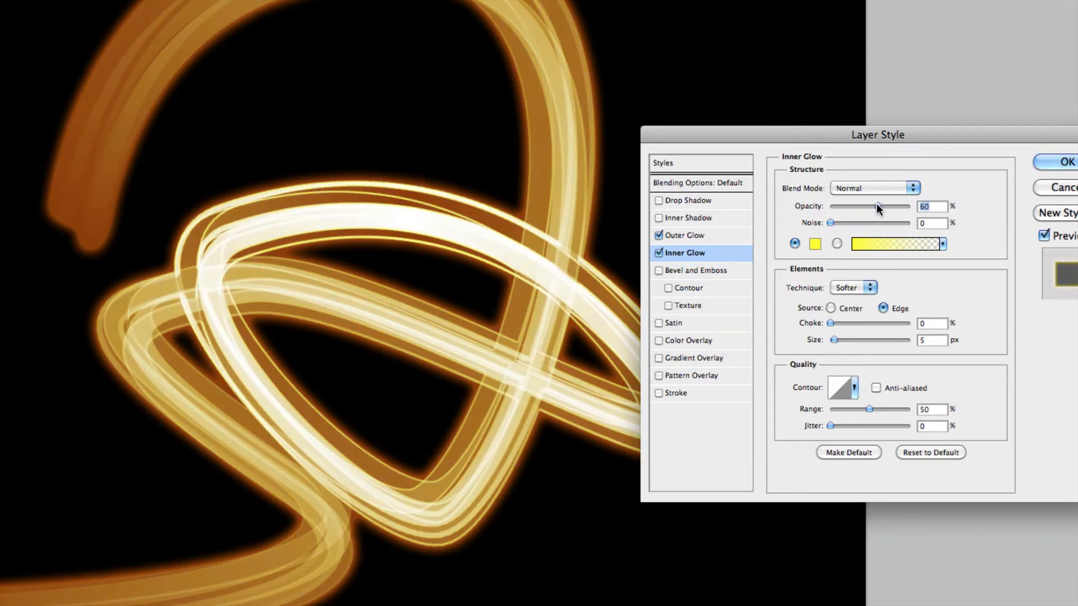
pyautogui.moveTo(873, 206); pyautogui.dragTo(883, 206)
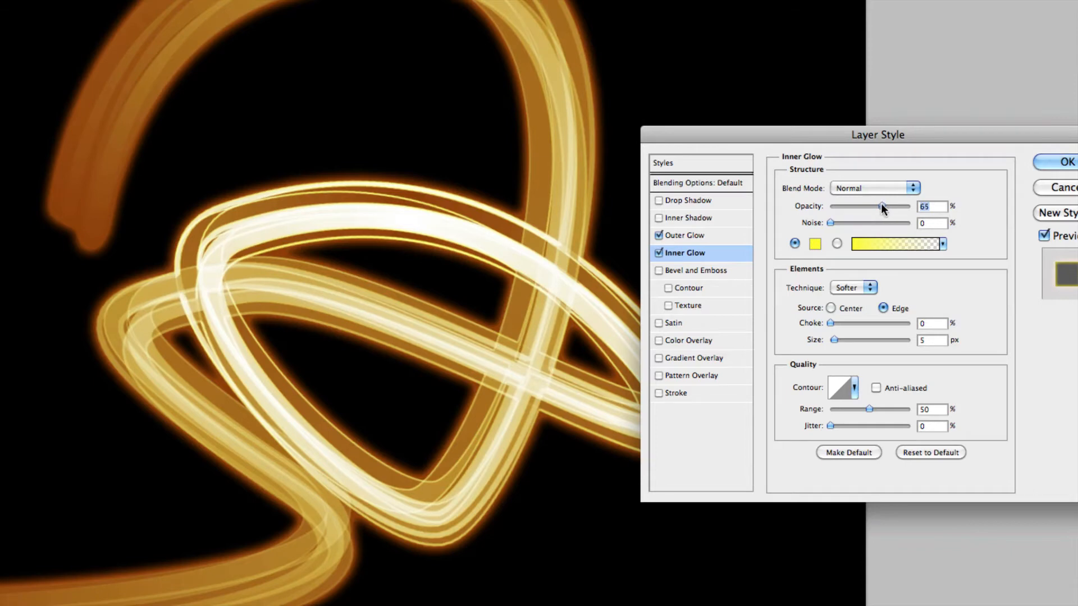
pyautogui.moveTo(1047, 154)
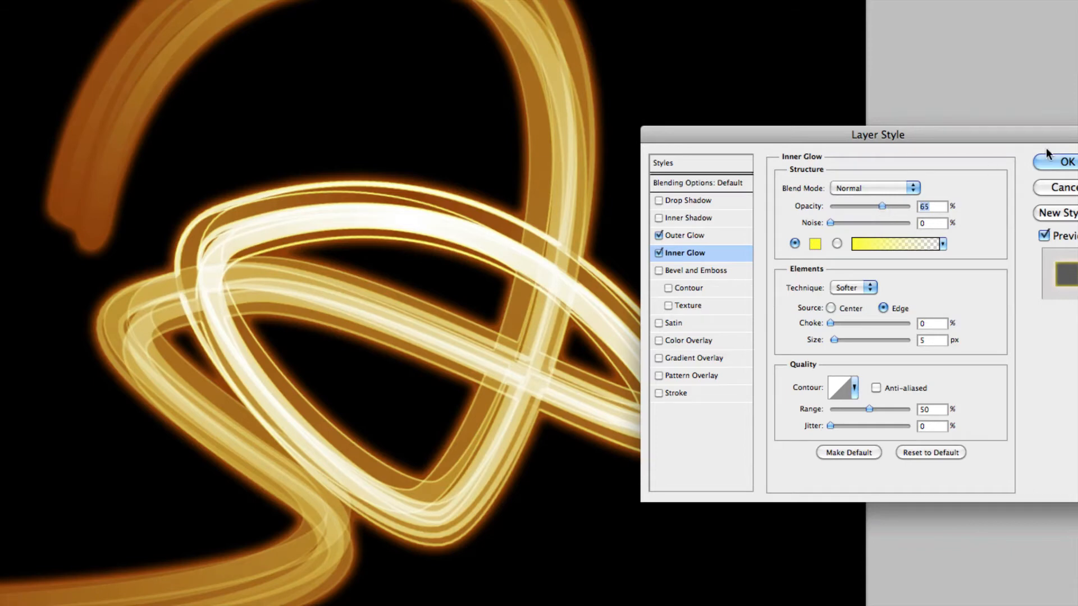
pyautogui.click(1066, 162)
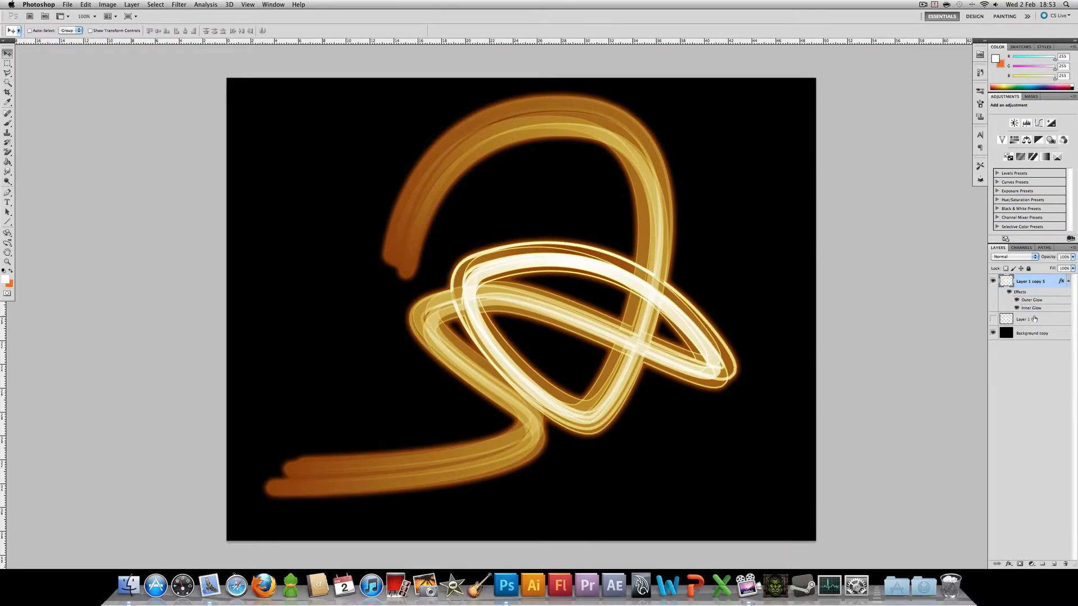
# Duplicate the glowing layer and give the copy a larger orange outer glow at 31% opacity
pyautogui.rightClick(1031, 281)
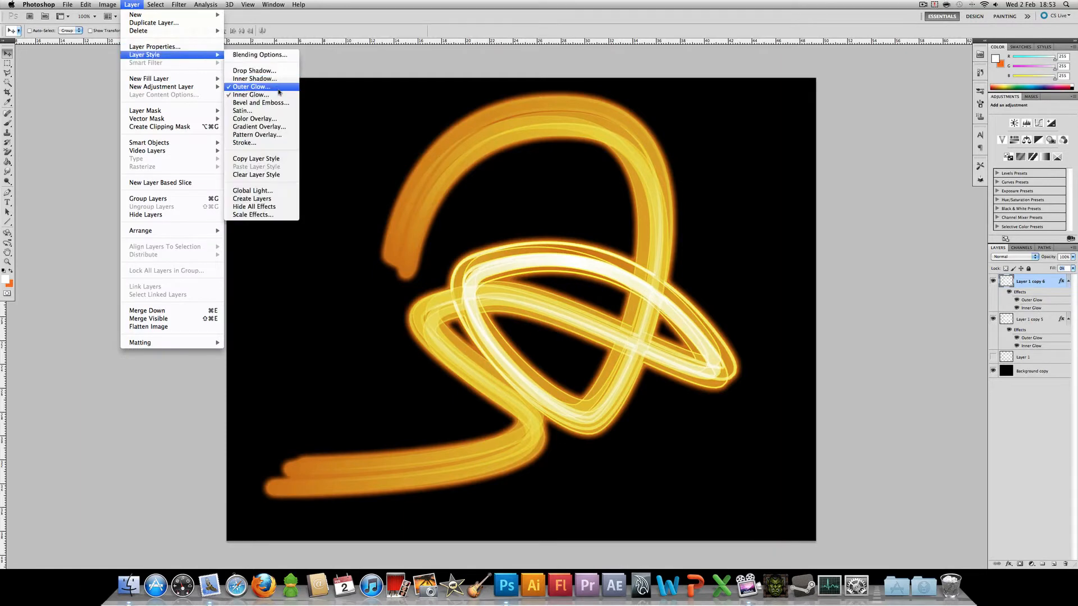
pyautogui.click(252, 87)
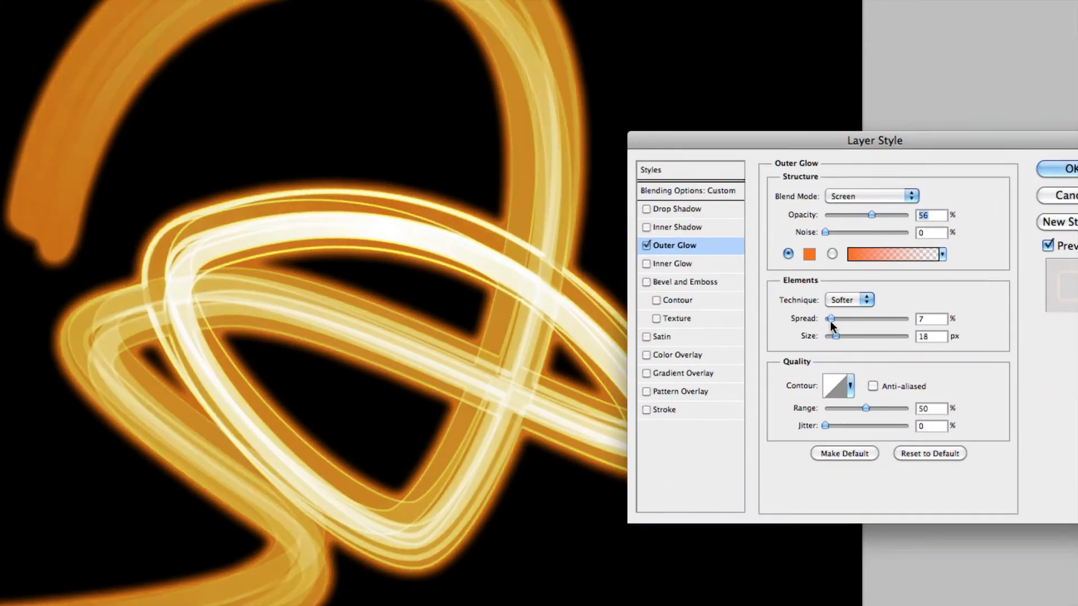
pyautogui.moveTo(830, 336); pyautogui.dragTo(851, 336)
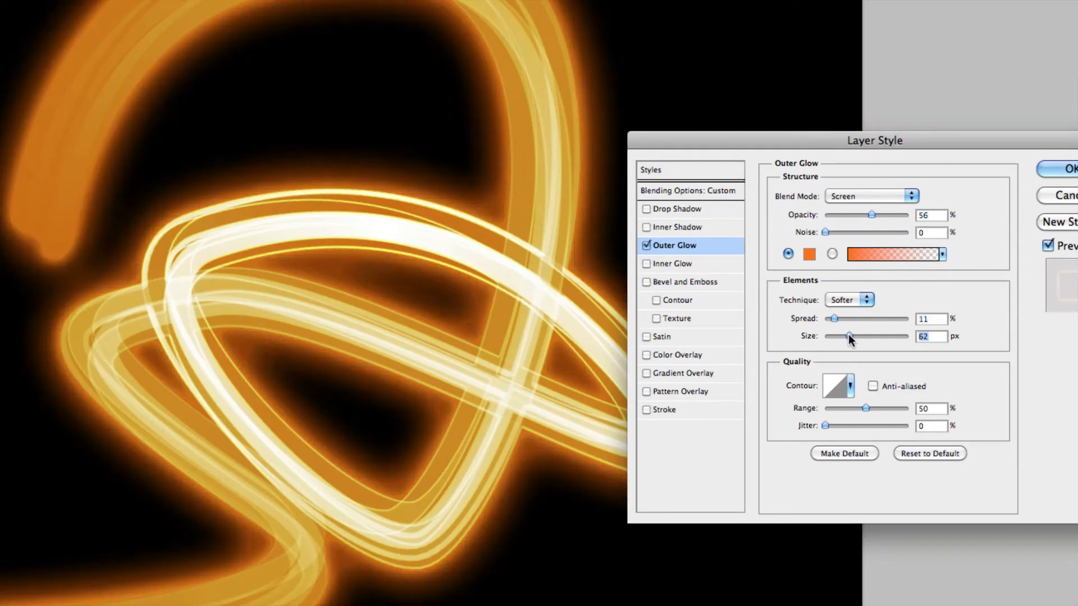
pyautogui.moveTo(888, 214); pyautogui.dragTo(818, 214)
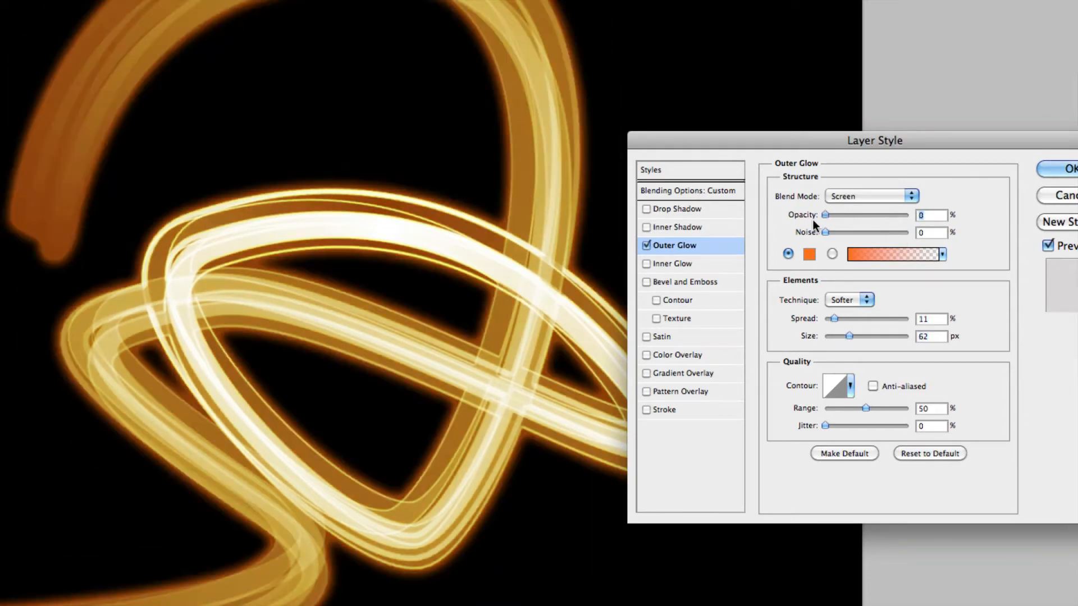
pyautogui.moveTo(823, 215); pyautogui.dragTo(851, 215)
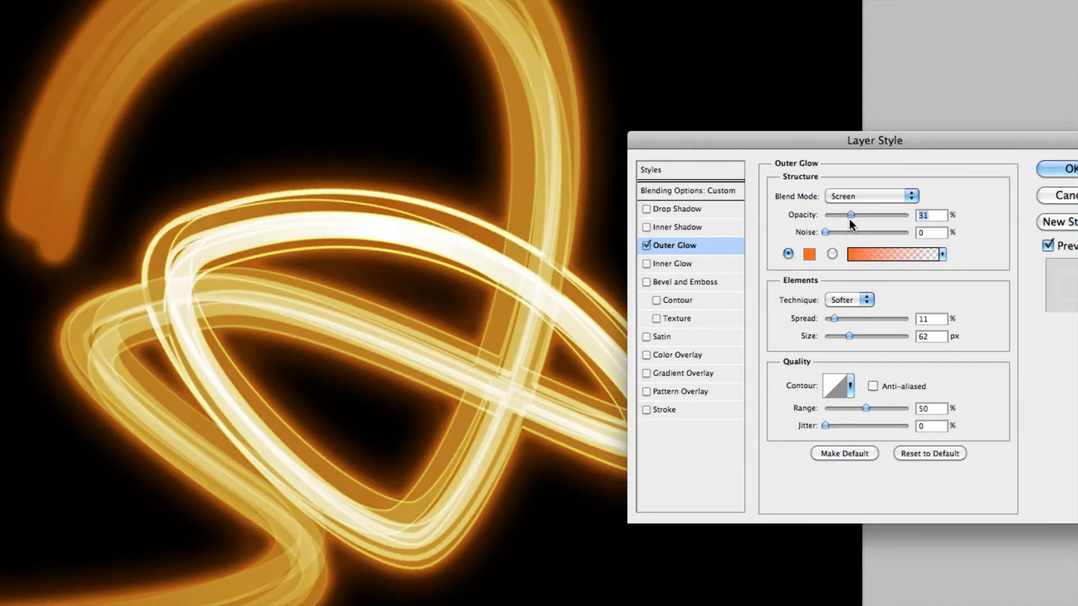
pyautogui.click(1067, 169)
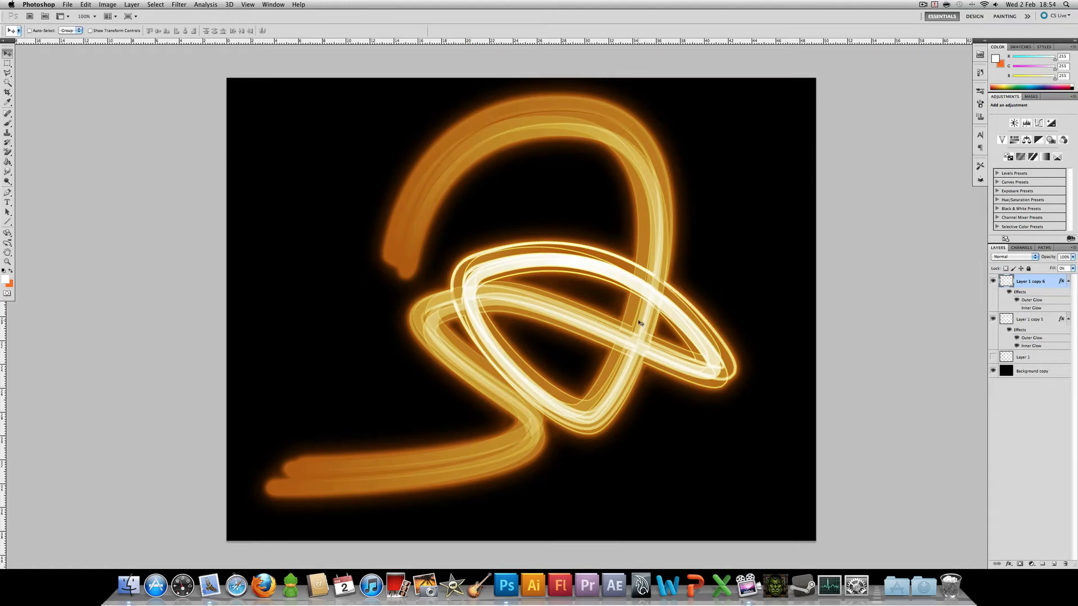
pyautogui.moveTo(1031, 399)
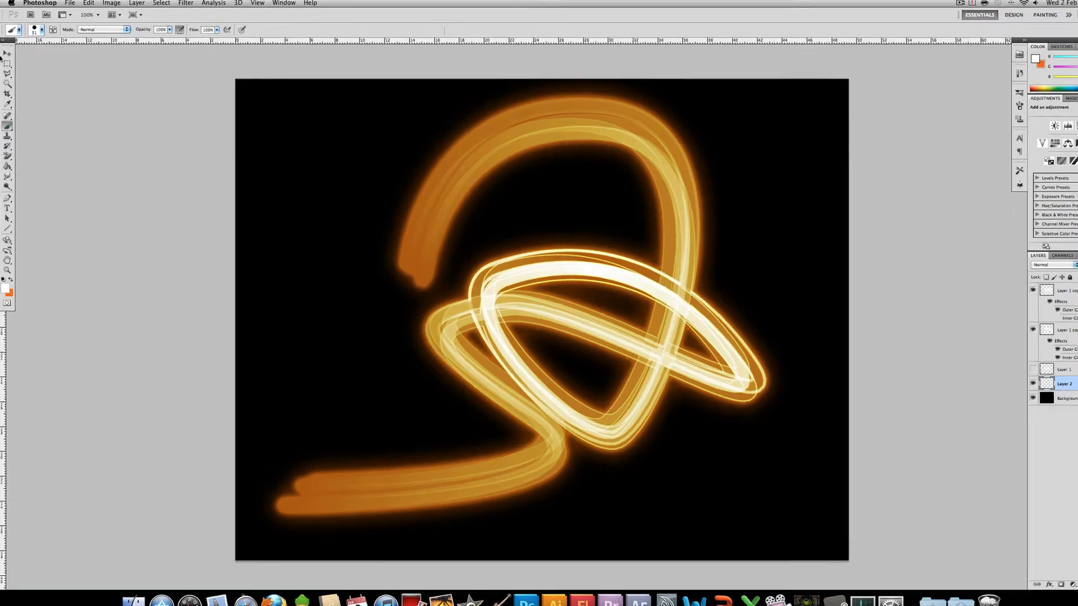
# Paint soft orange strokes across the canvas on a new layer behind the swirls
pyautogui.click(50, 46)
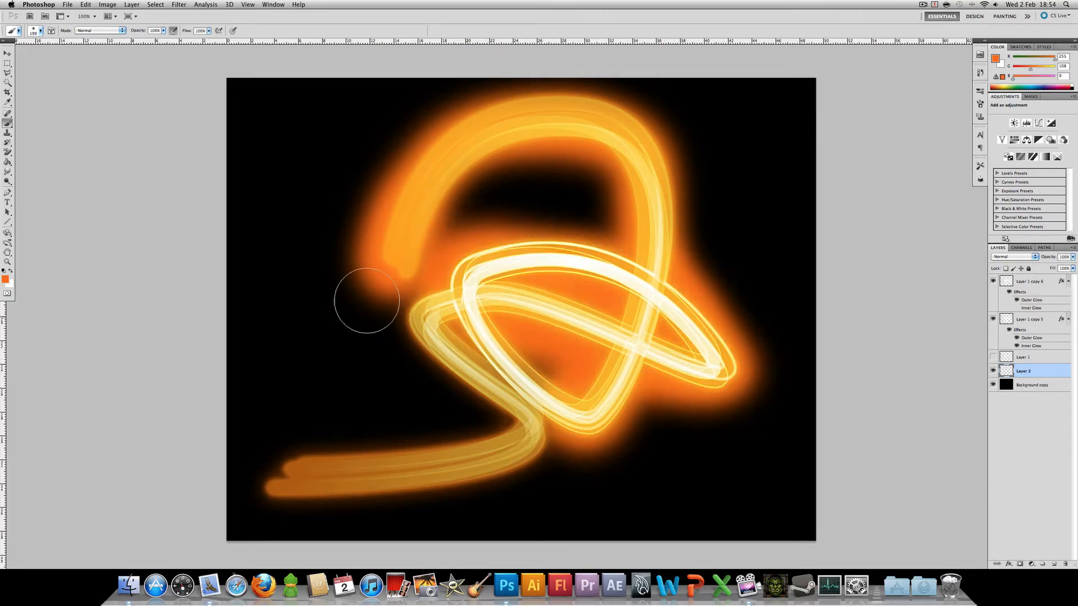
pyautogui.moveTo(366, 299); pyautogui.dragTo(429, 222)
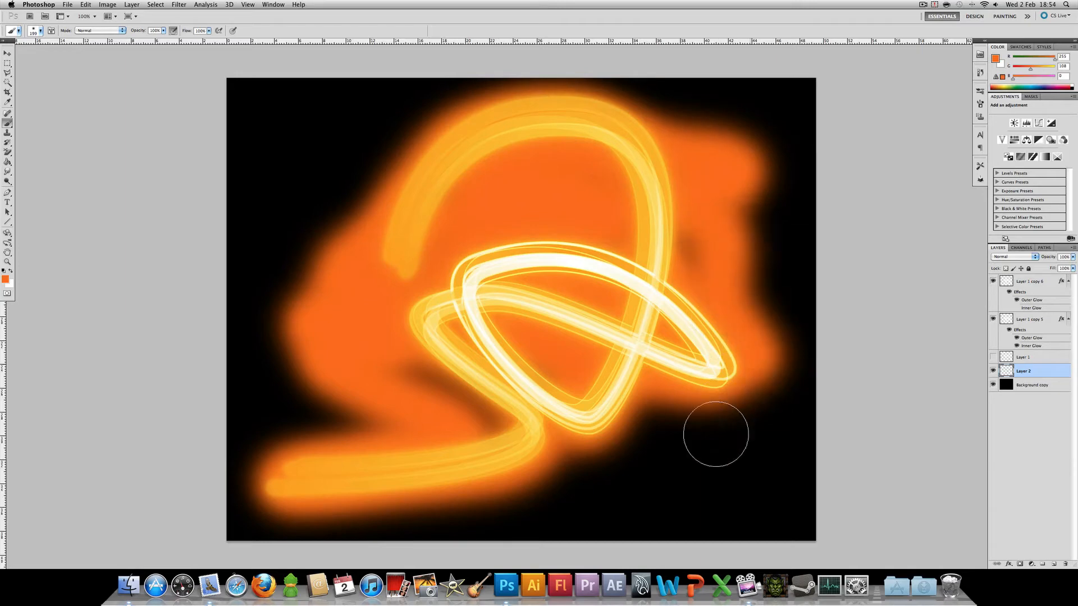
pyautogui.moveTo(714, 433); pyautogui.dragTo(454, 150)
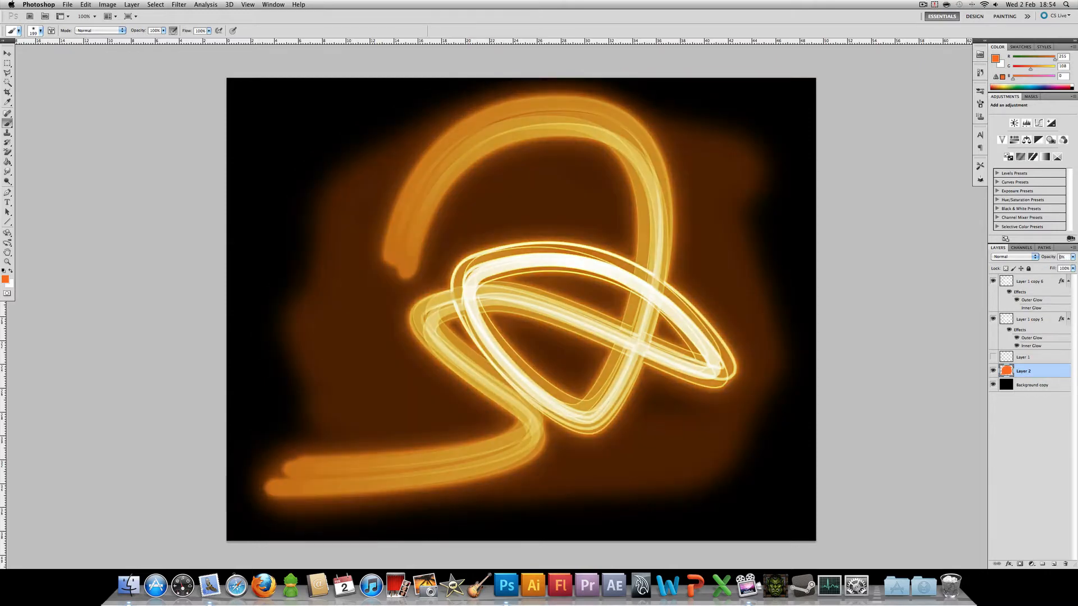
# Apply a 50-pixel Gaussian Blur to the orange haze layer
pyautogui.click(178, 4)
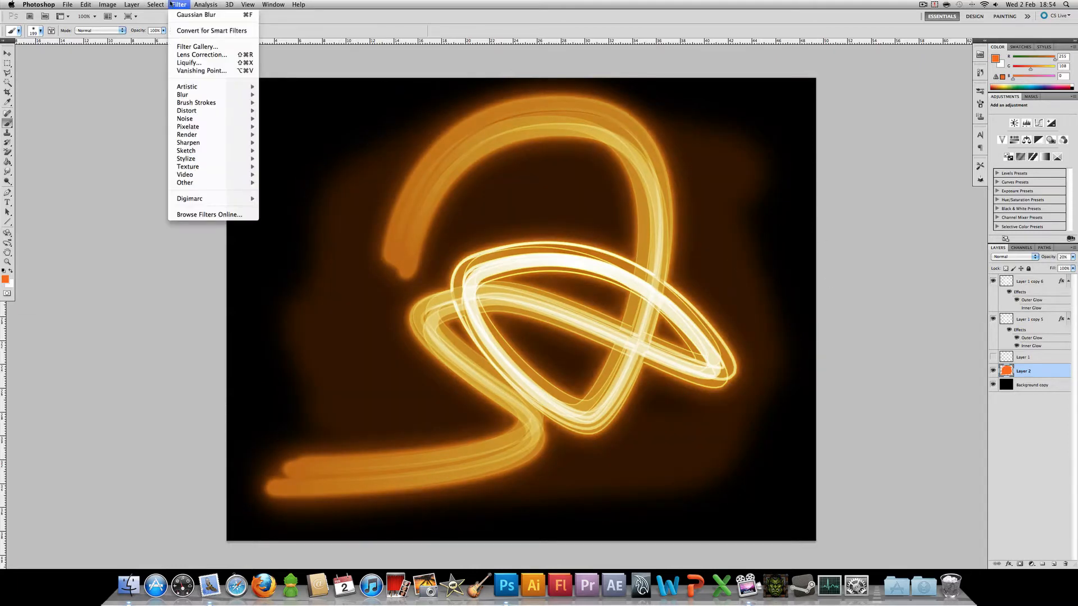
pyautogui.moveTo(183, 94)
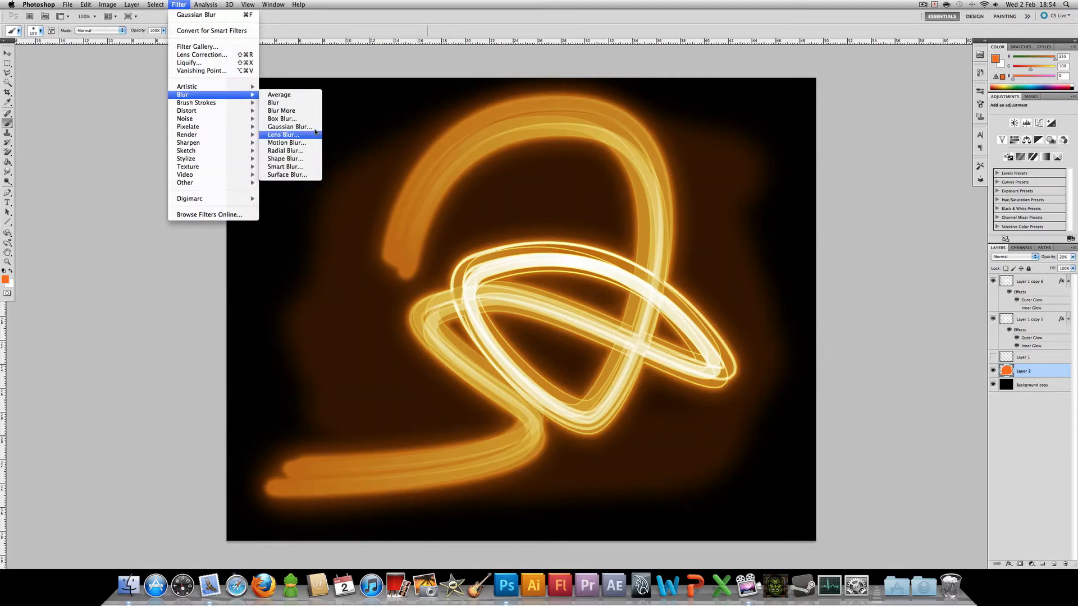
pyautogui.click(196, 14)
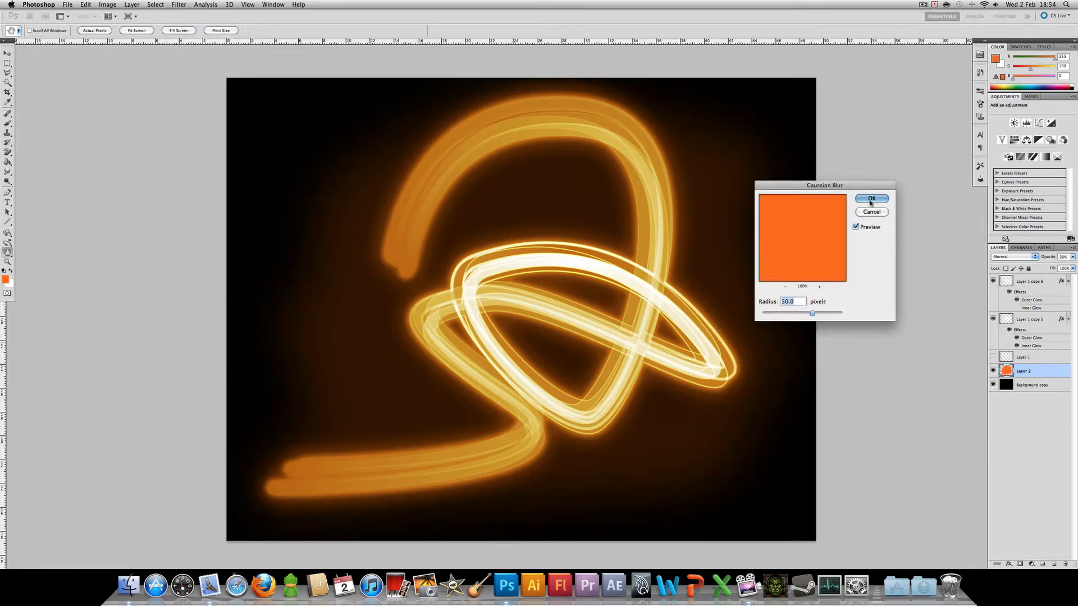
pyautogui.click(872, 199)
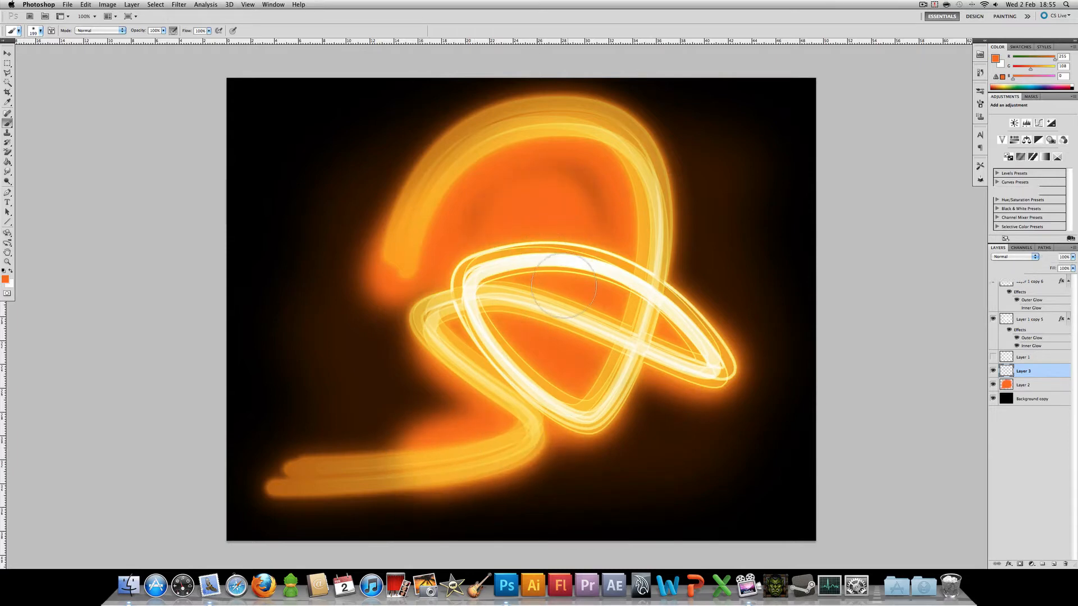
# Paint orange inside the swirl loops on Layer 3 and soften it with 50 px Gaussian Blur
pyautogui.click(178, 5)
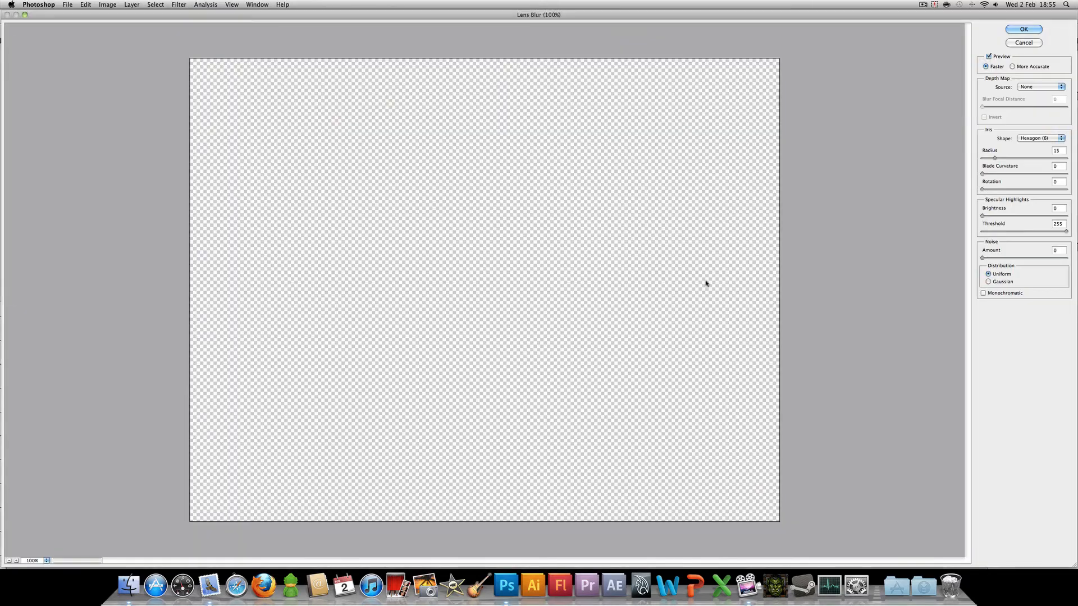
pyautogui.click(1023, 28)
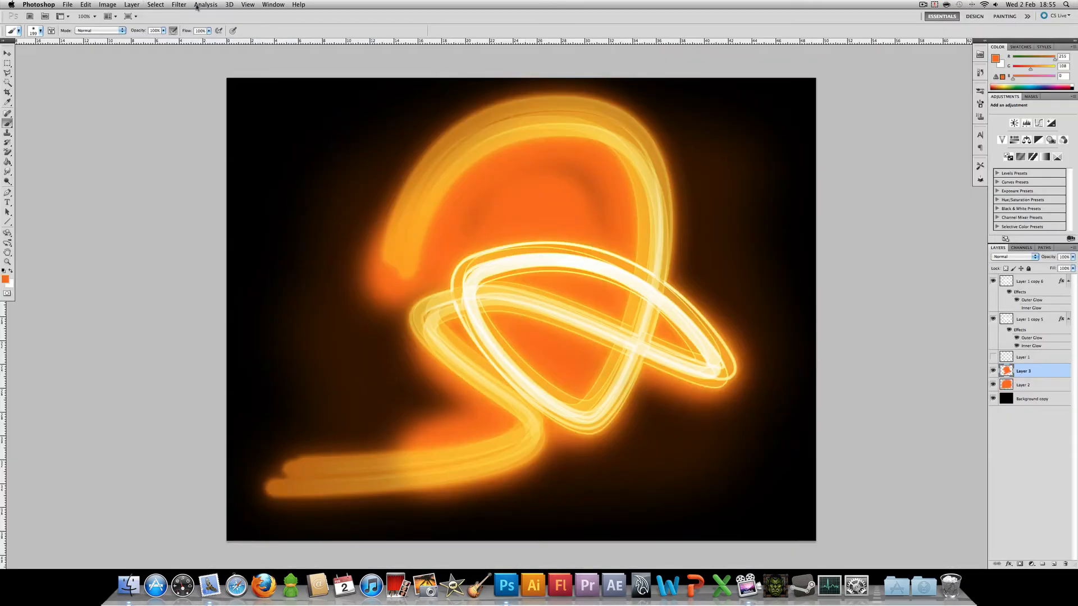
pyautogui.click(179, 5)
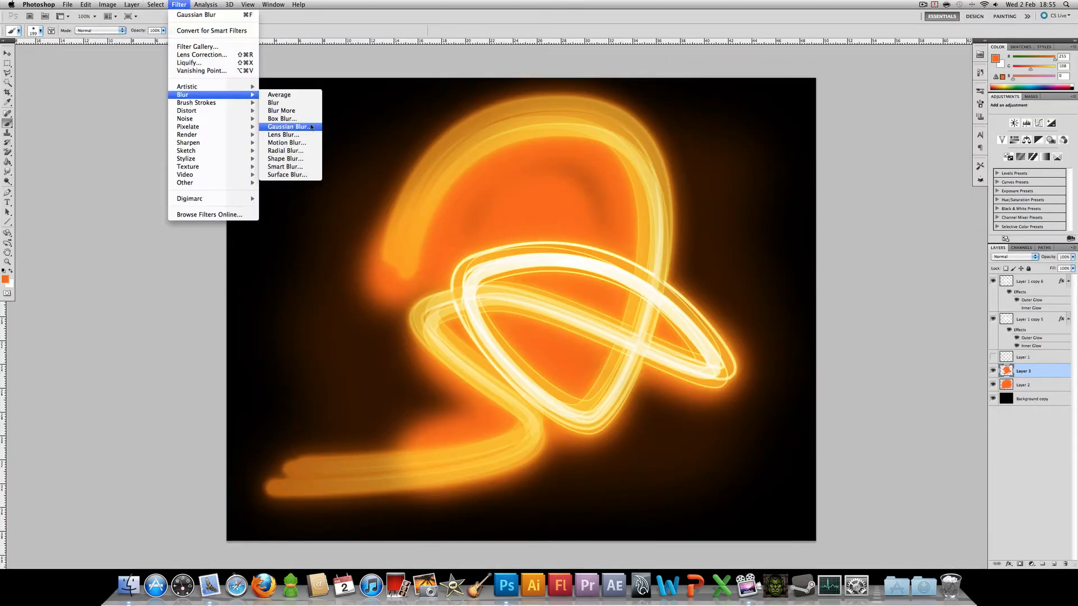
pyautogui.click(288, 126)
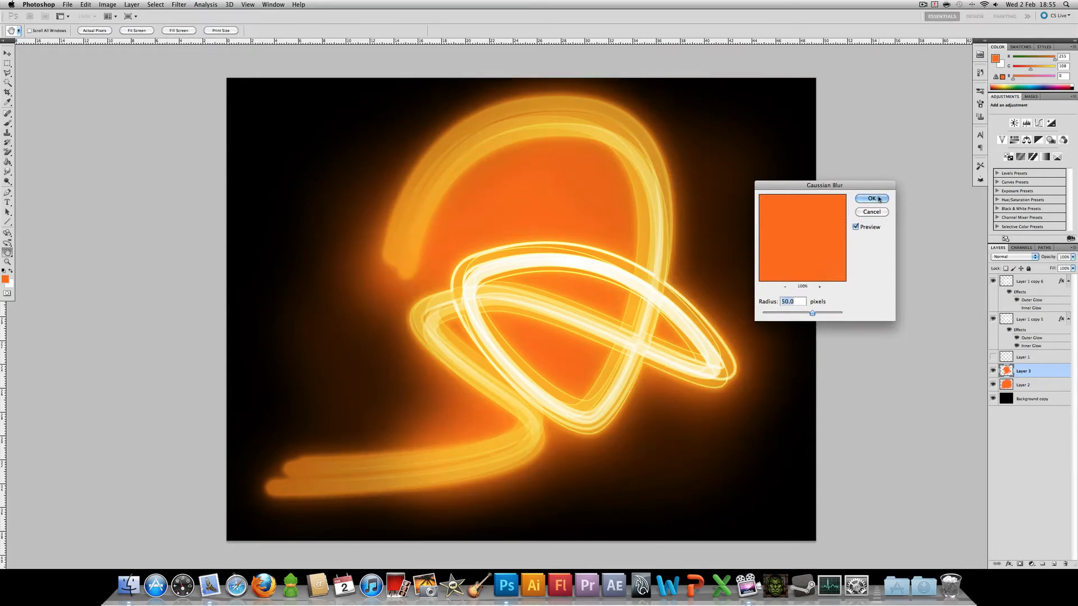
pyautogui.click(871, 199)
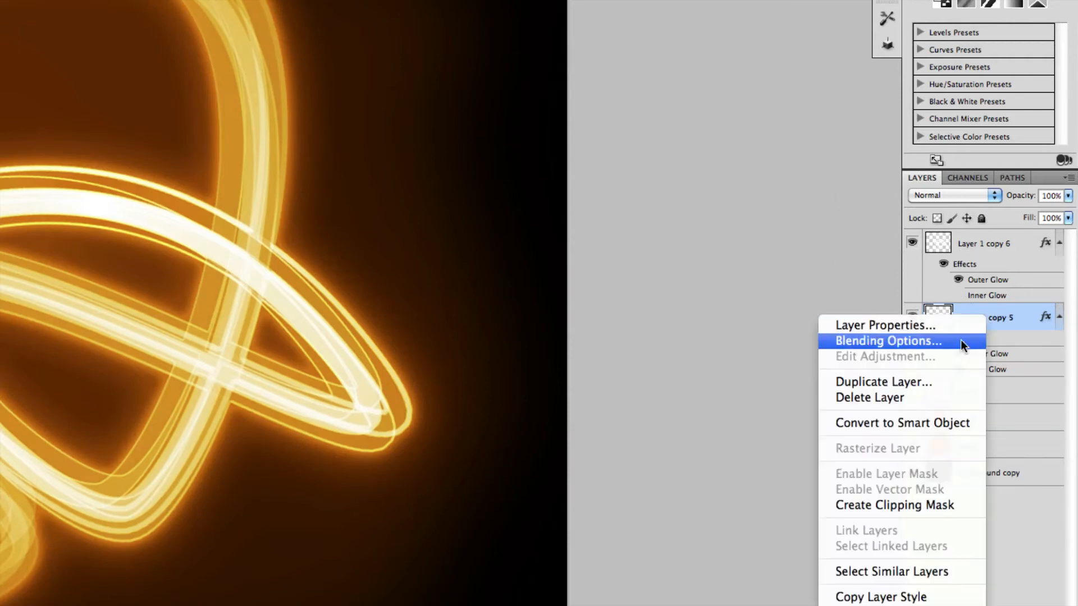
# Duplicate the Layer 1 copy 5 swirl layer
pyautogui.click(888, 341)
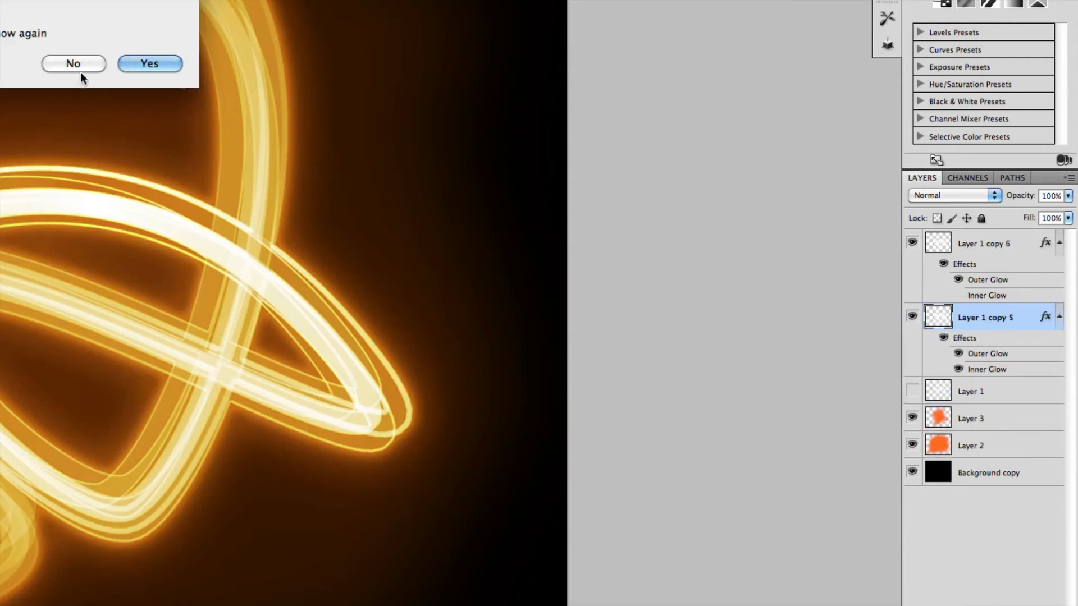
pyautogui.rightClick(985, 317)
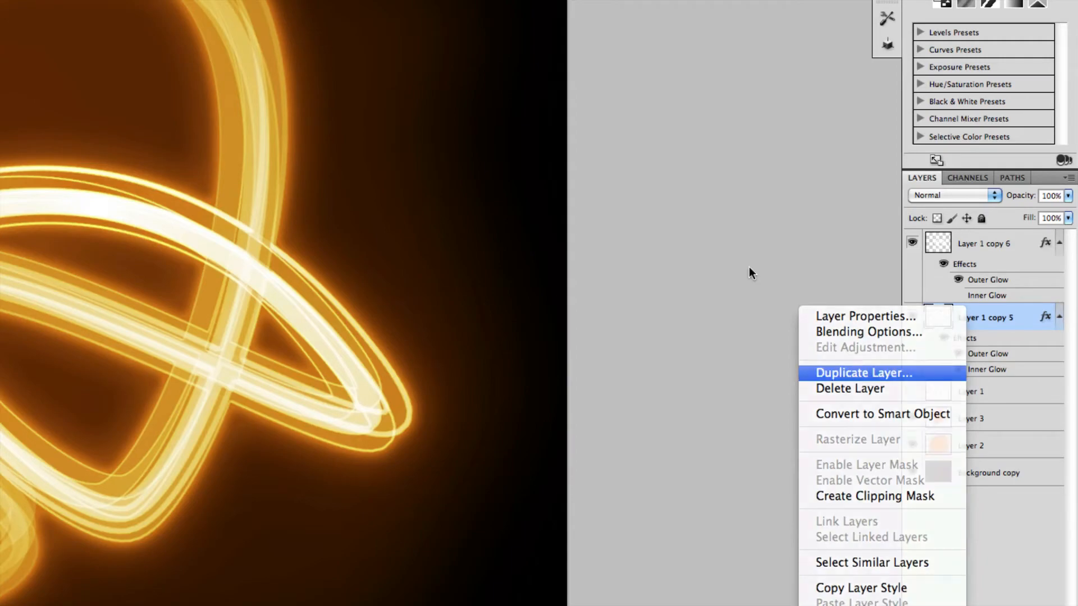
pyautogui.click(862, 373)
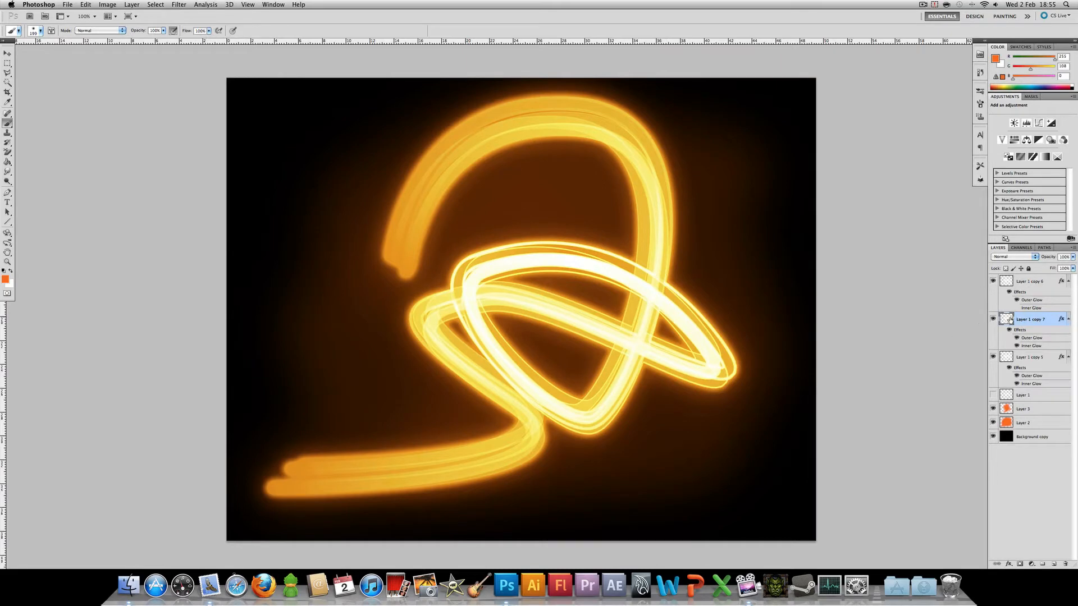
# Contract the selection by 5 px, scale the duplicate slightly larger, and change its blend mode
pyautogui.click(155, 5)
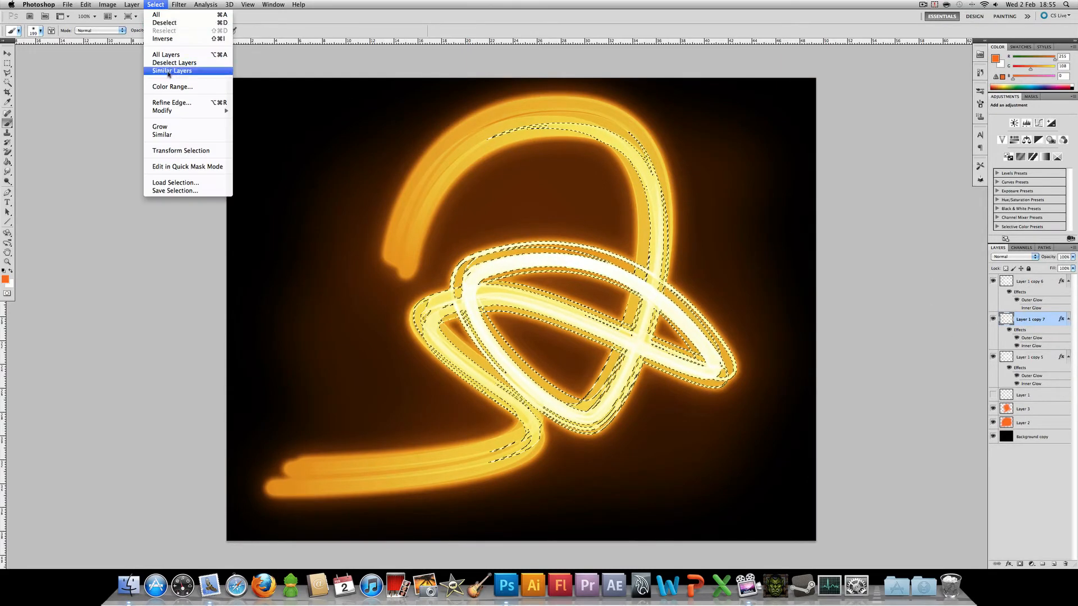
pyautogui.click(162, 110)
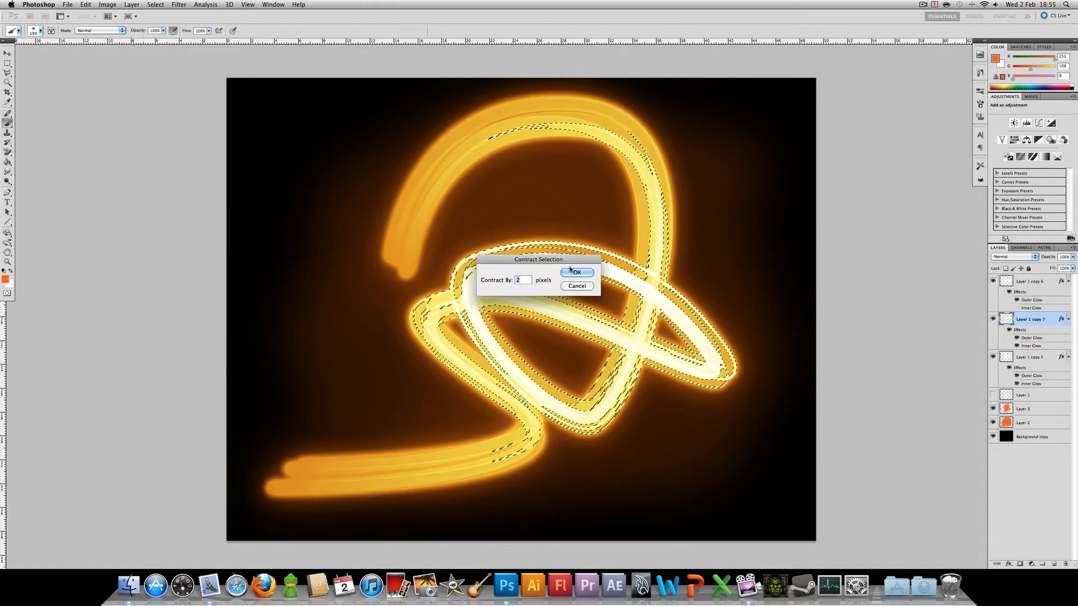
pyautogui.write('5')
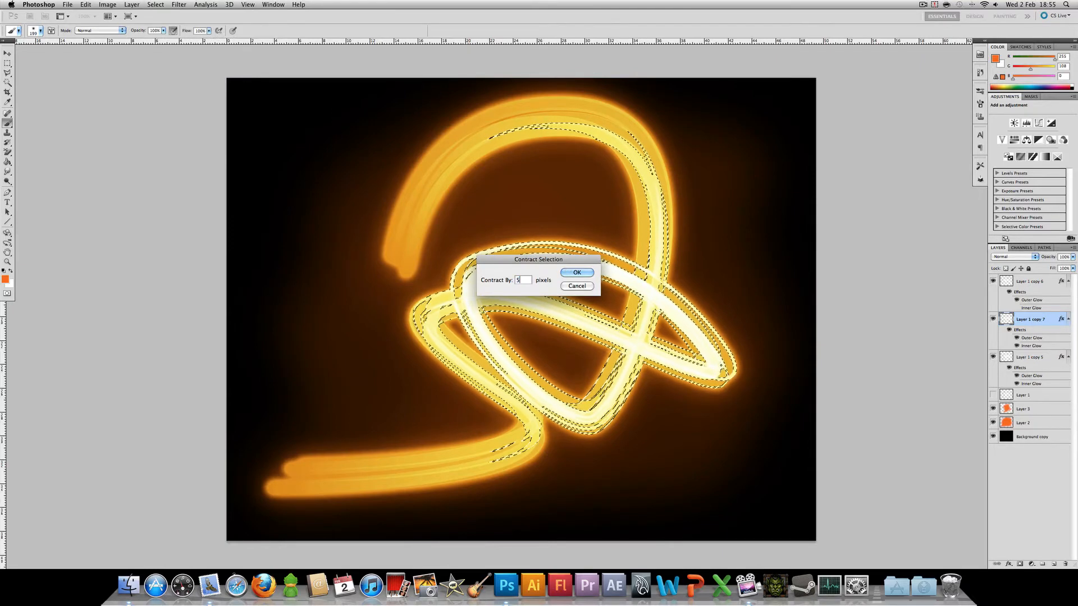
pyautogui.click(576, 272)
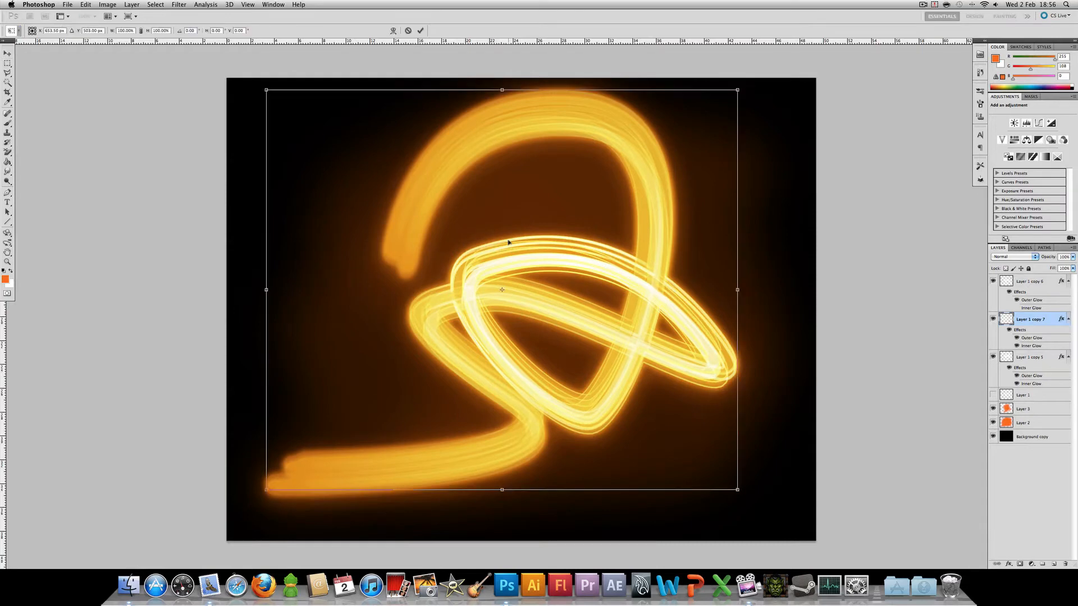
pyautogui.moveTo(737, 489); pyautogui.dragTo(759, 507)
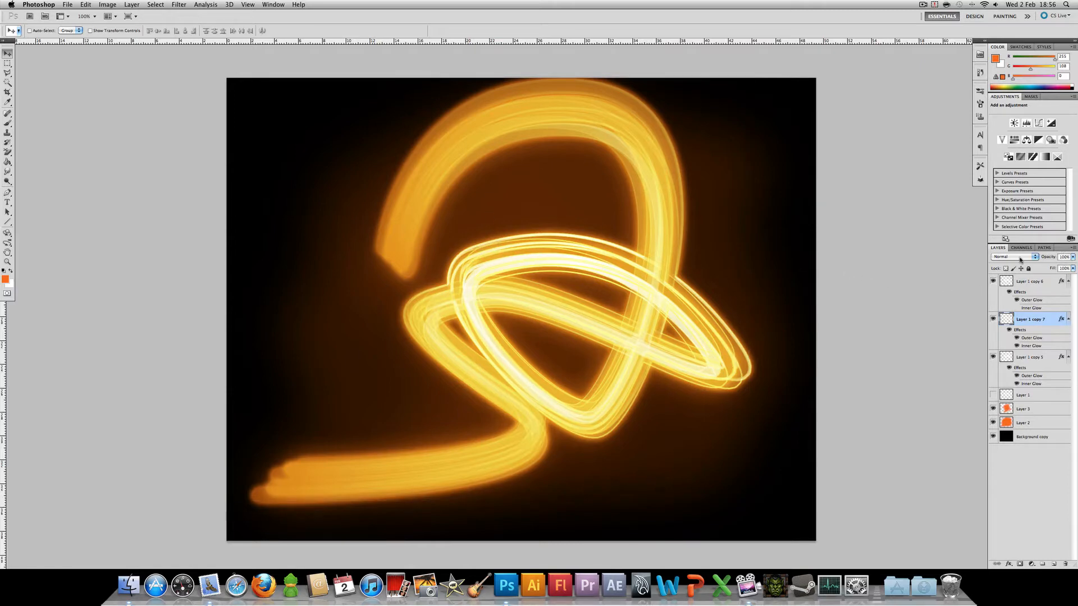
pyautogui.click(1011, 256)
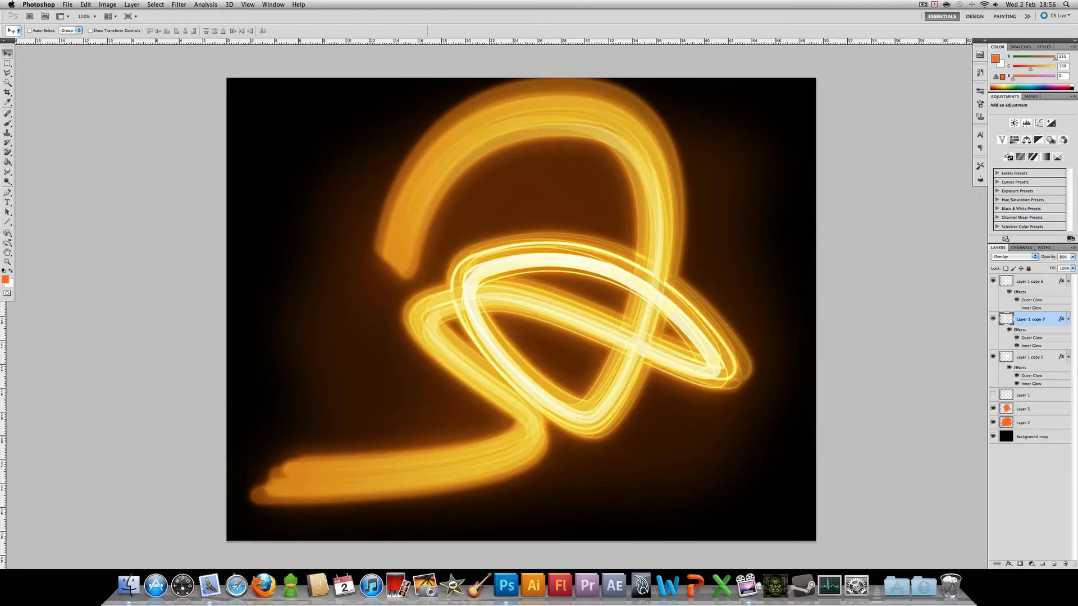
# Duplicate Layer 1 copy 5 into Layer 1 copy 8 and randomize its wave distortion
pyautogui.click(1029, 281)
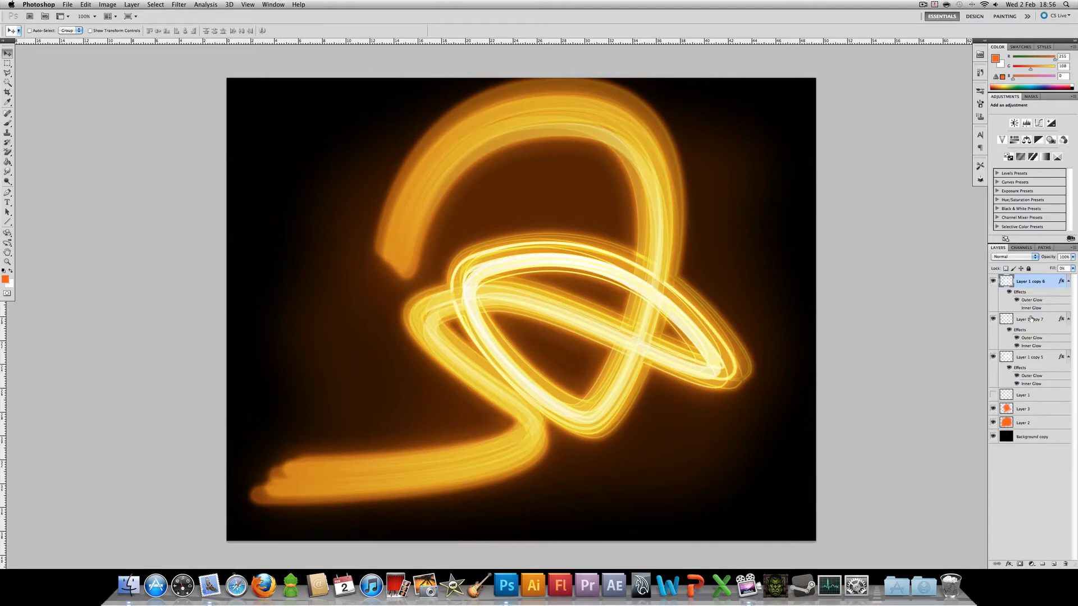
pyautogui.click(1031, 357)
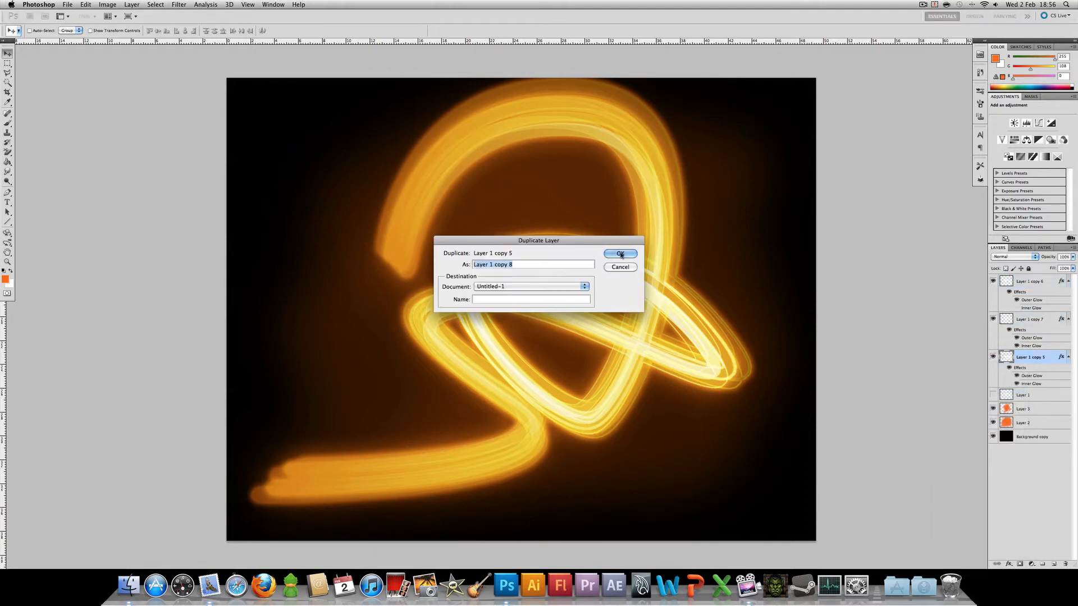
pyautogui.click(619, 253)
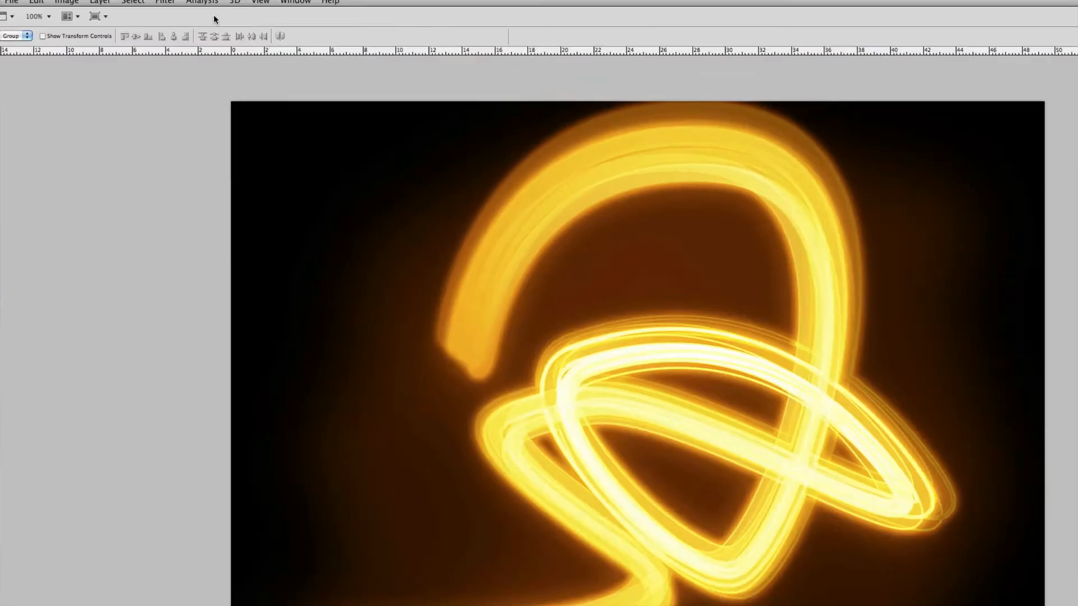
pyautogui.click(148, 7)
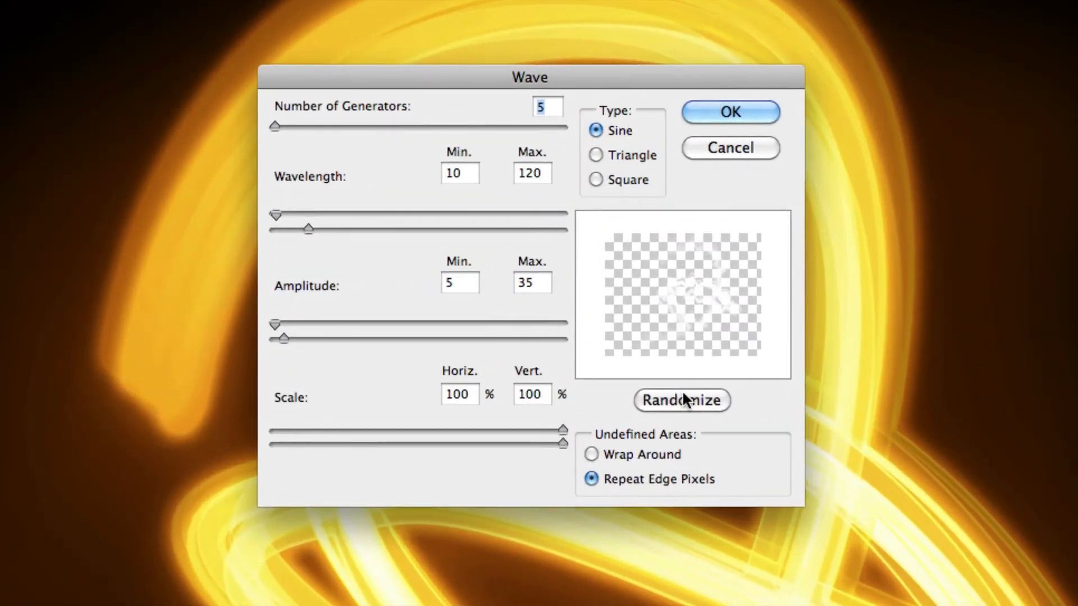
pyautogui.click(681, 400)
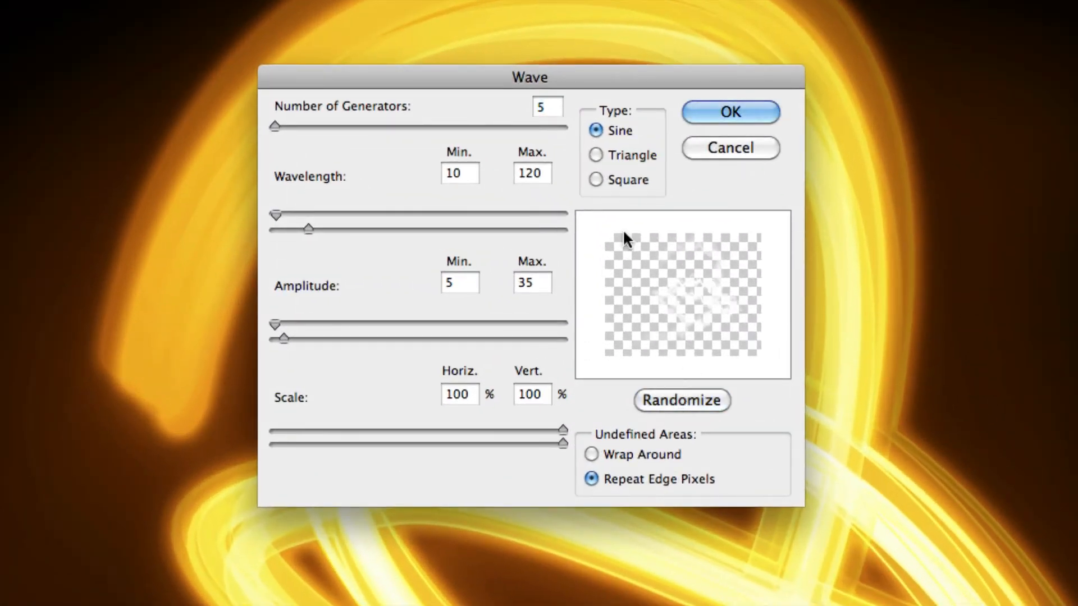
pyautogui.click(730, 111)
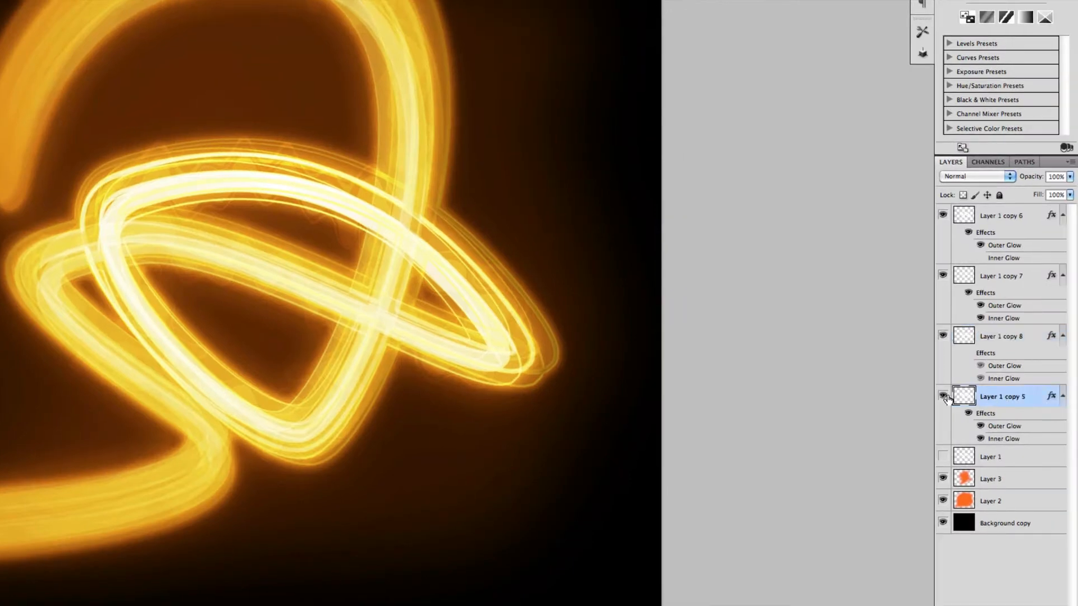
# Duplicate the stroke layer, contract its selection by 5 px, and blend the copy as Overlay
pyautogui.rightClick(1003, 395)
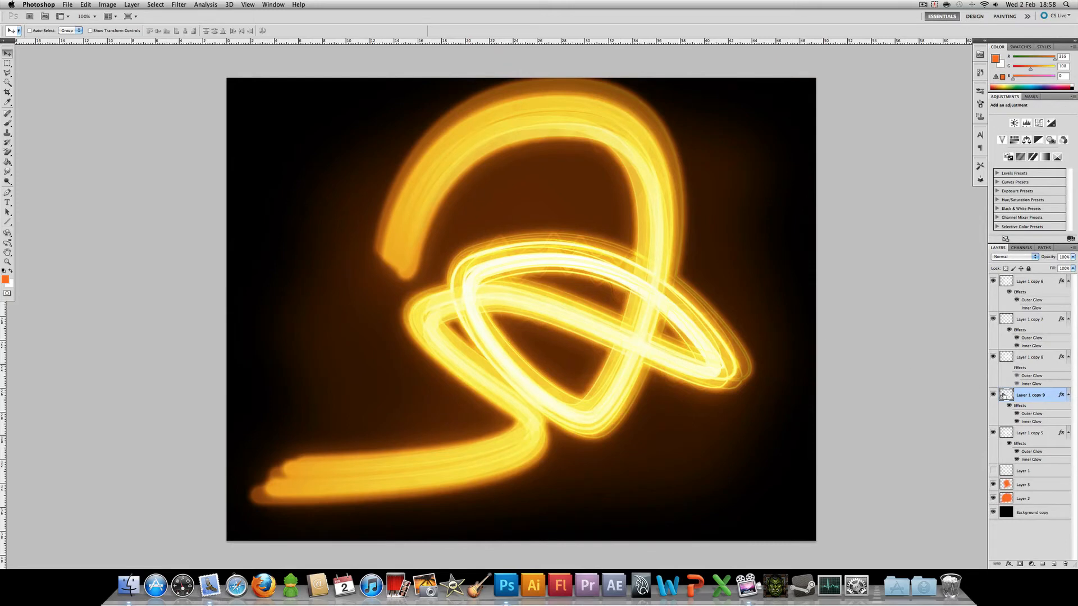
pyautogui.click(155, 5)
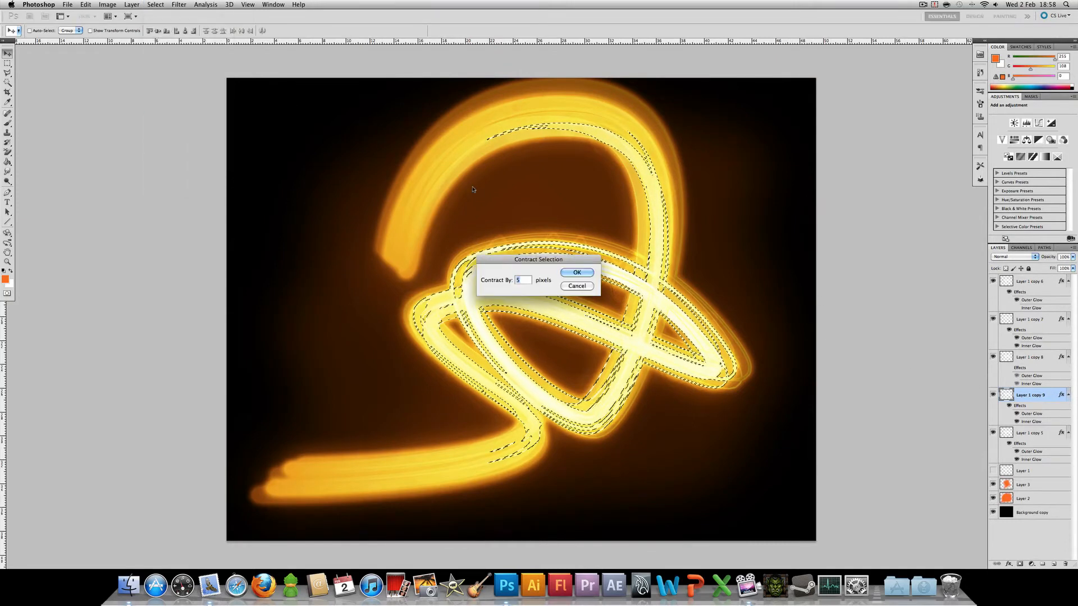
pyautogui.click(577, 273)
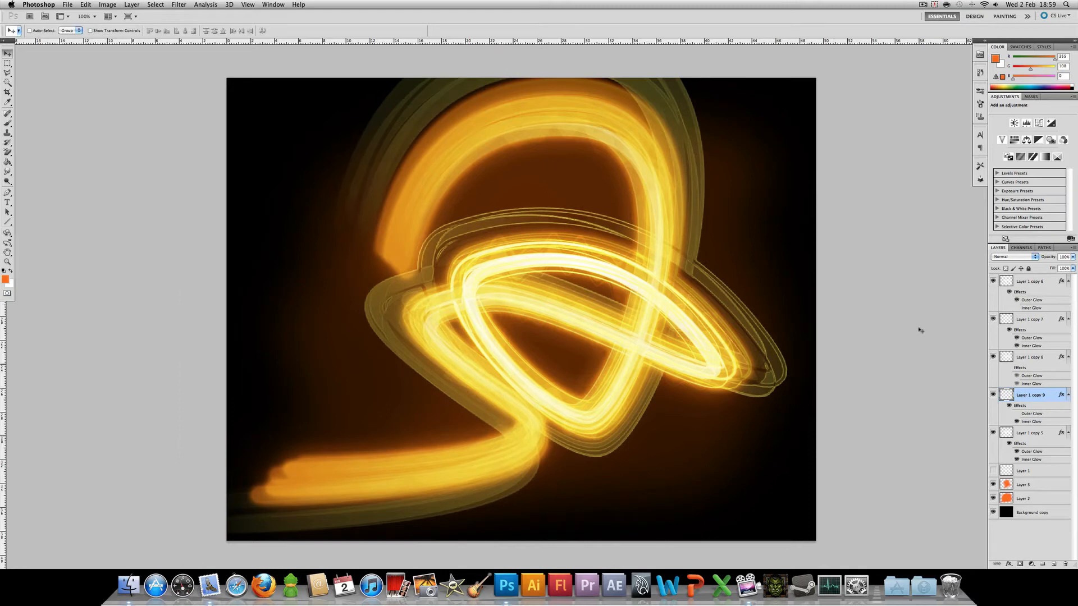
pyautogui.click(1011, 256)
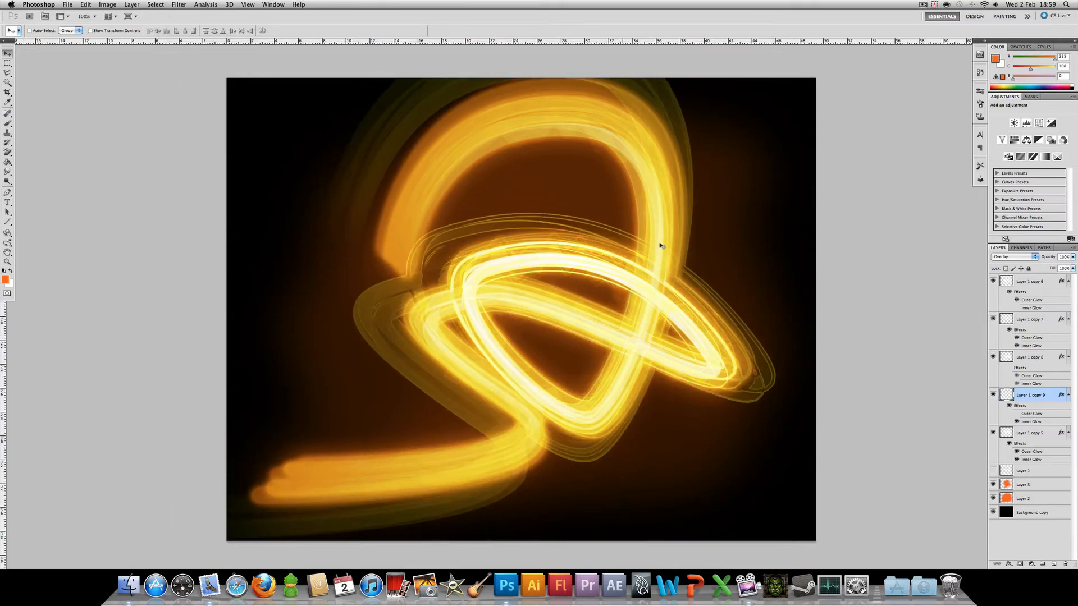
# Duplicate the outline layer, apply a Wave distortion, and lower its opacity to 20%
pyautogui.rightClick(1029, 395)
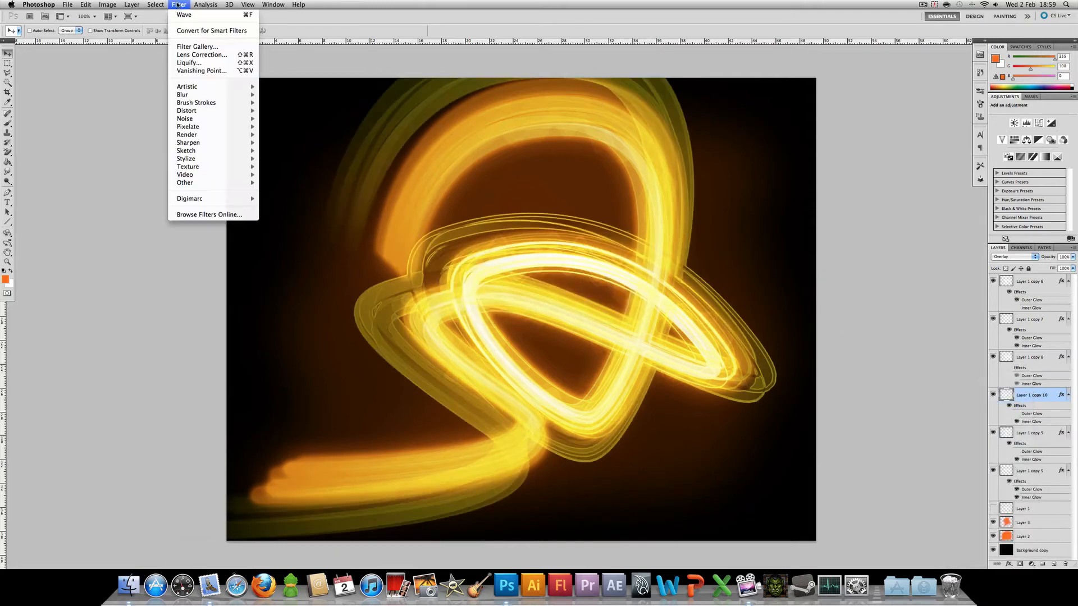
pyautogui.moveTo(187, 111)
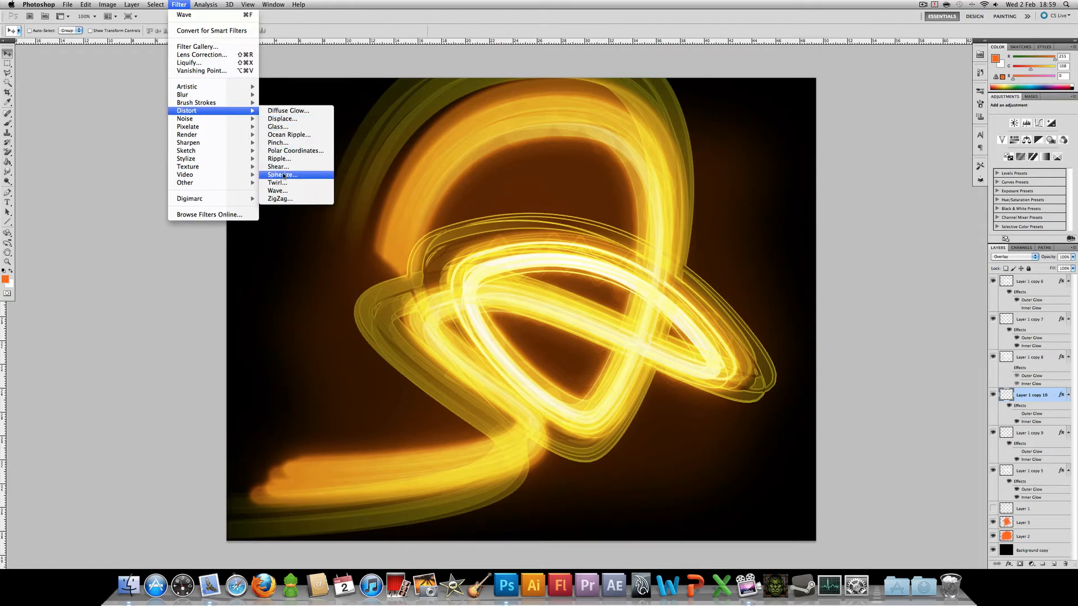
pyautogui.click(278, 191)
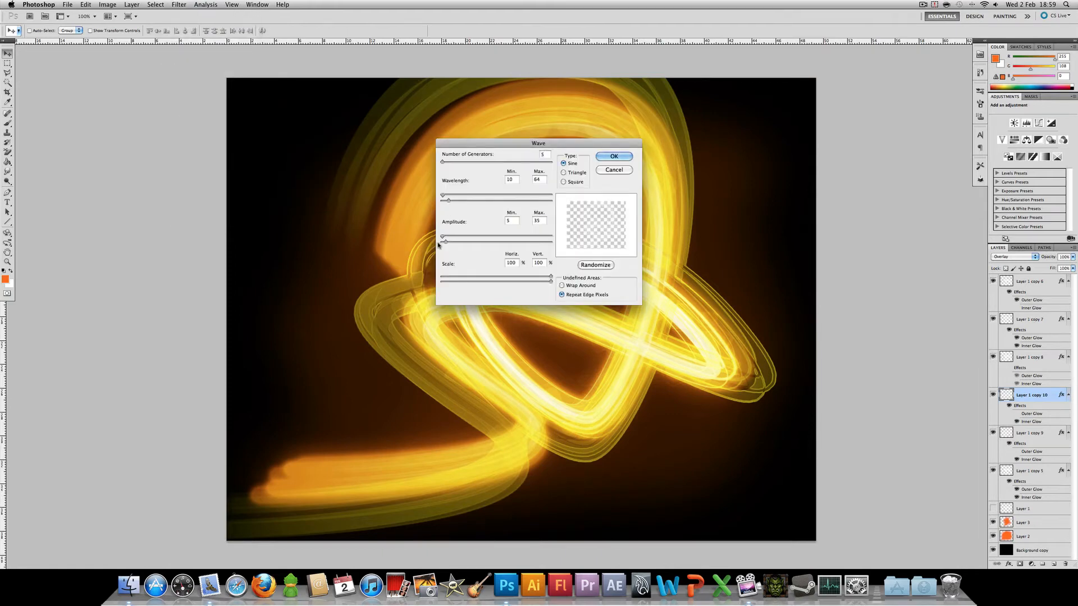
pyautogui.click(613, 157)
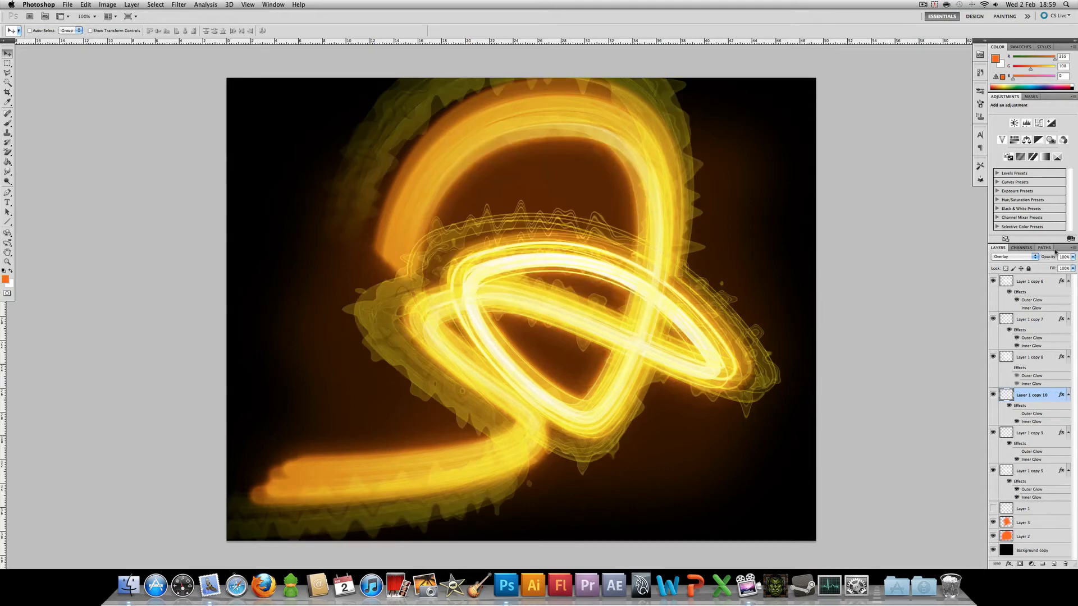
pyautogui.moveTo(409, 190)
pyautogui.write('20')
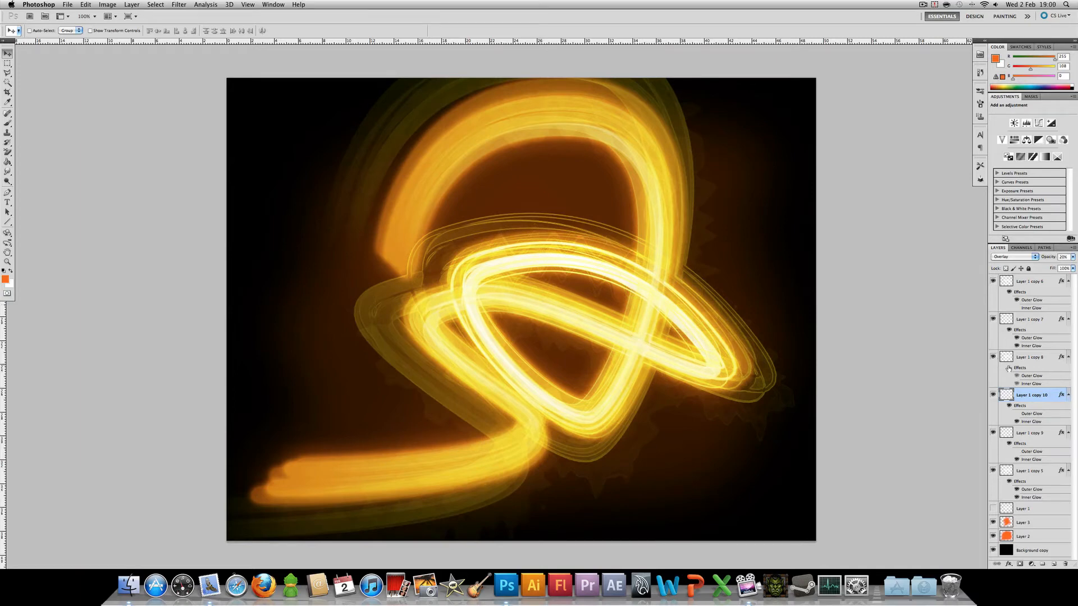
pyautogui.click(1030, 281)
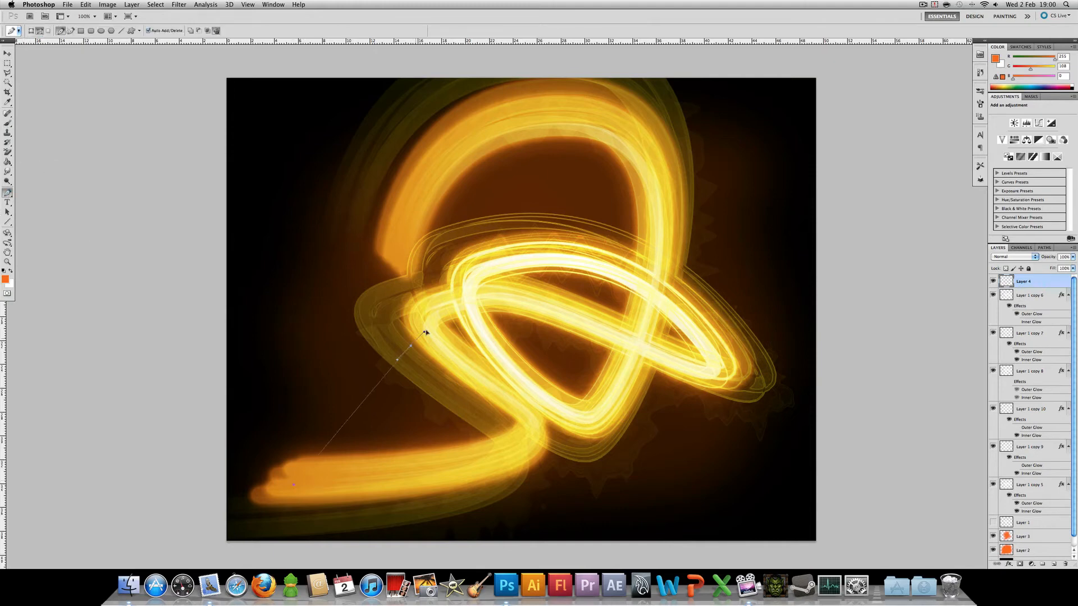
# Redraw a curved pen path across the swirl and stroke it with a tapered white brush
pyautogui.rightClick(426, 332)
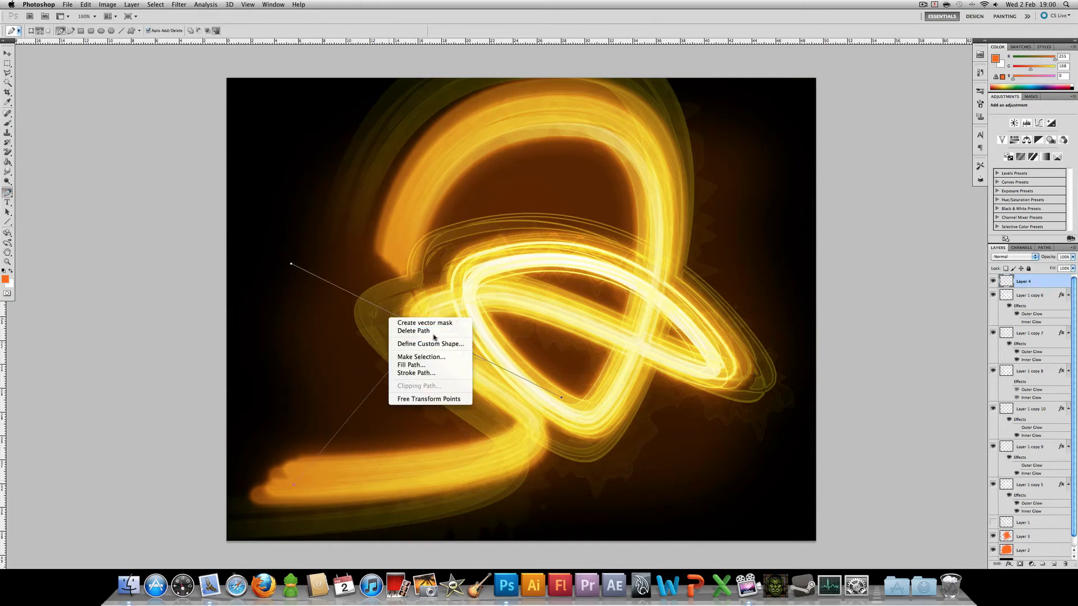
pyautogui.click(413, 331)
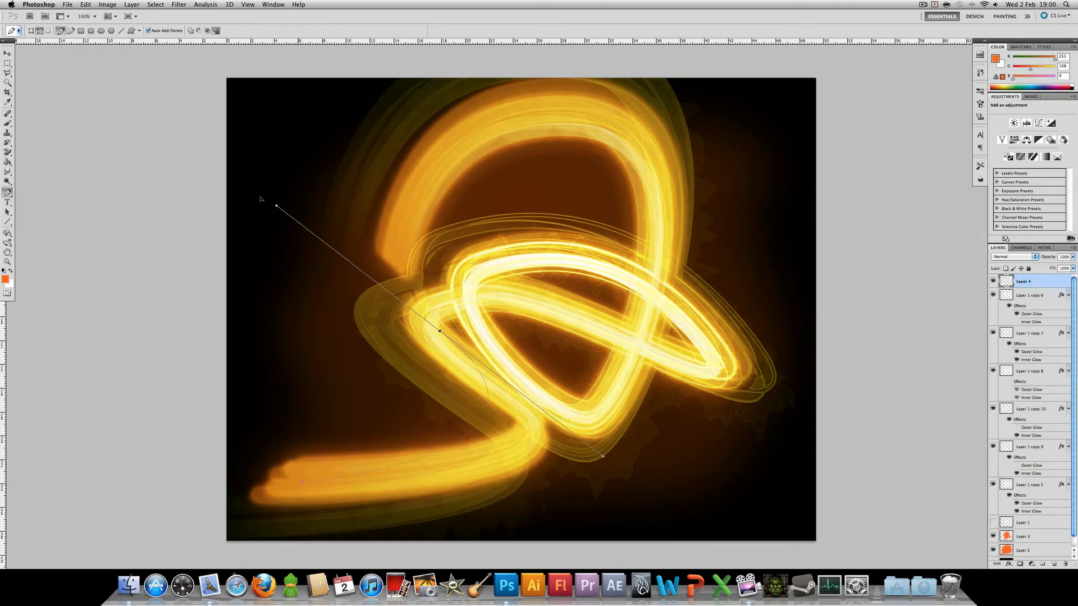
pyautogui.moveTo(276, 206); pyautogui.dragTo(238, 153)
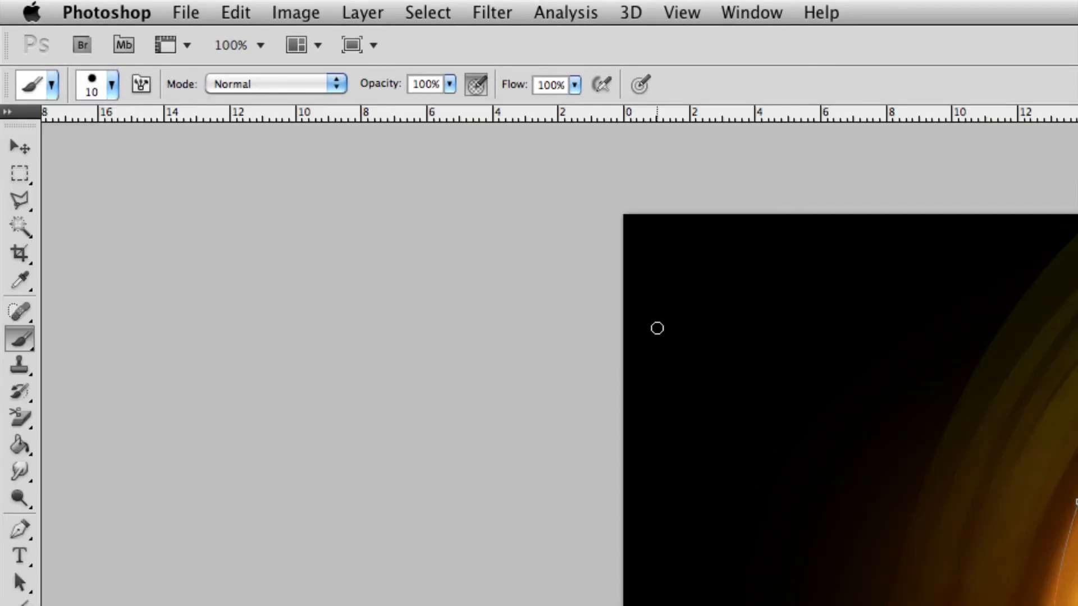
pyautogui.moveTo(215, 128)
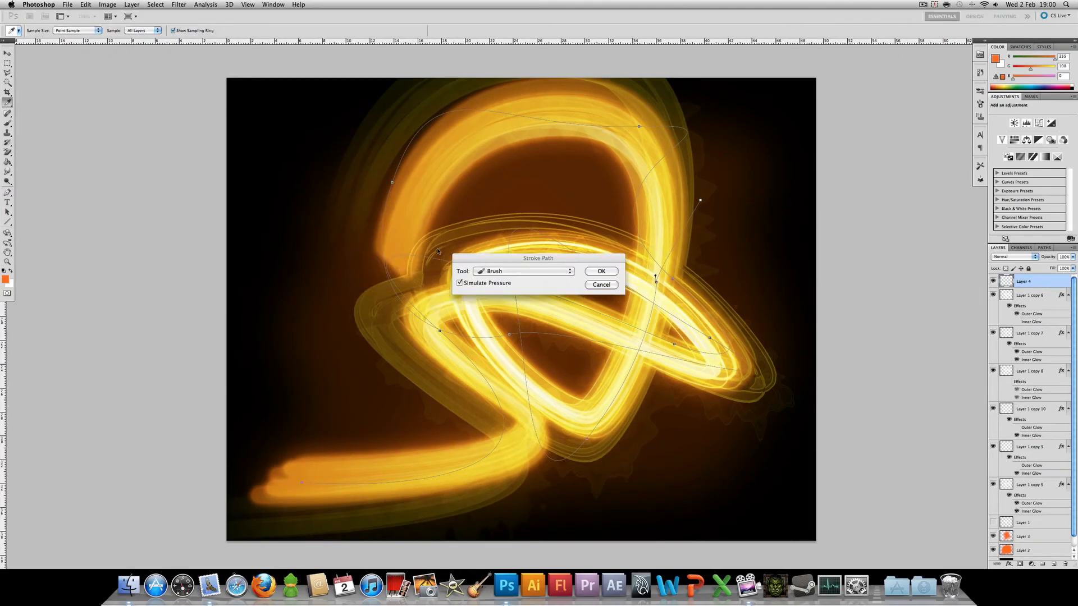
pyautogui.click(599, 271)
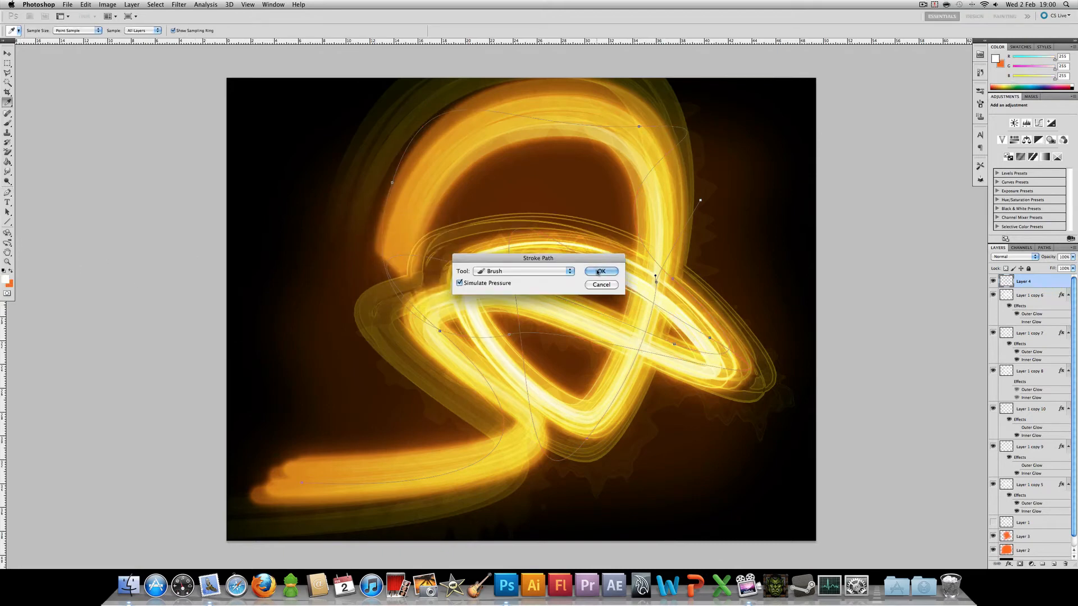
pyautogui.click(601, 271)
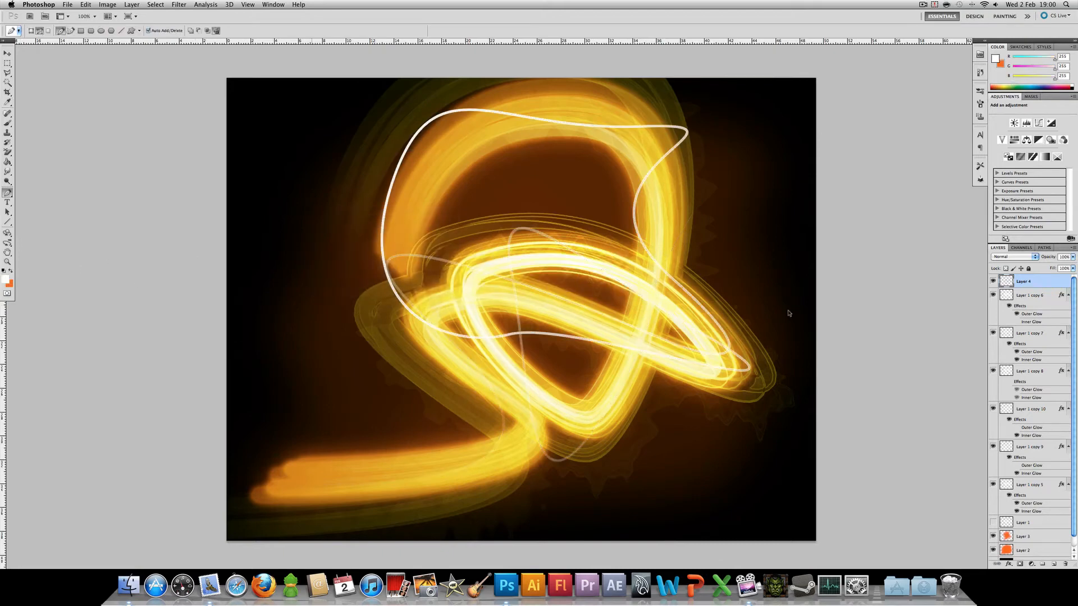
# Set Layer 4 to Overlay, then duplicate it and scale the copy larger
pyautogui.click(1011, 257)
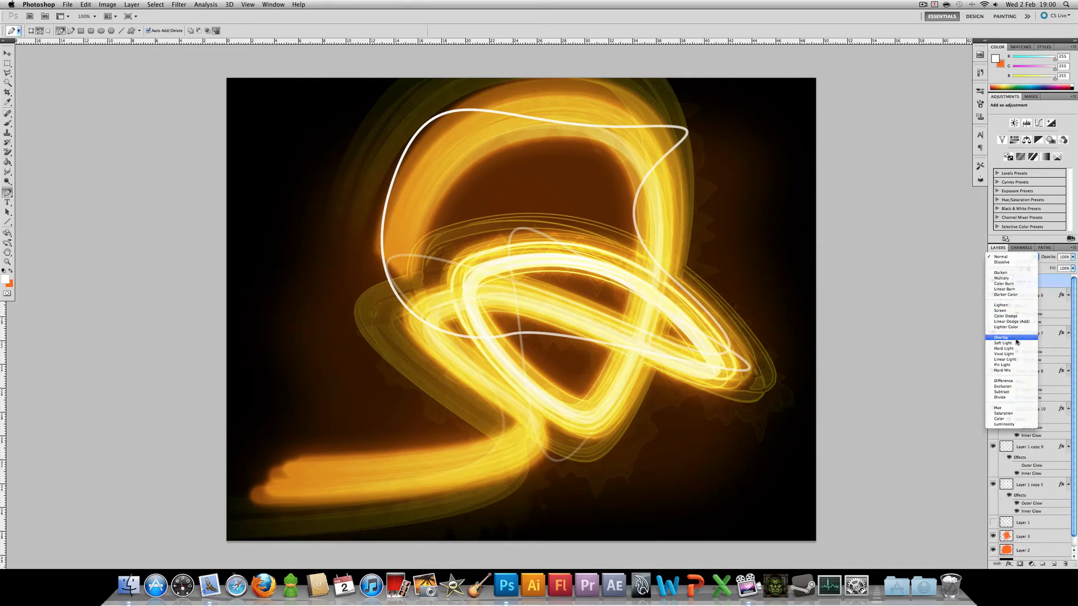
pyautogui.click(1004, 337)
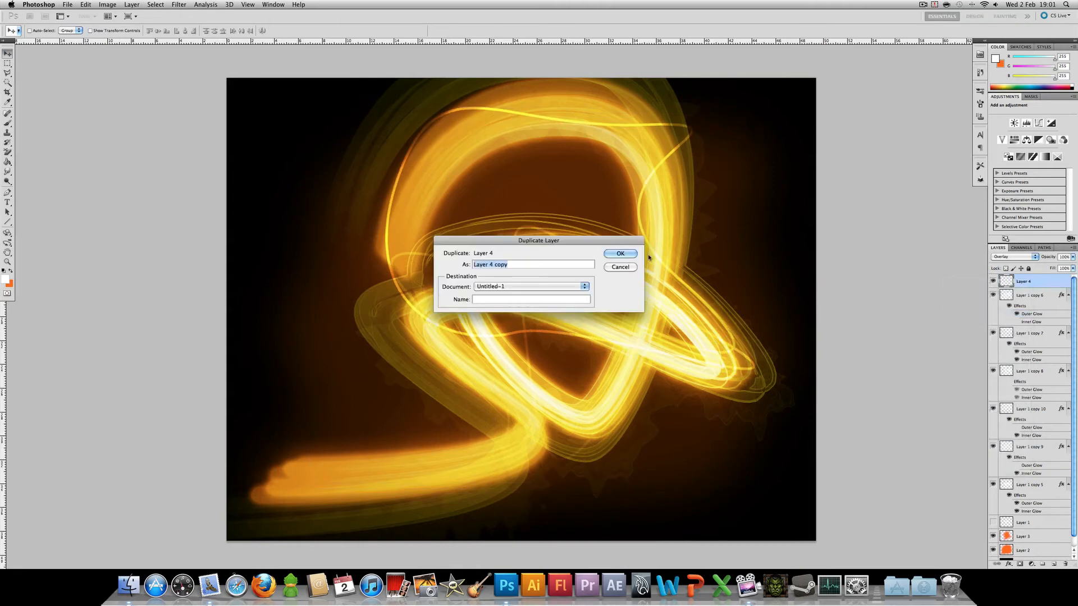
pyautogui.click(618, 254)
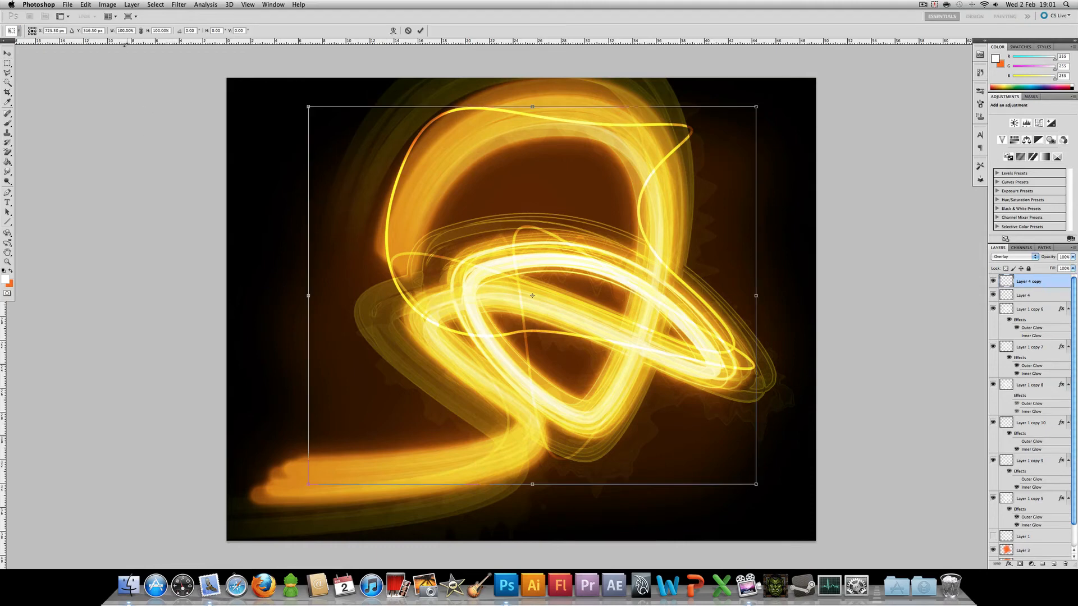
pyautogui.moveTo(756, 484); pyautogui.dragTo(786, 509)
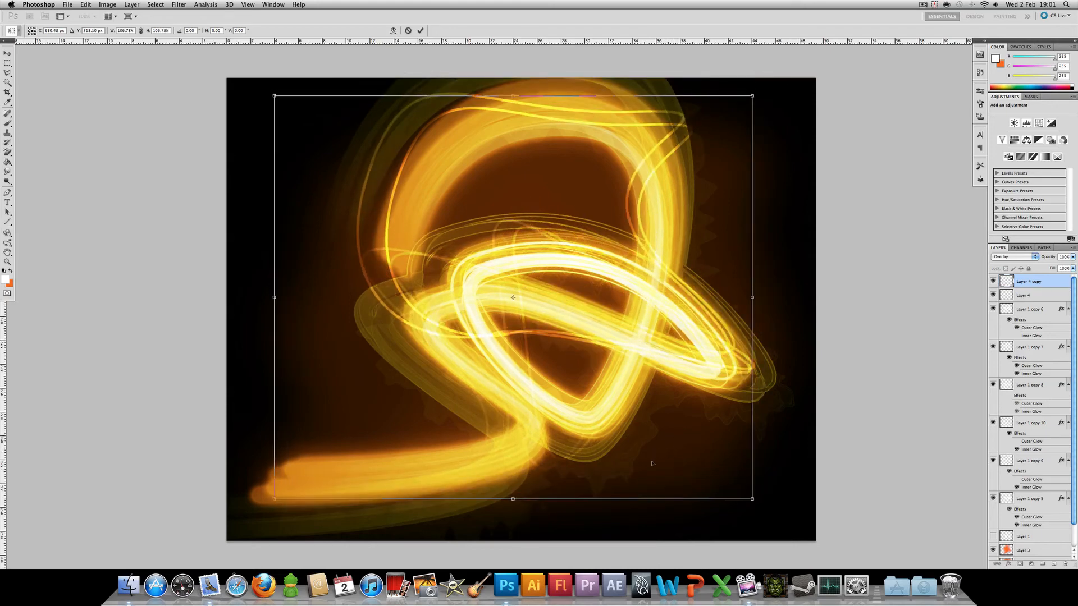
pyautogui.moveTo(751, 96); pyautogui.dragTo(711, 69)
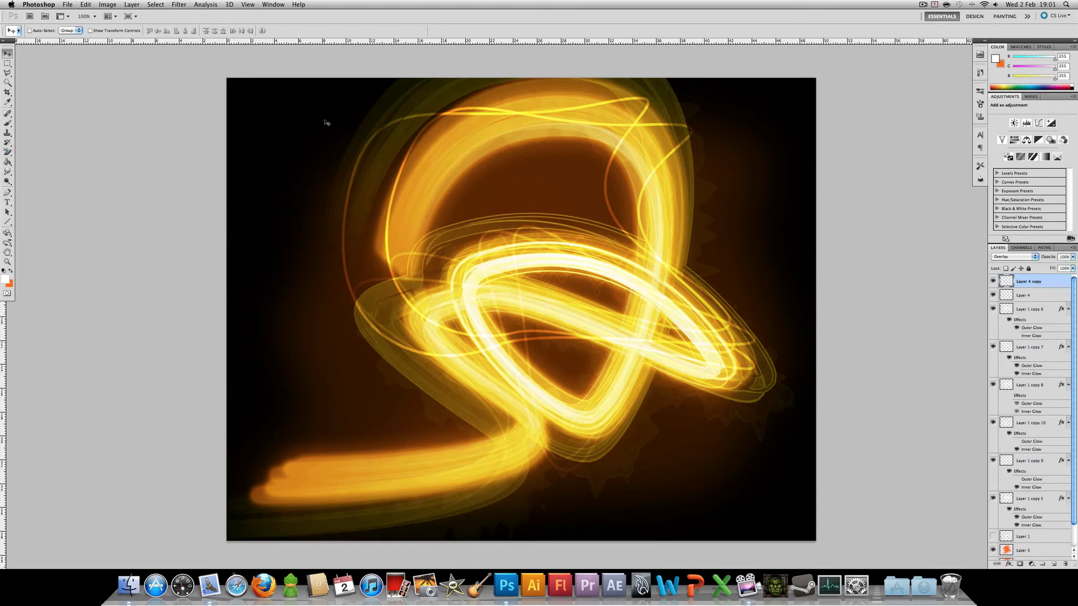
# Switch to the Eraser tool at 50% opacity to fade parts of the lines
pyautogui.click(8, 103)
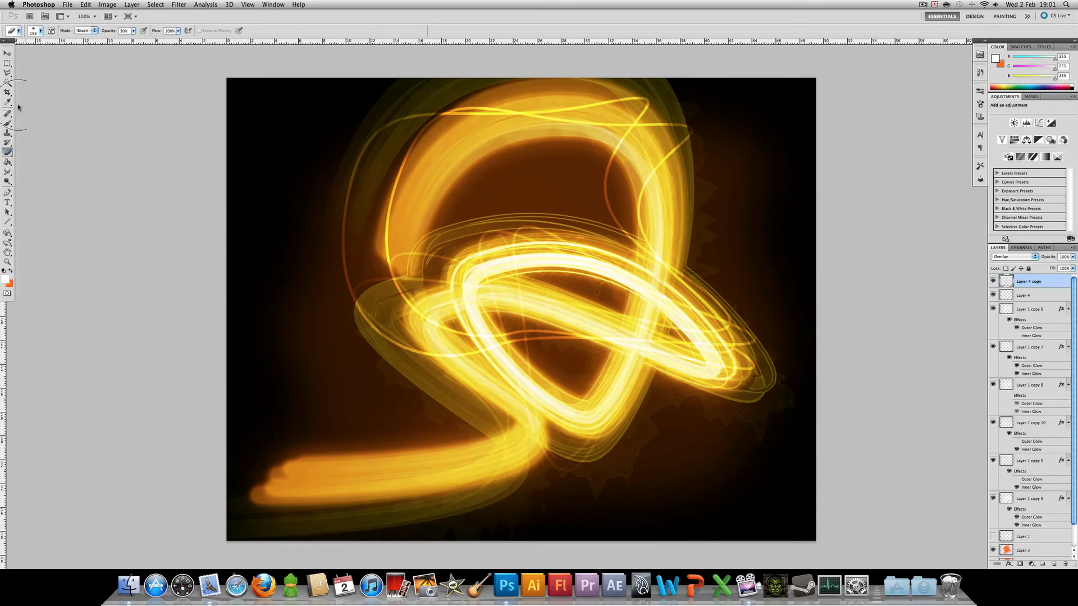
pyautogui.moveTo(550, 336)
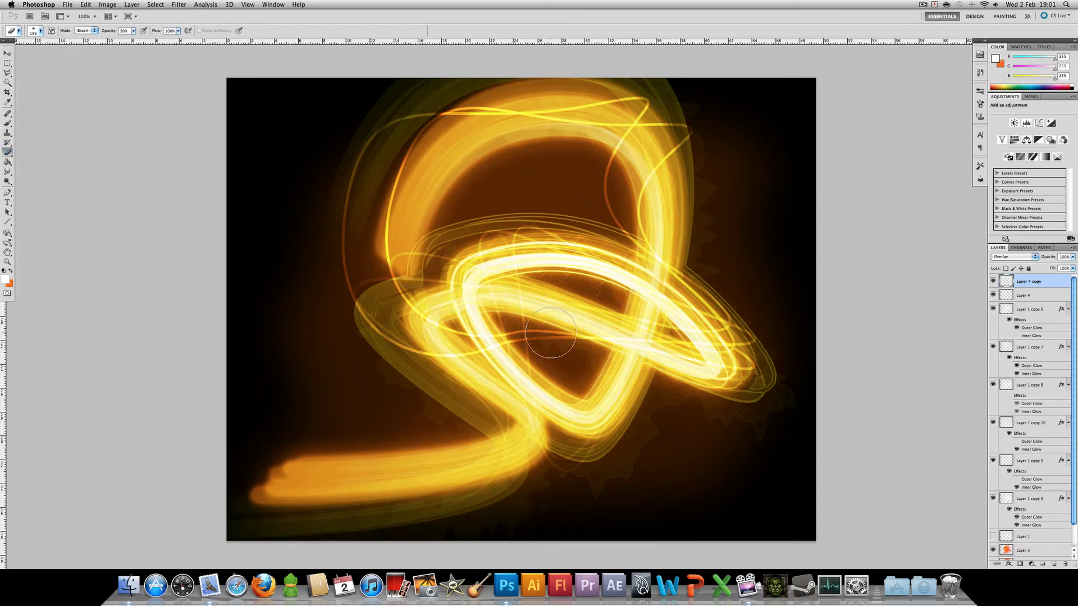
pyautogui.moveTo(339, 220)
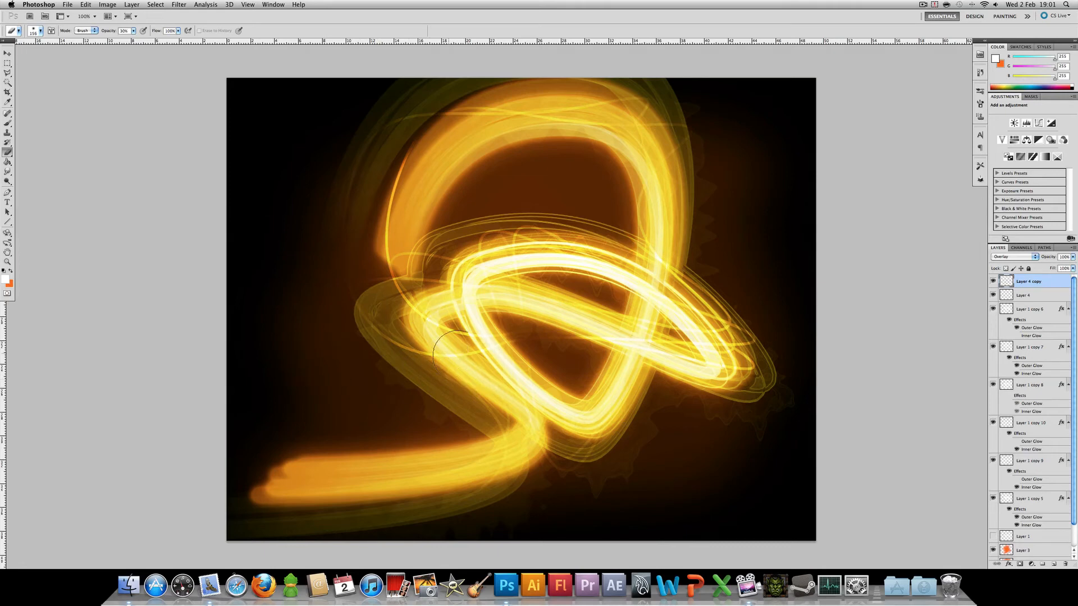
pyautogui.moveTo(787, 250)
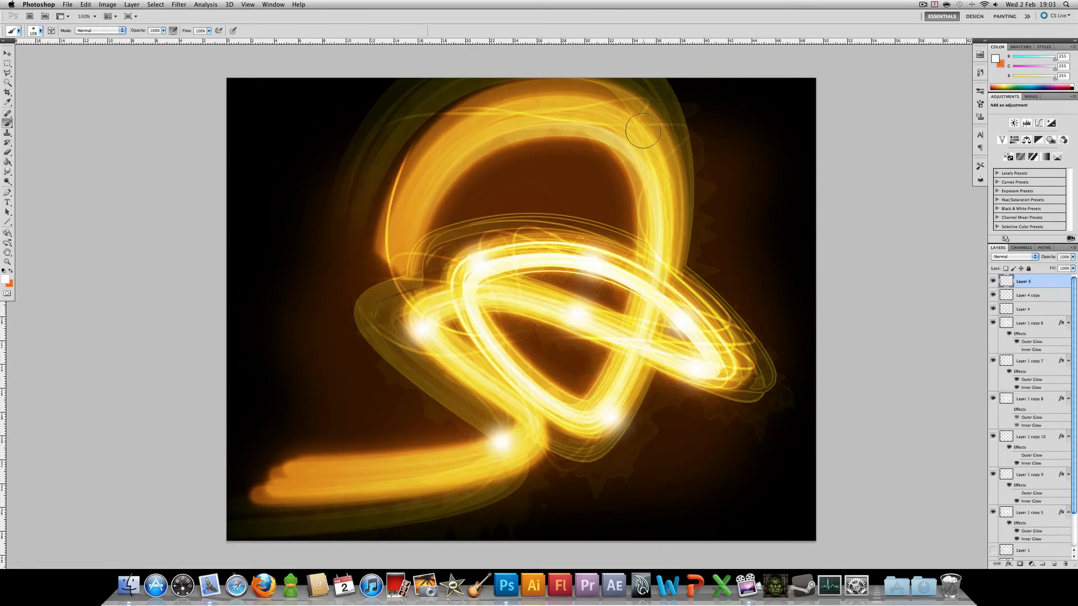
# Set the glow-dots layer, Layer 5, to Overlay blend mode
pyautogui.click(1010, 257)
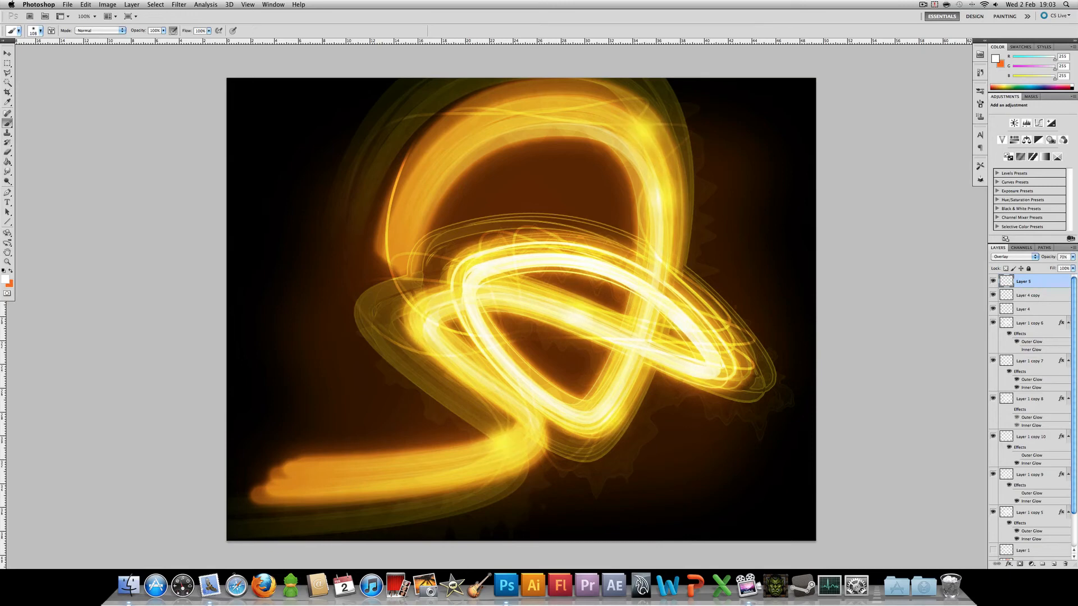
pyautogui.moveTo(437, 247)
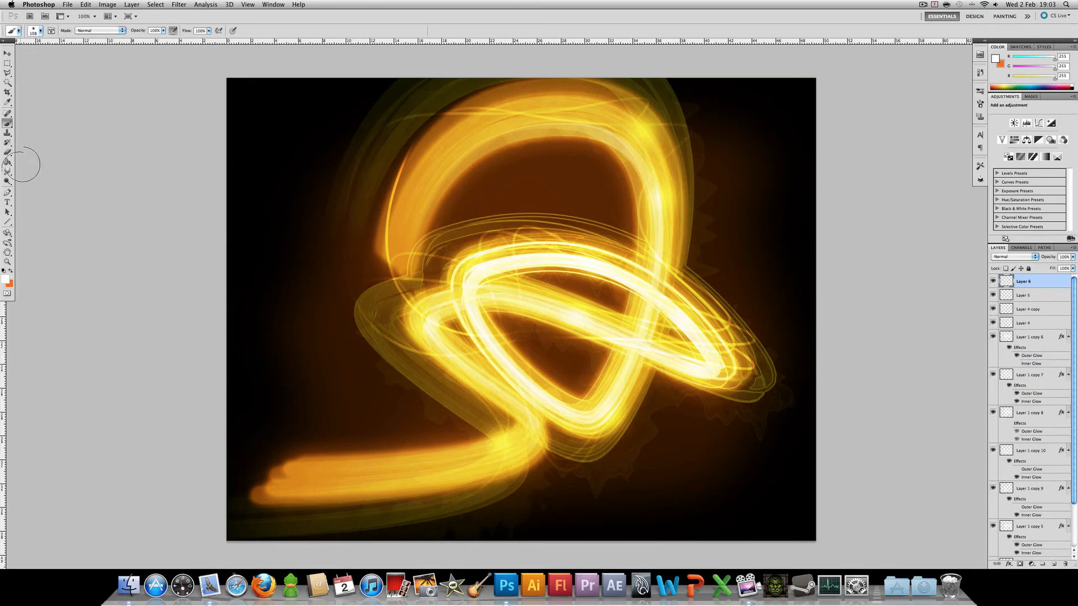
# Fill the new layer with black and render a cloud texture onto it
pyautogui.click(7, 163)
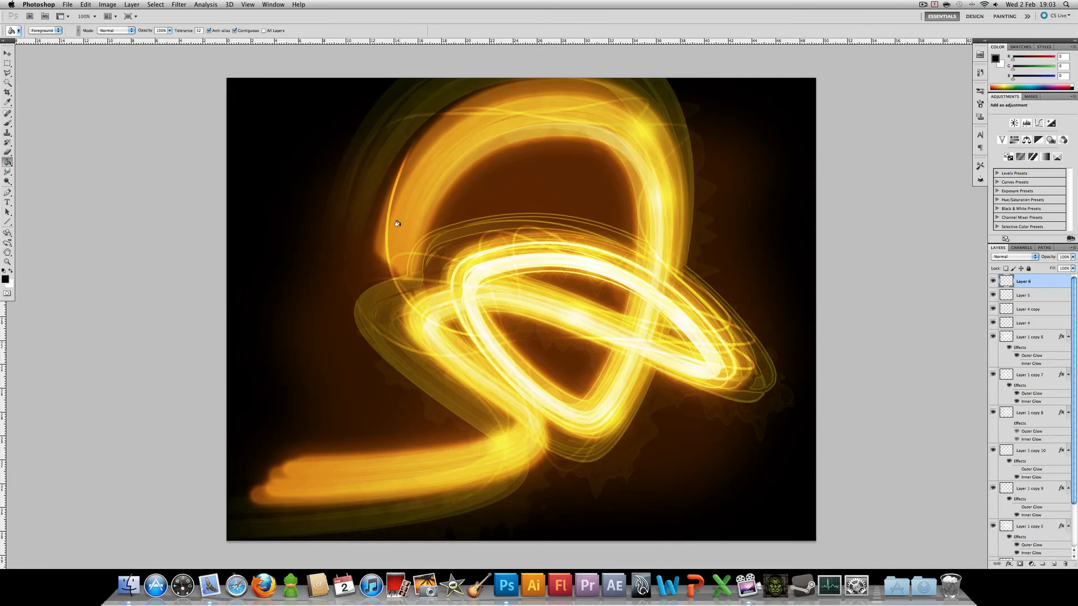
pyautogui.click(179, 4)
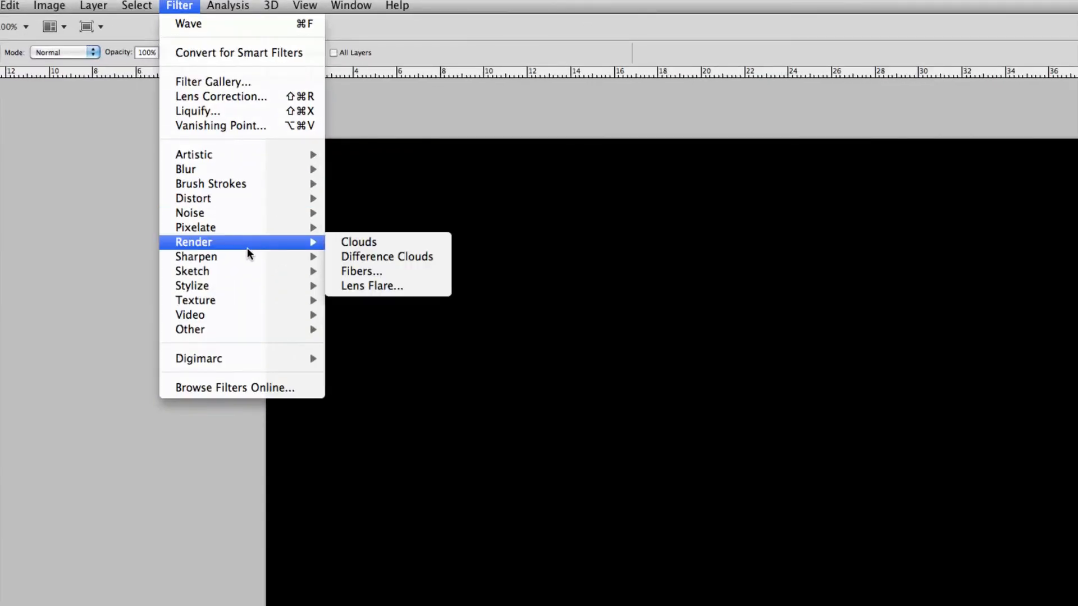
pyautogui.click(358, 242)
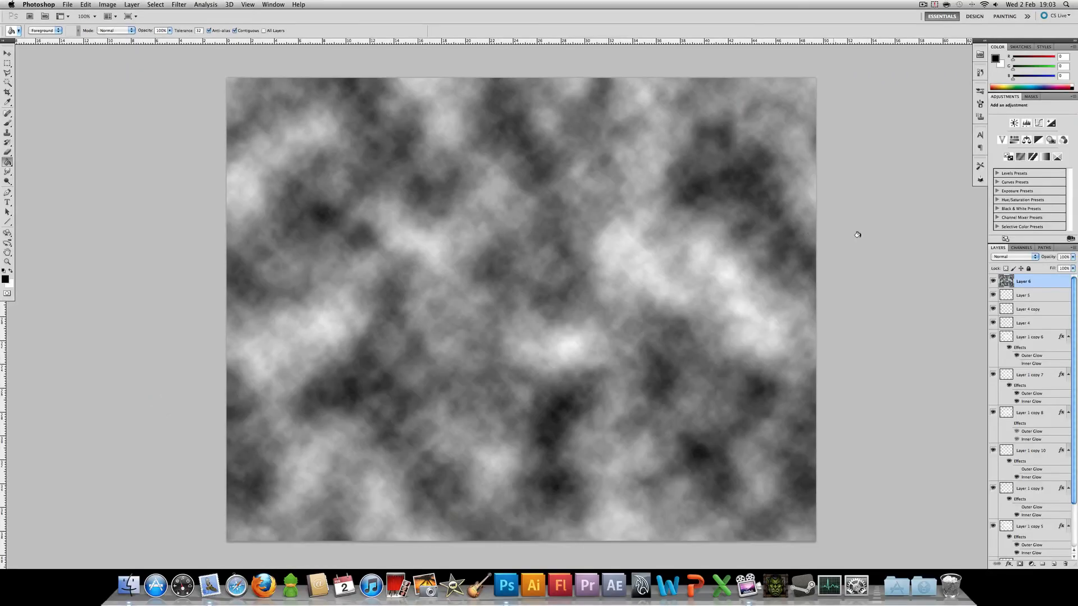
# Try Lighten and Screen, then blend the cloud layer as Overlay
pyautogui.click(1012, 256)
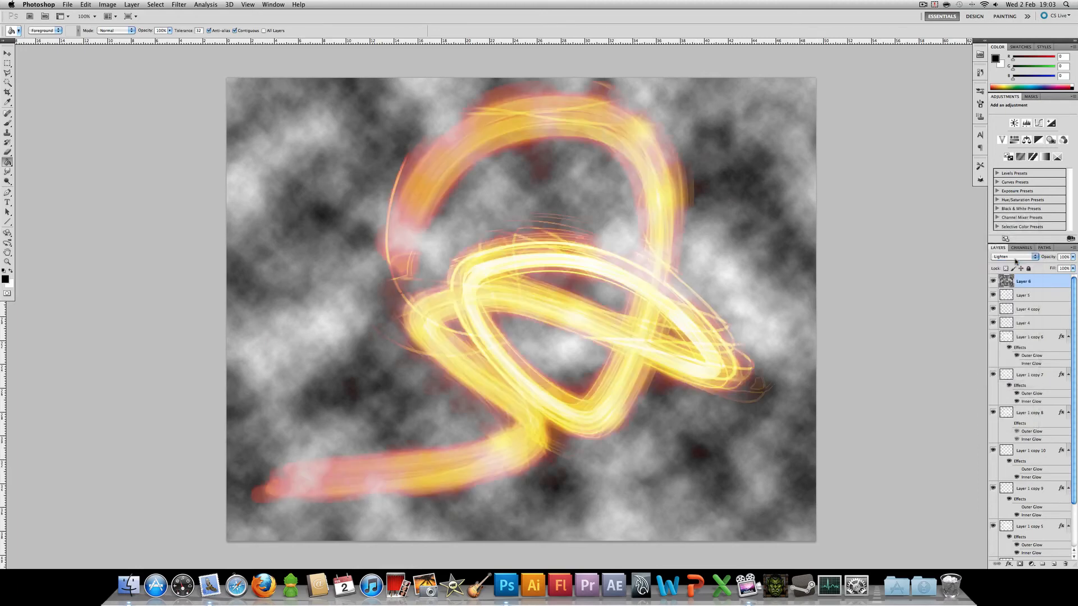
pyautogui.click(1017, 256)
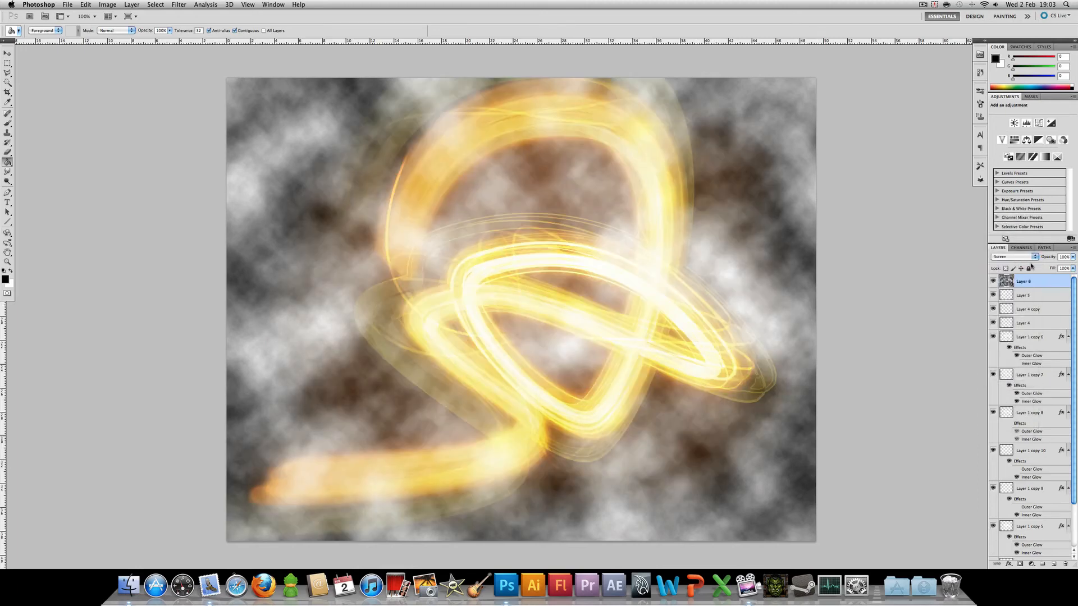
pyautogui.click(1013, 256)
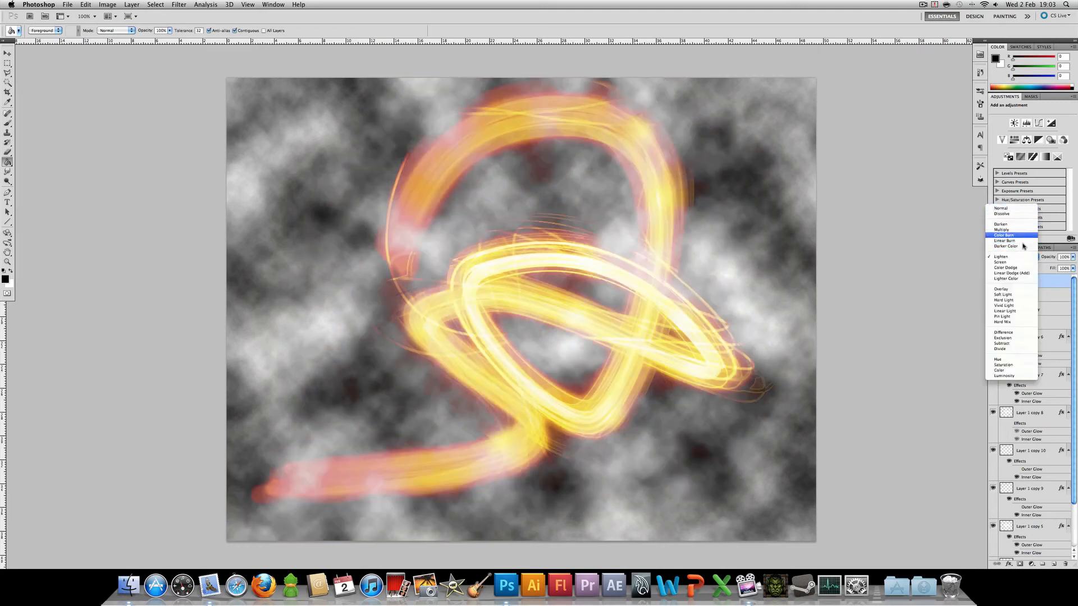
pyautogui.click(1002, 288)
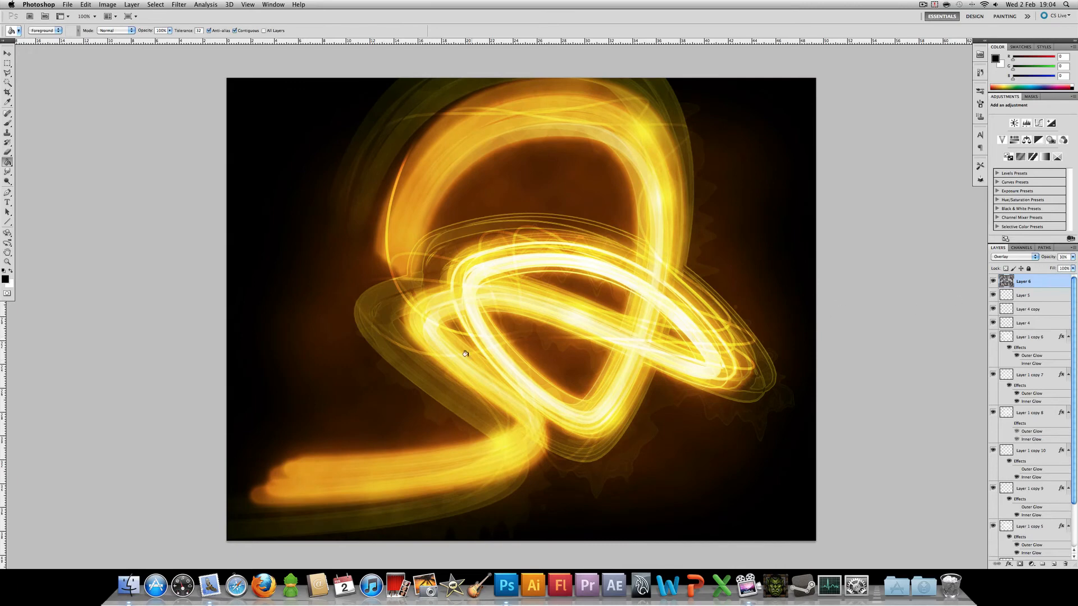
pyautogui.moveTo(551, 174)
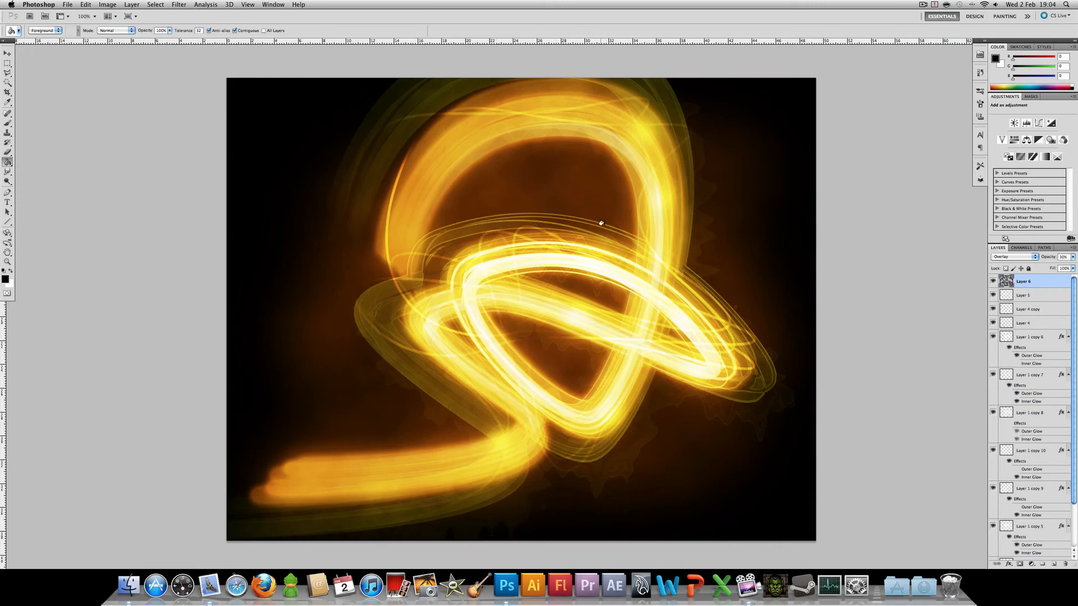
pyautogui.moveTo(782, 312)
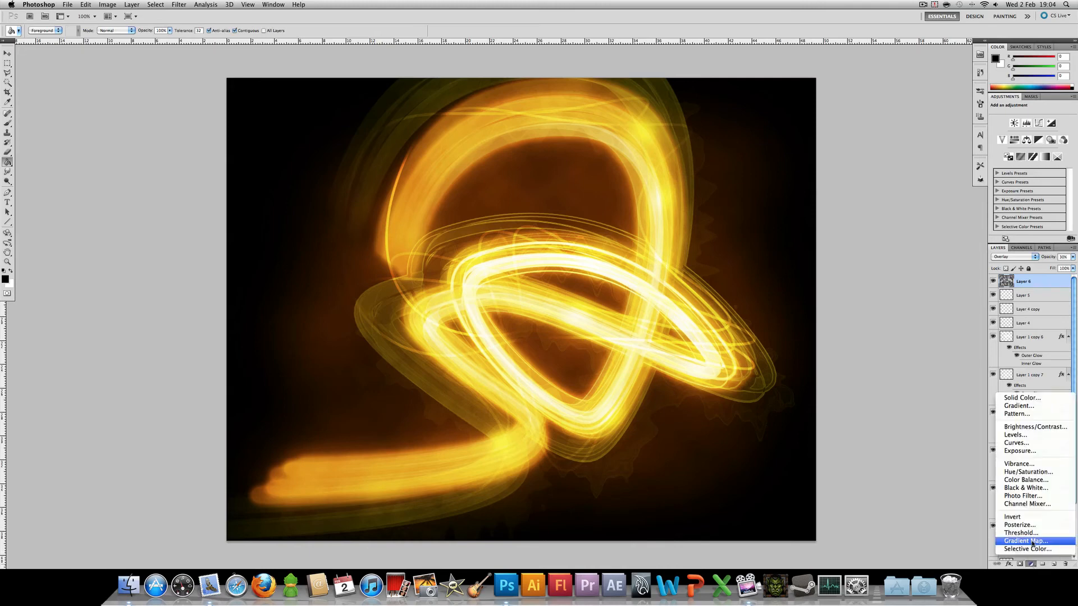
# Add two Gradient Map adjustment layers above the light-trail artwork
pyautogui.click(1024, 541)
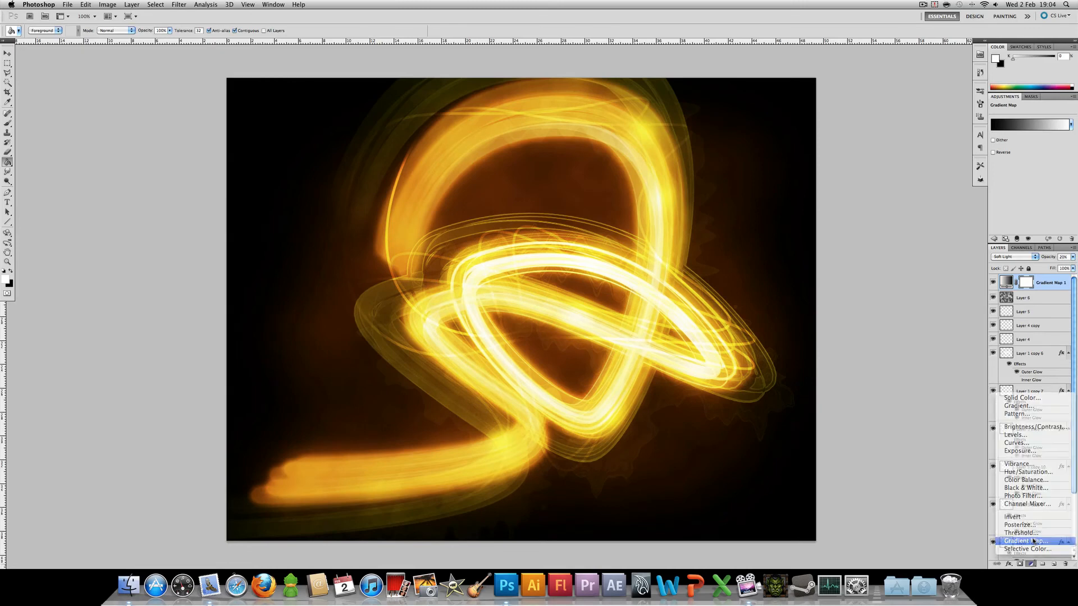
pyautogui.click(1023, 541)
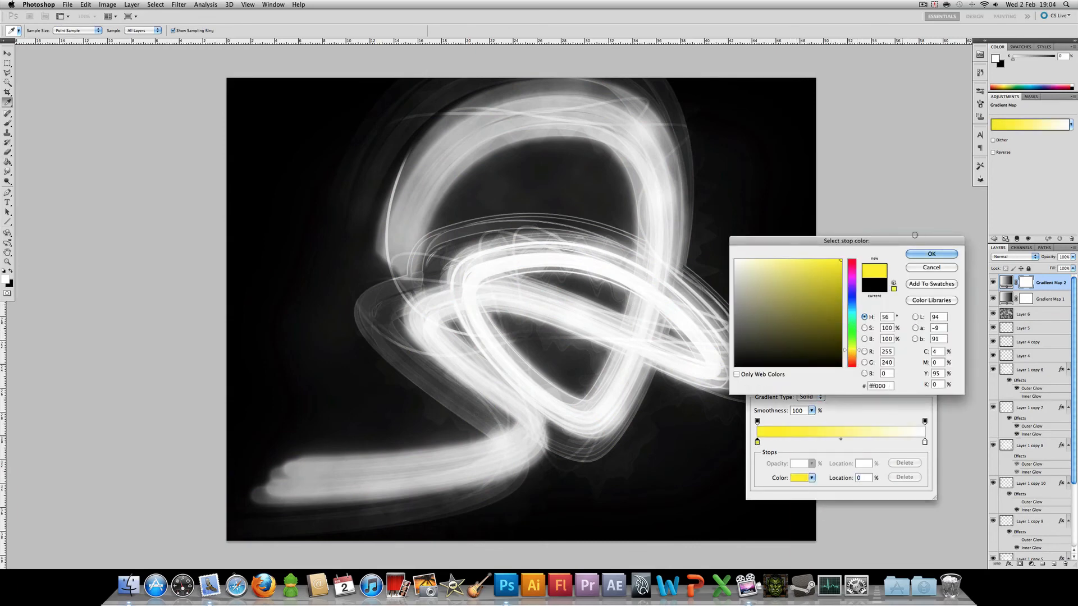
# Set the second gradient map's stop colours to black, red and yellow
pyautogui.click(931, 254)
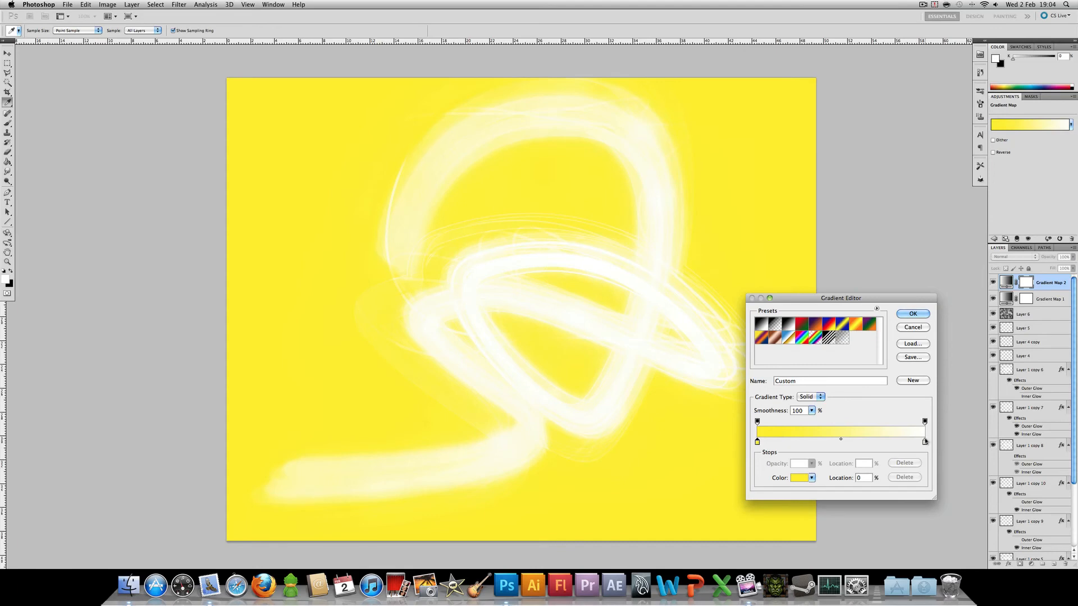
pyautogui.click(798, 478)
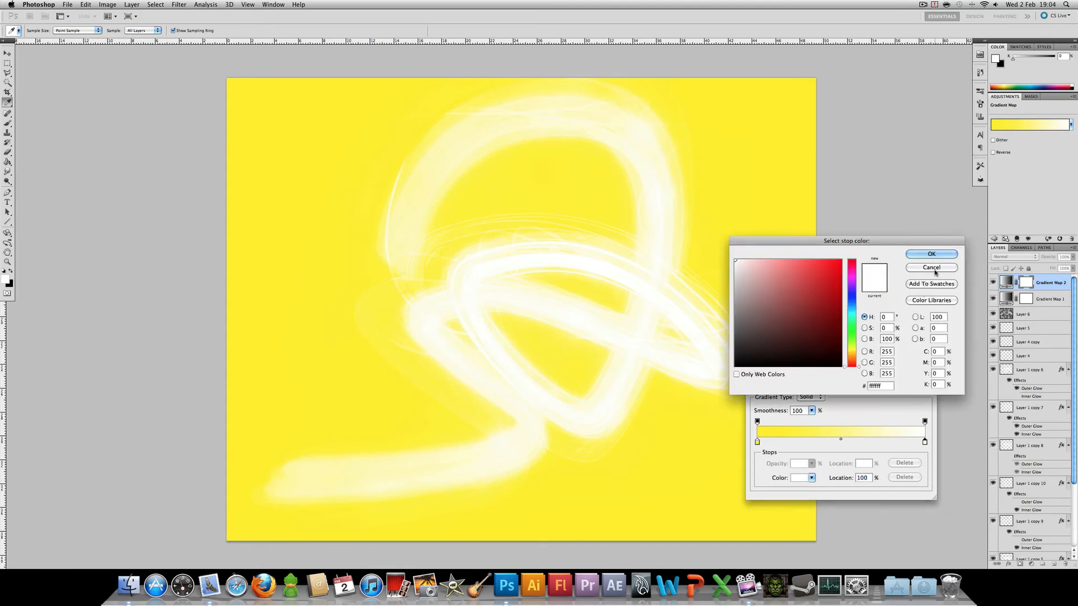
pyautogui.click(931, 253)
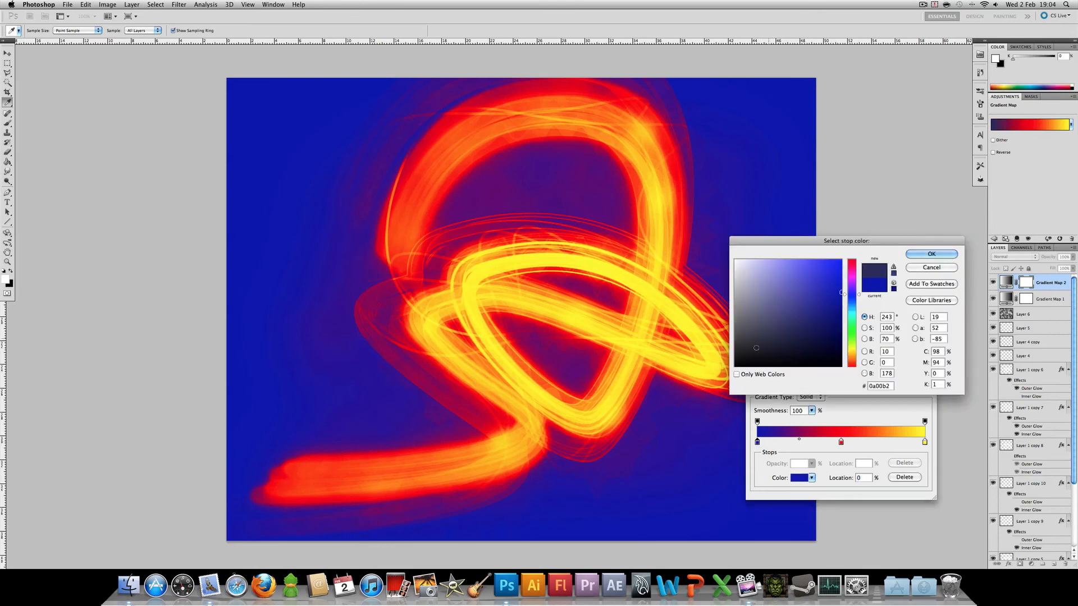
pyautogui.click(931, 254)
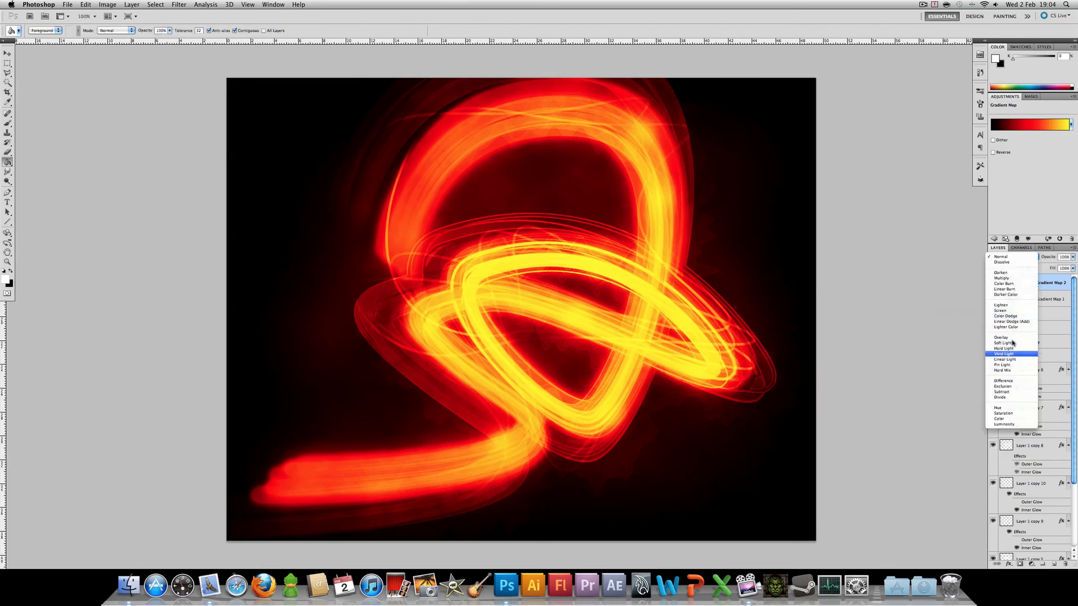
# Blend Gradient Map 2 in Soft Light after briefly trying Saturation
pyautogui.click(1002, 343)
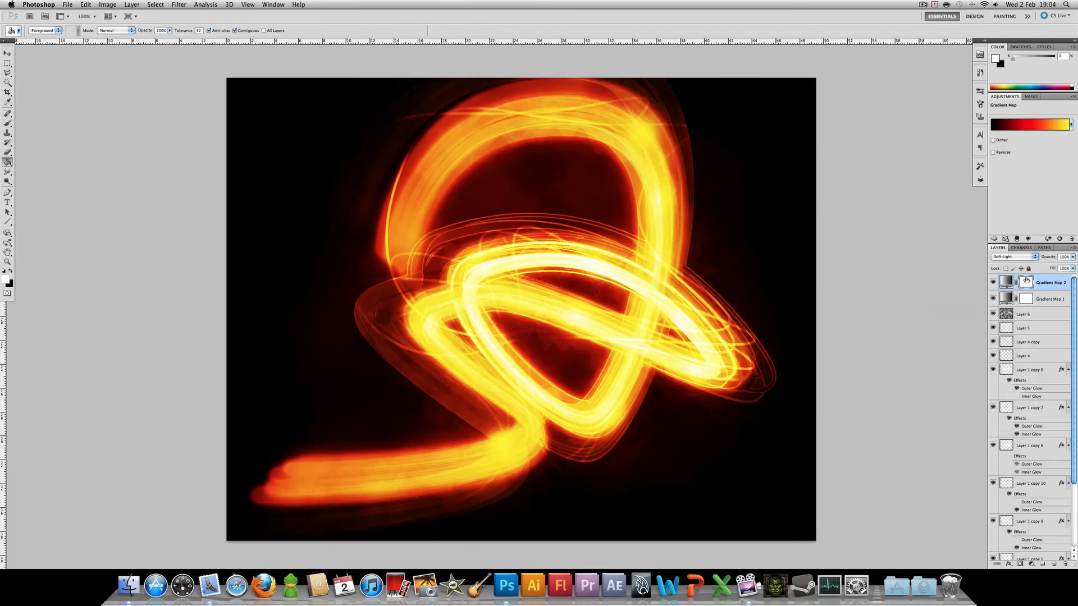
pyautogui.click(1011, 256)
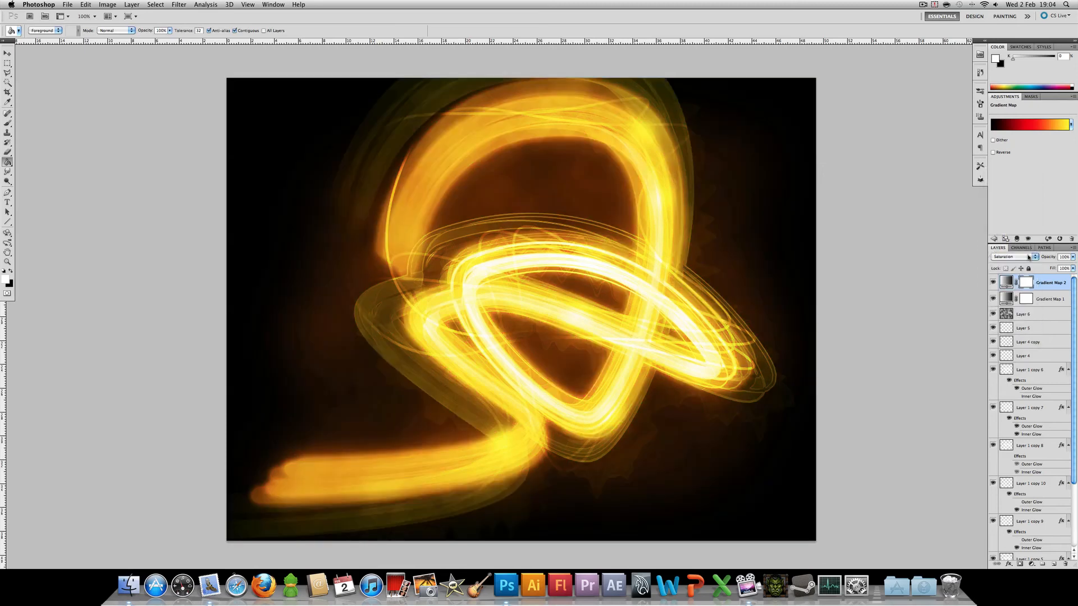
pyautogui.click(1012, 256)
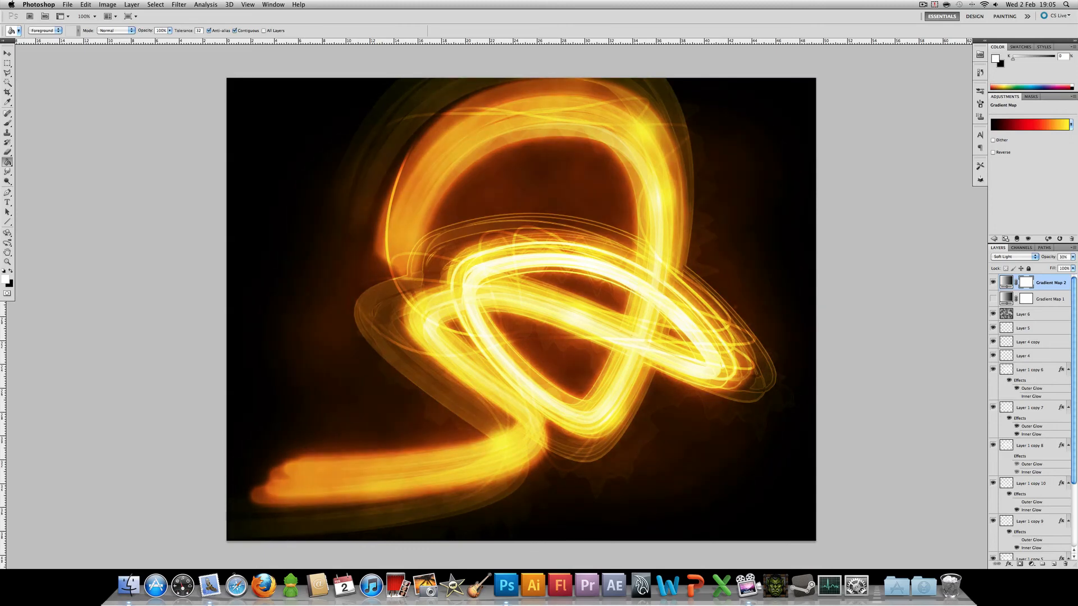
pyautogui.click(993, 300)
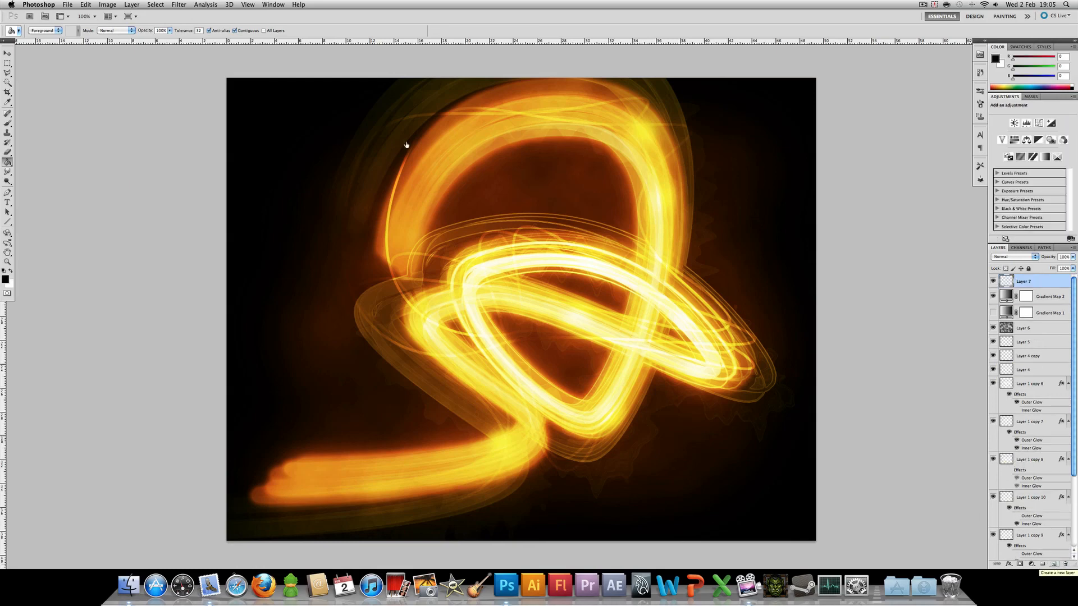
# Create Layer 7 on top and stamp all visible layers into it
pyautogui.click(107, 5)
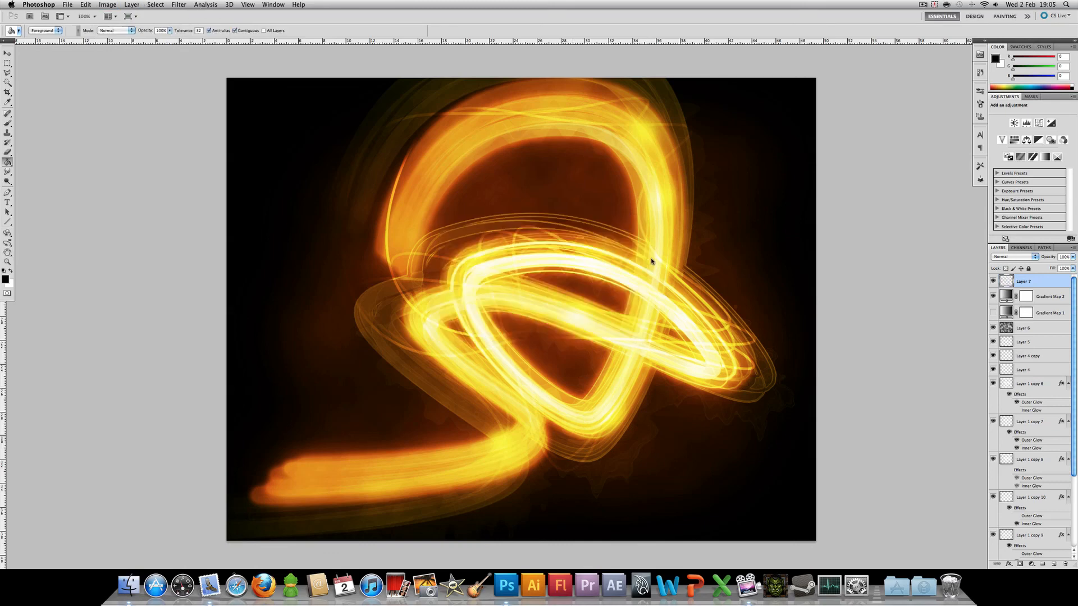
pyautogui.click(179, 5)
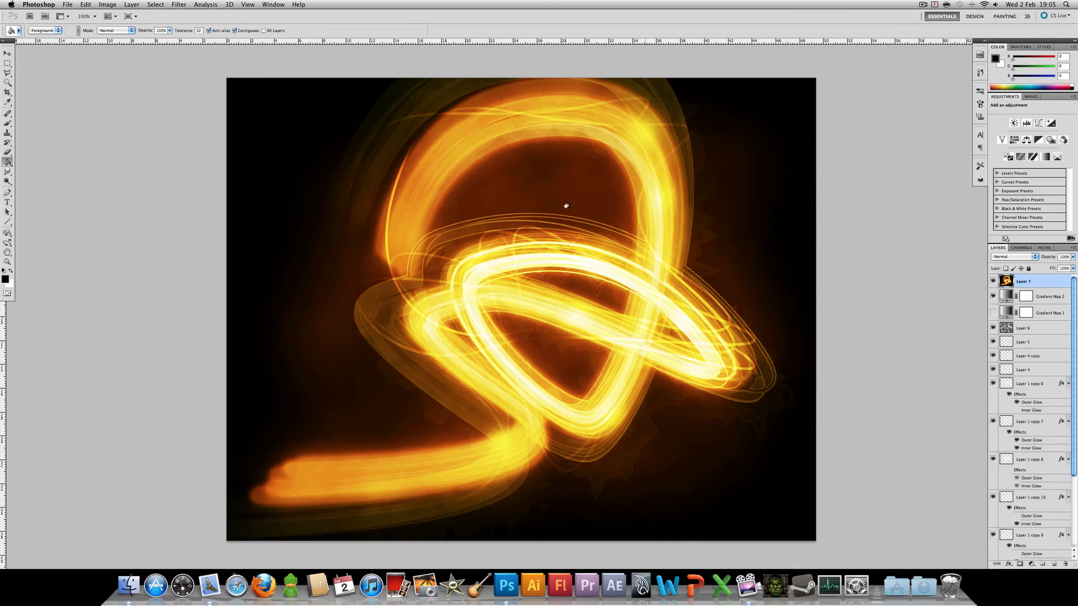
# Cycle through PICT2104.JPG, Untitled-1 and Many Glowing lines.psd, ending on Many Glowing lines
pyautogui.click(272, 4)
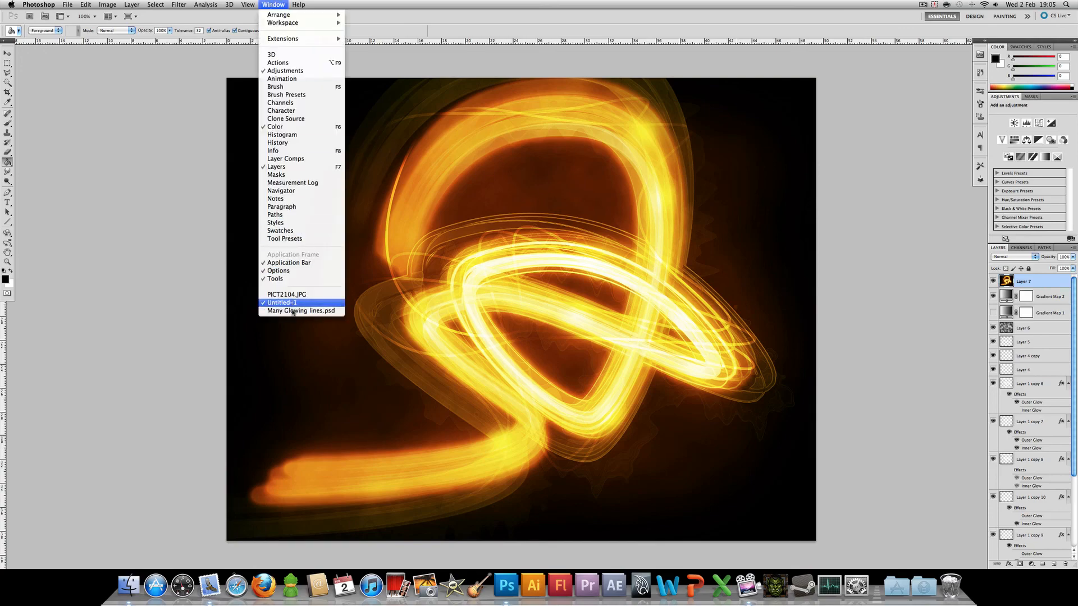
pyautogui.click(301, 310)
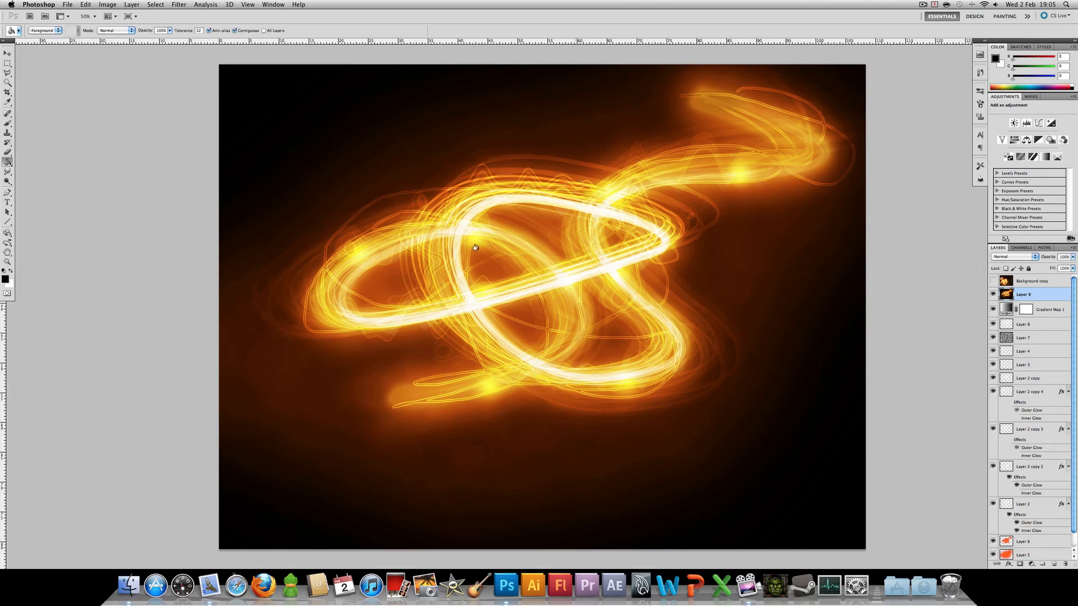
pyautogui.moveTo(444, 231)
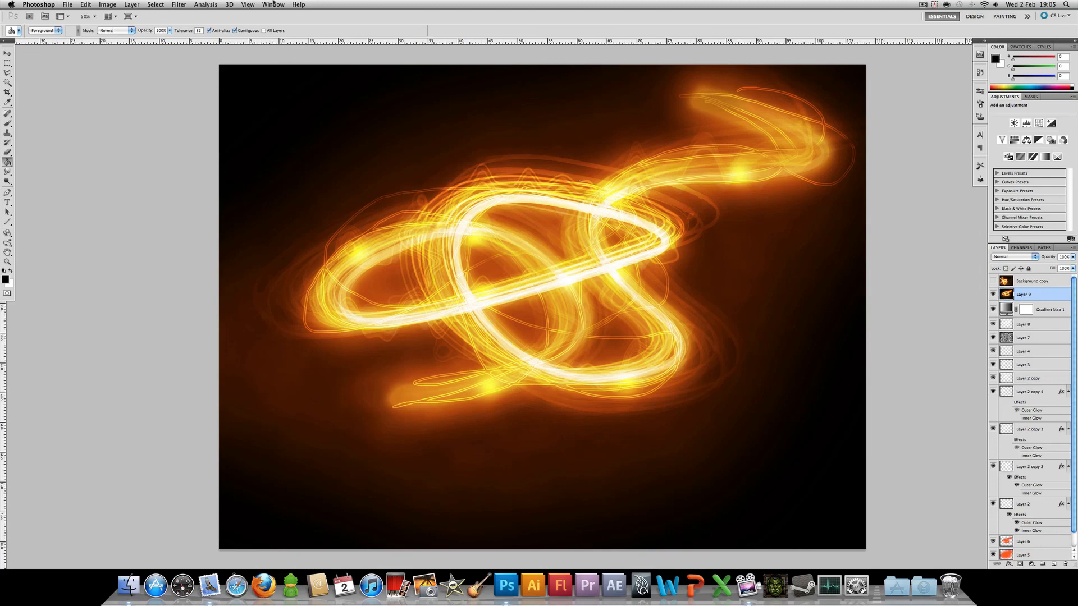
pyautogui.click(273, 4)
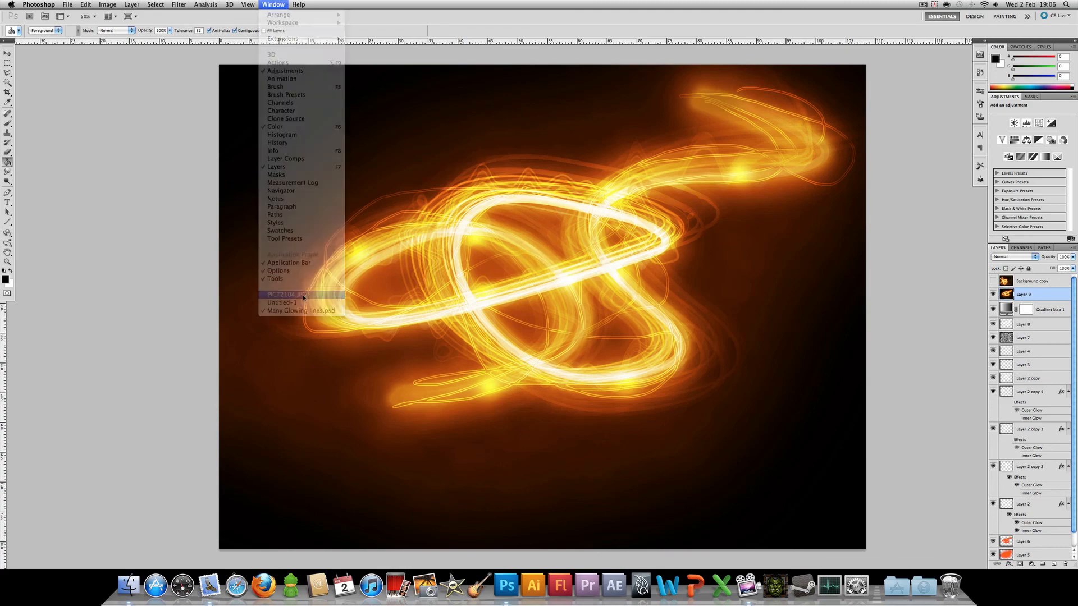
pyautogui.click(286, 293)
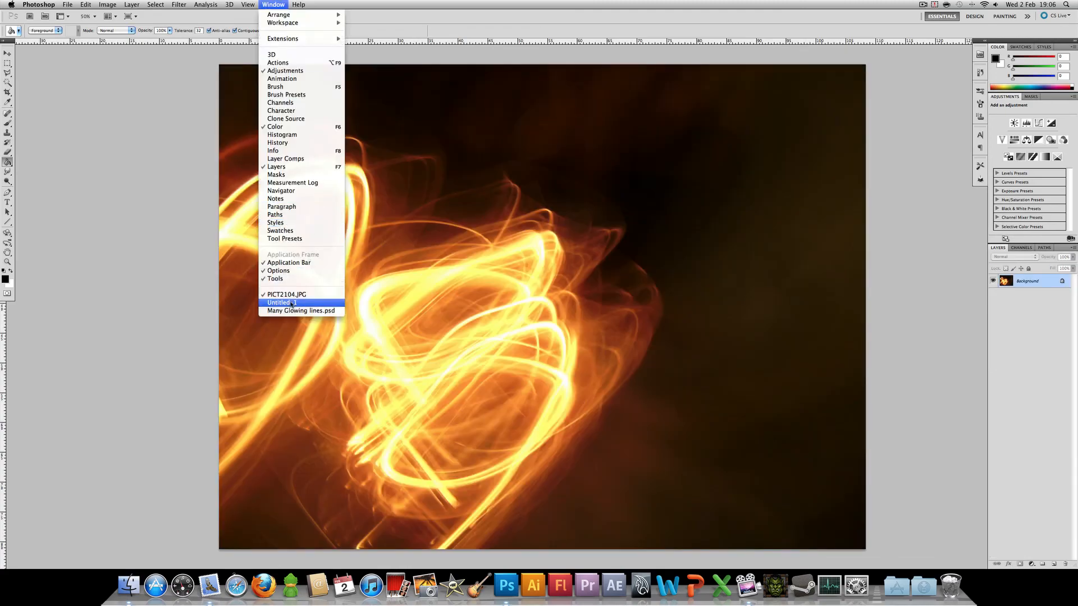
pyautogui.click(300, 310)
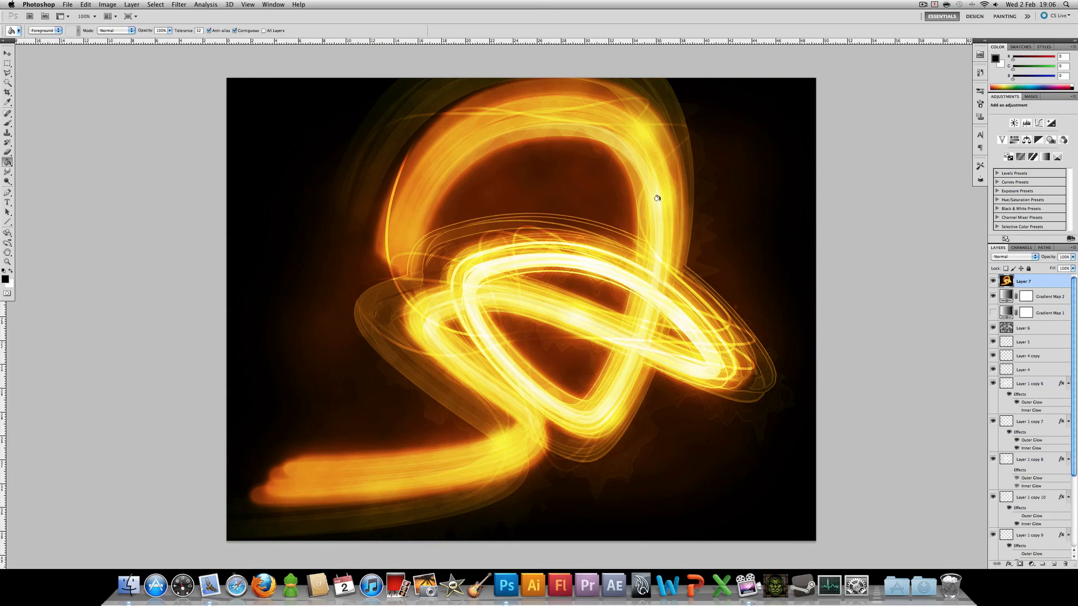
pyautogui.click(273, 3)
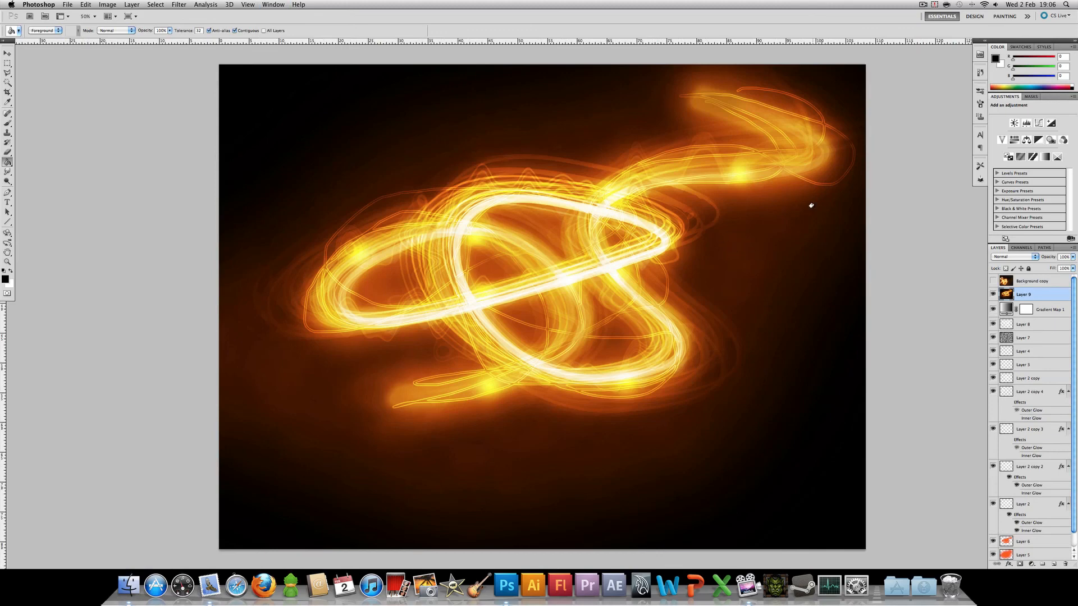
pyautogui.moveTo(843, 229)
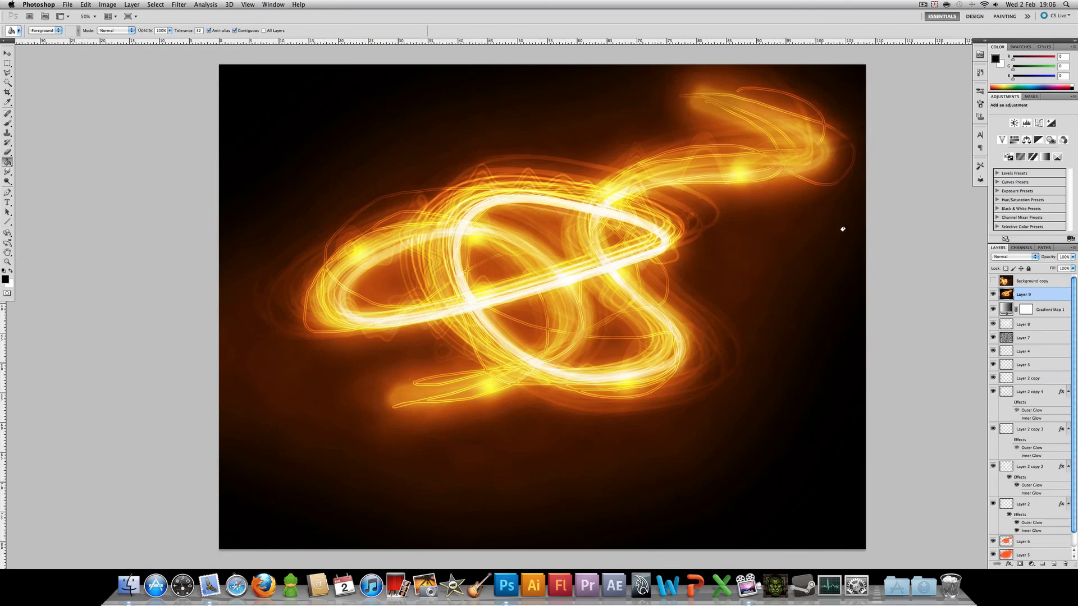